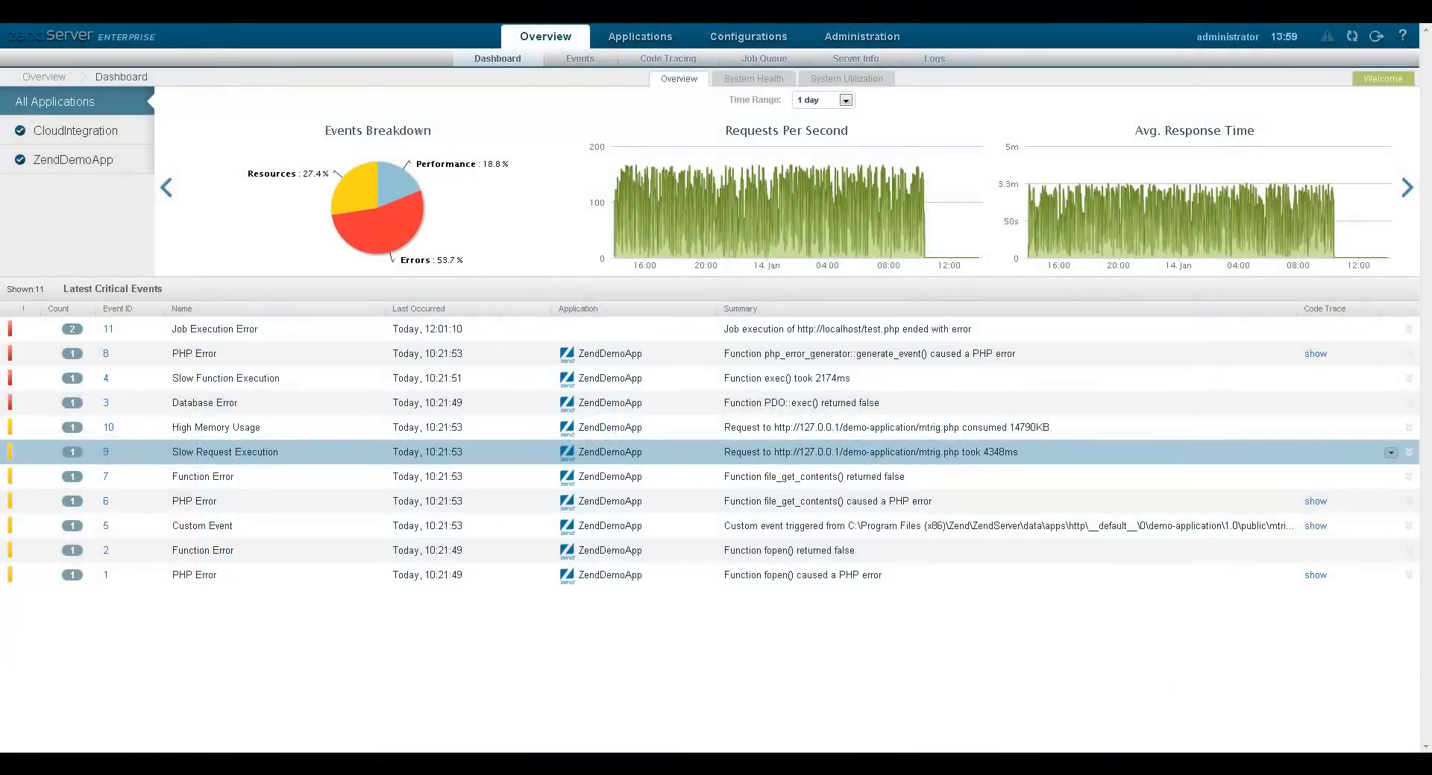
Browse the console's top-level areas: Events, Configurations, Applications and Overview
click(580, 59)
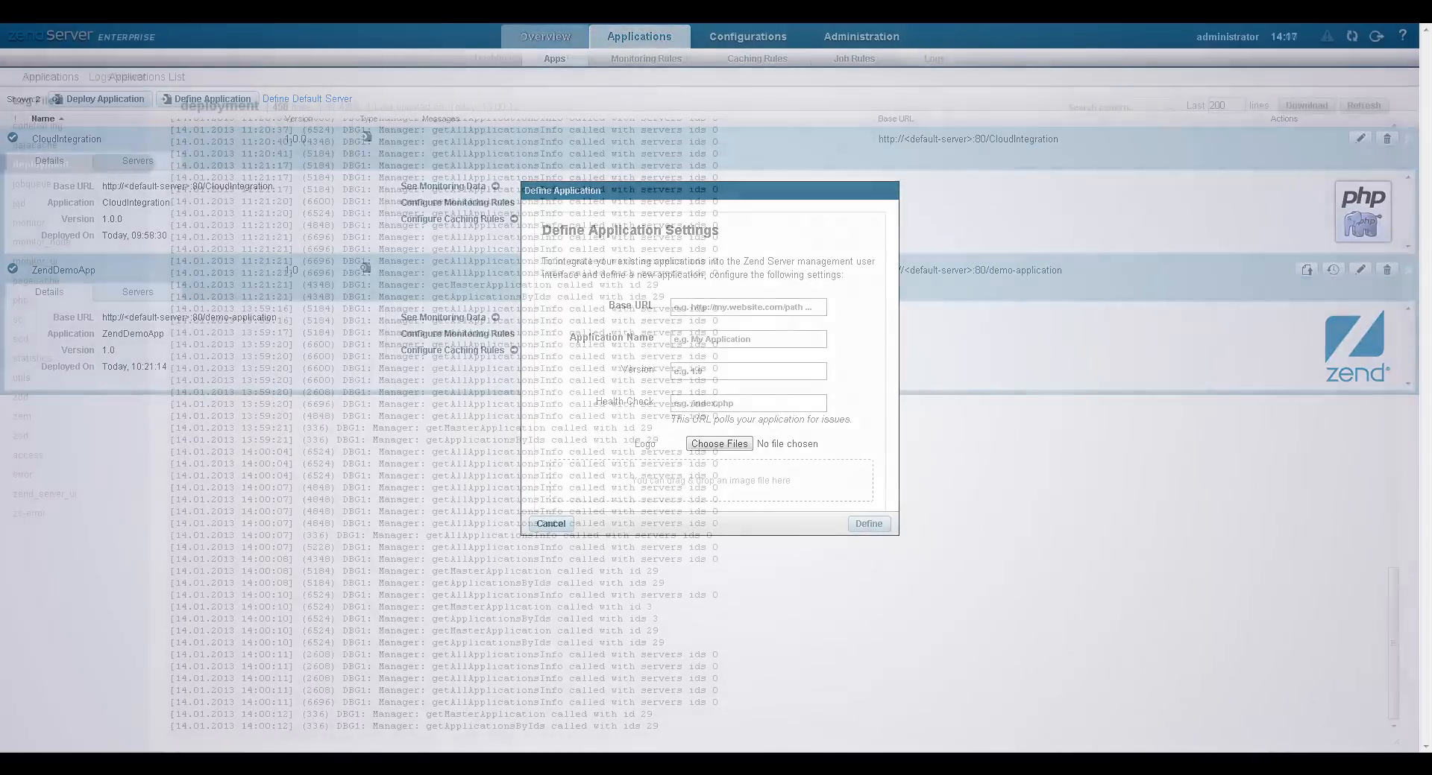
click(551, 523)
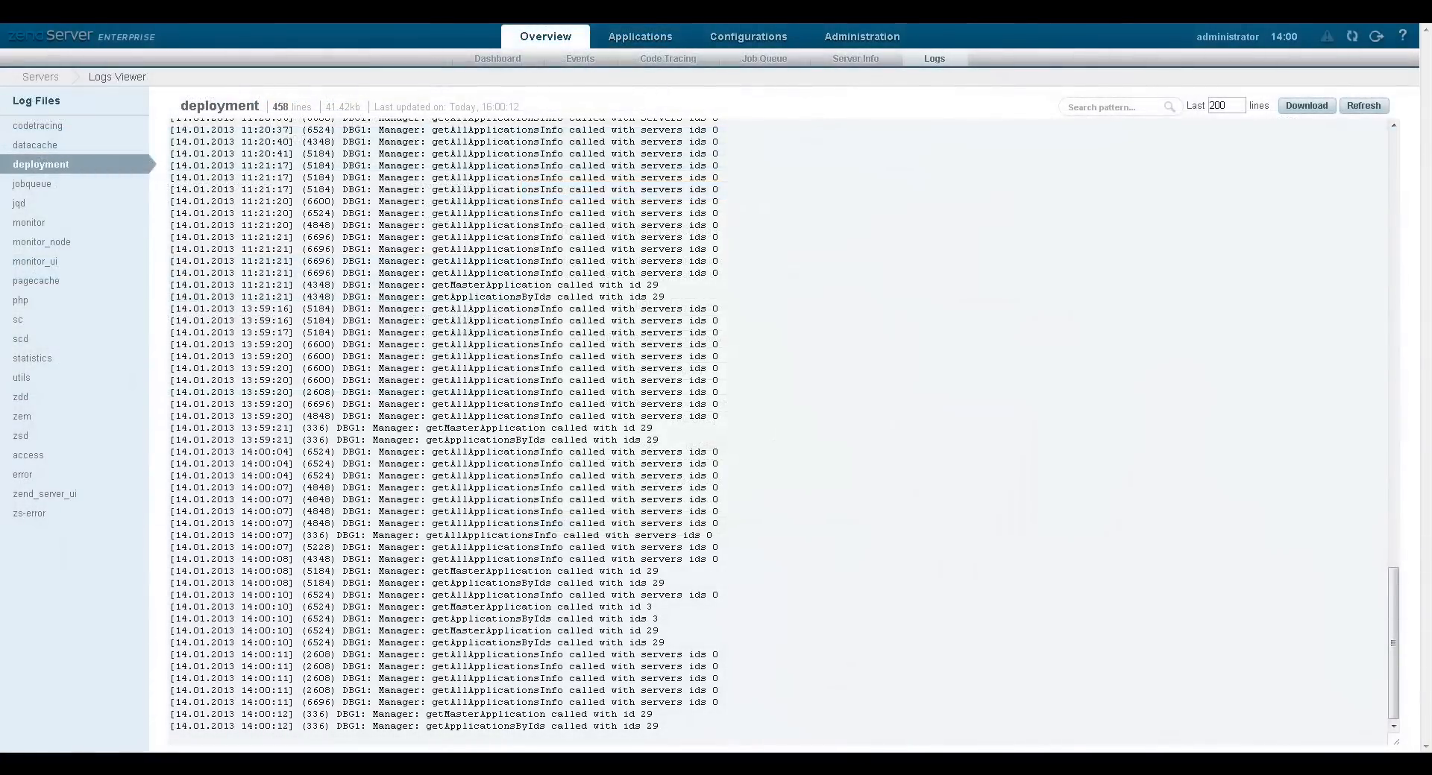
click(747, 36)
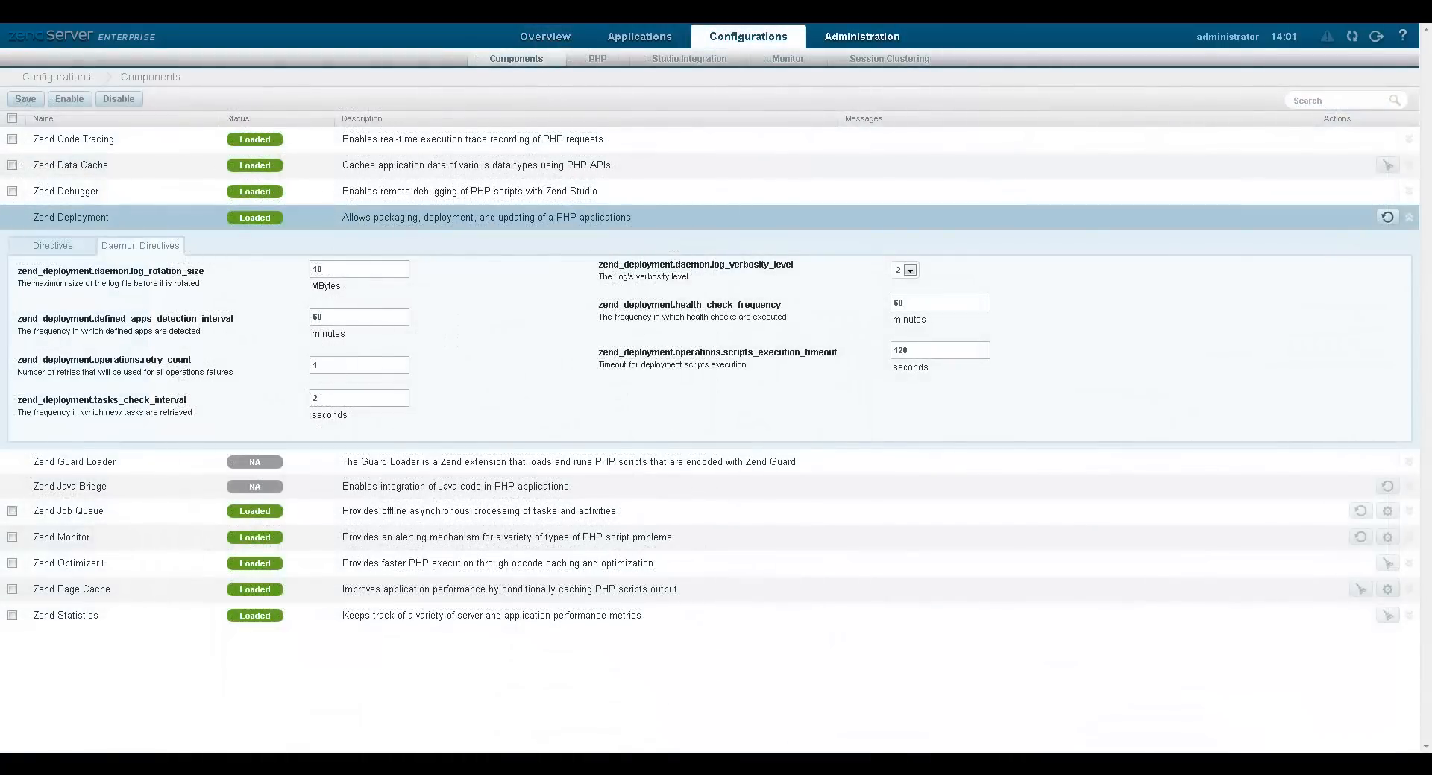
click(640, 36)
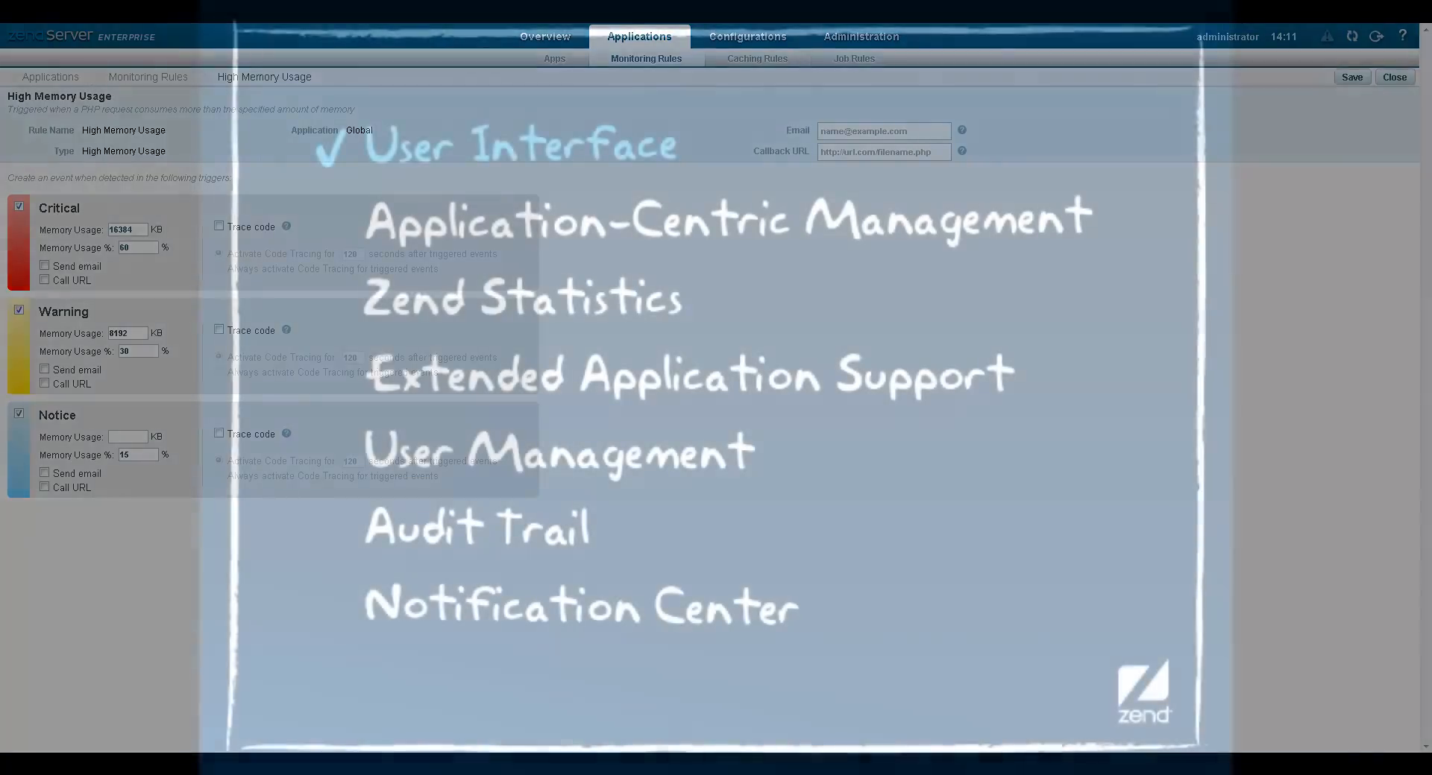
click(545, 36)
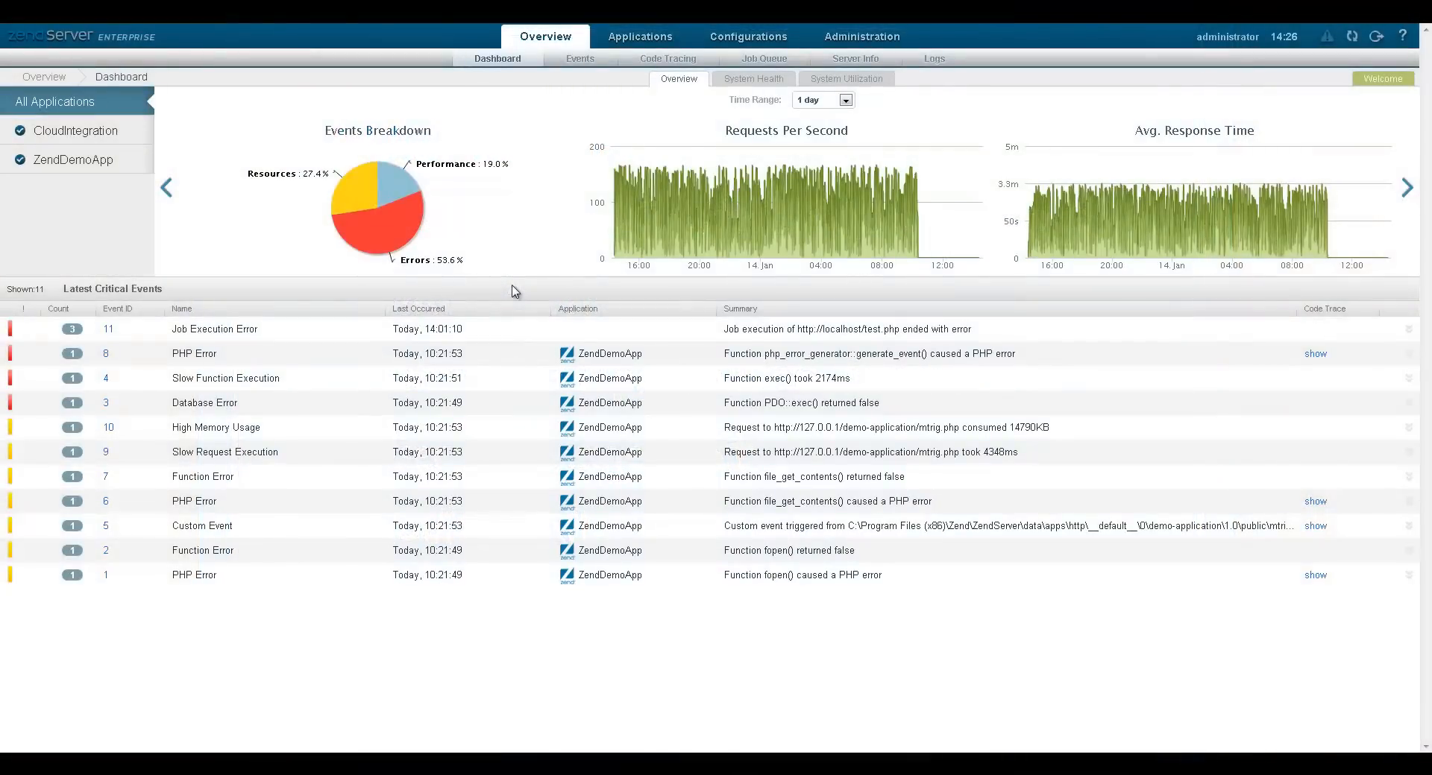
mouse_move(581, 76)
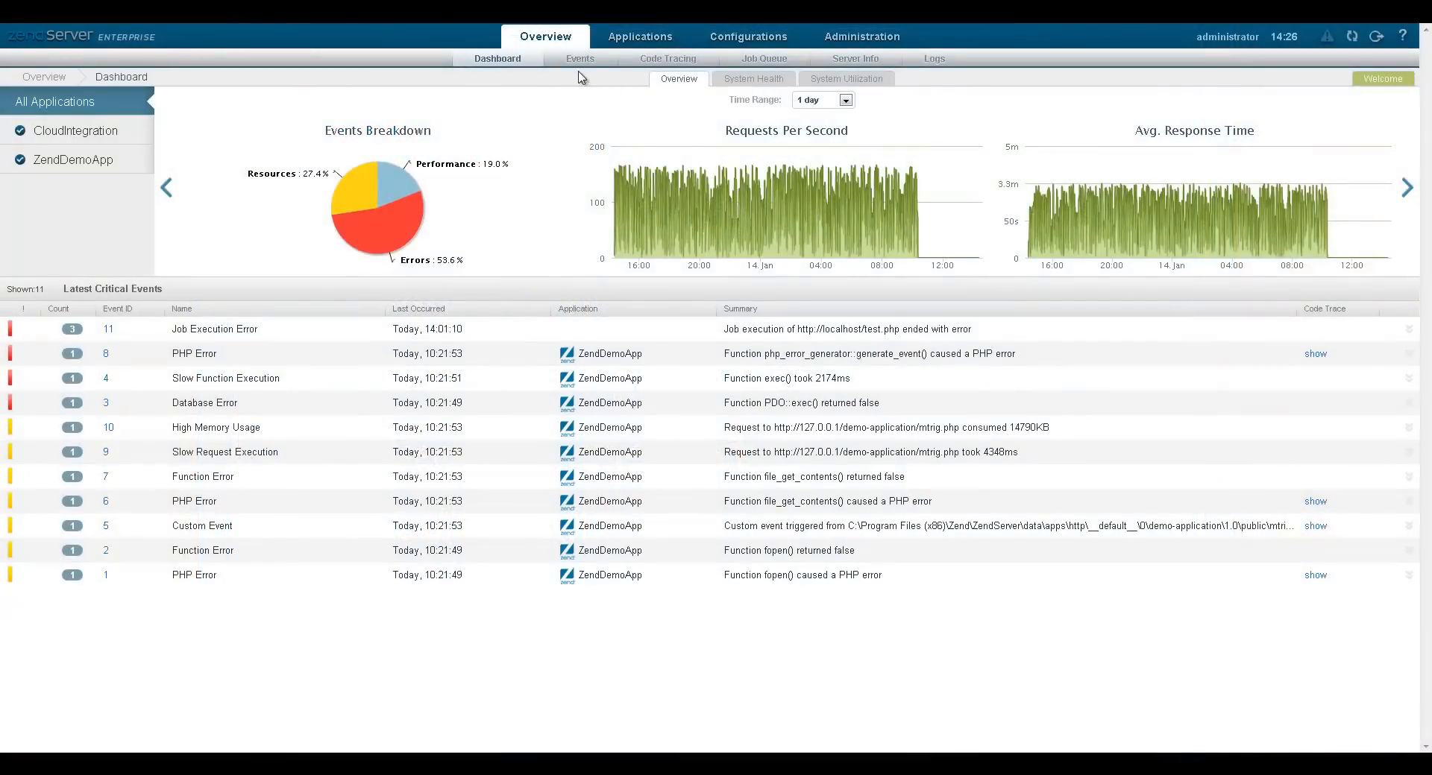
View the full monitoring events list, then the Administration area's Audit Trail
click(580, 58)
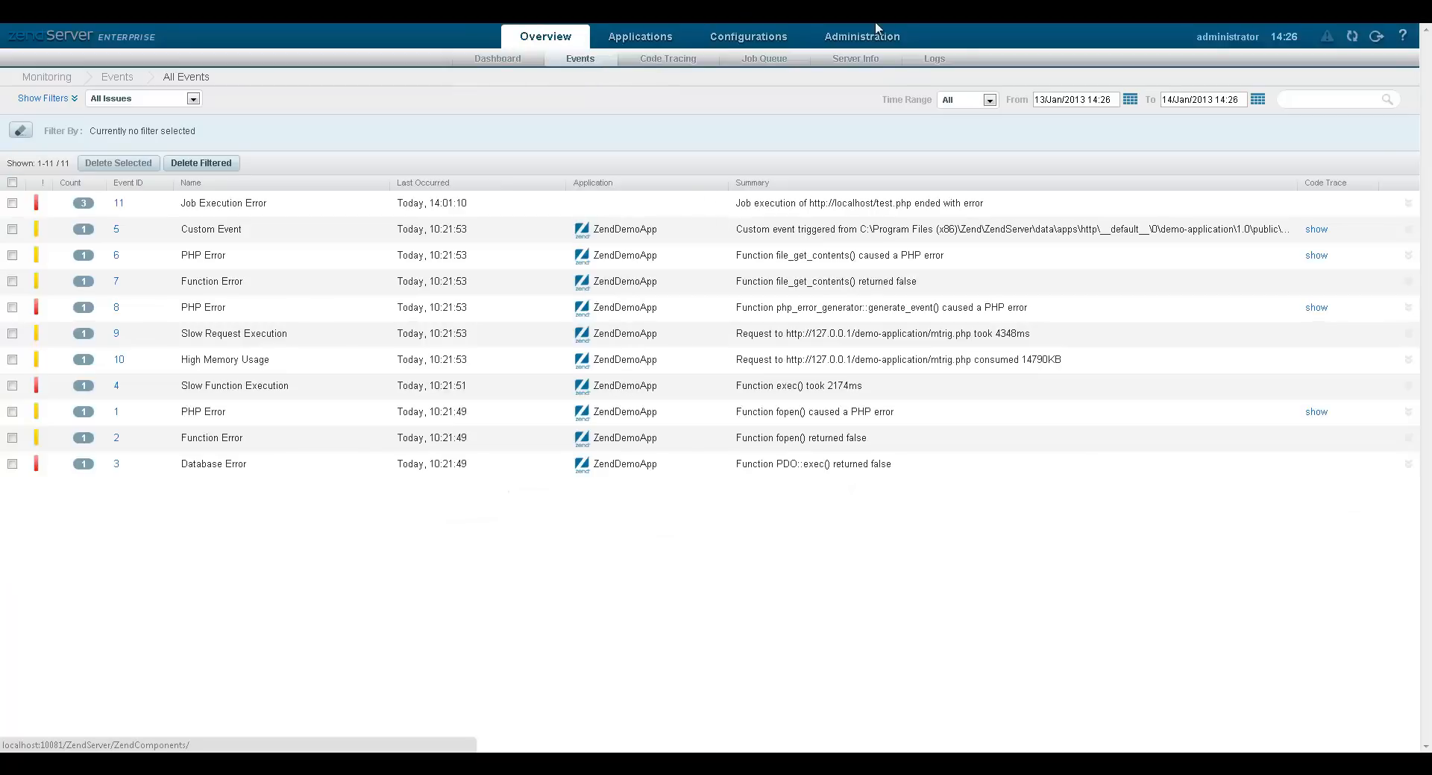
click(859, 36)
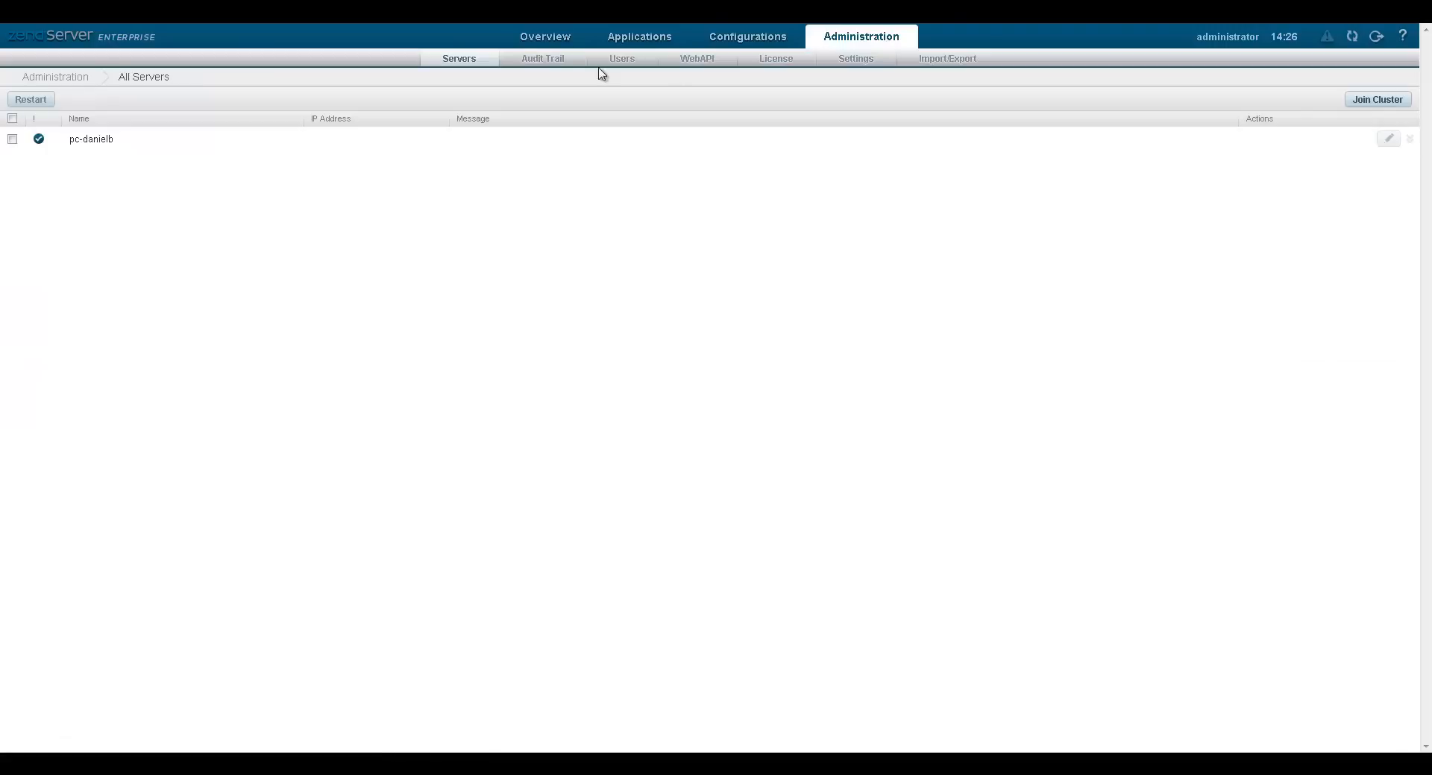
click(541, 58)
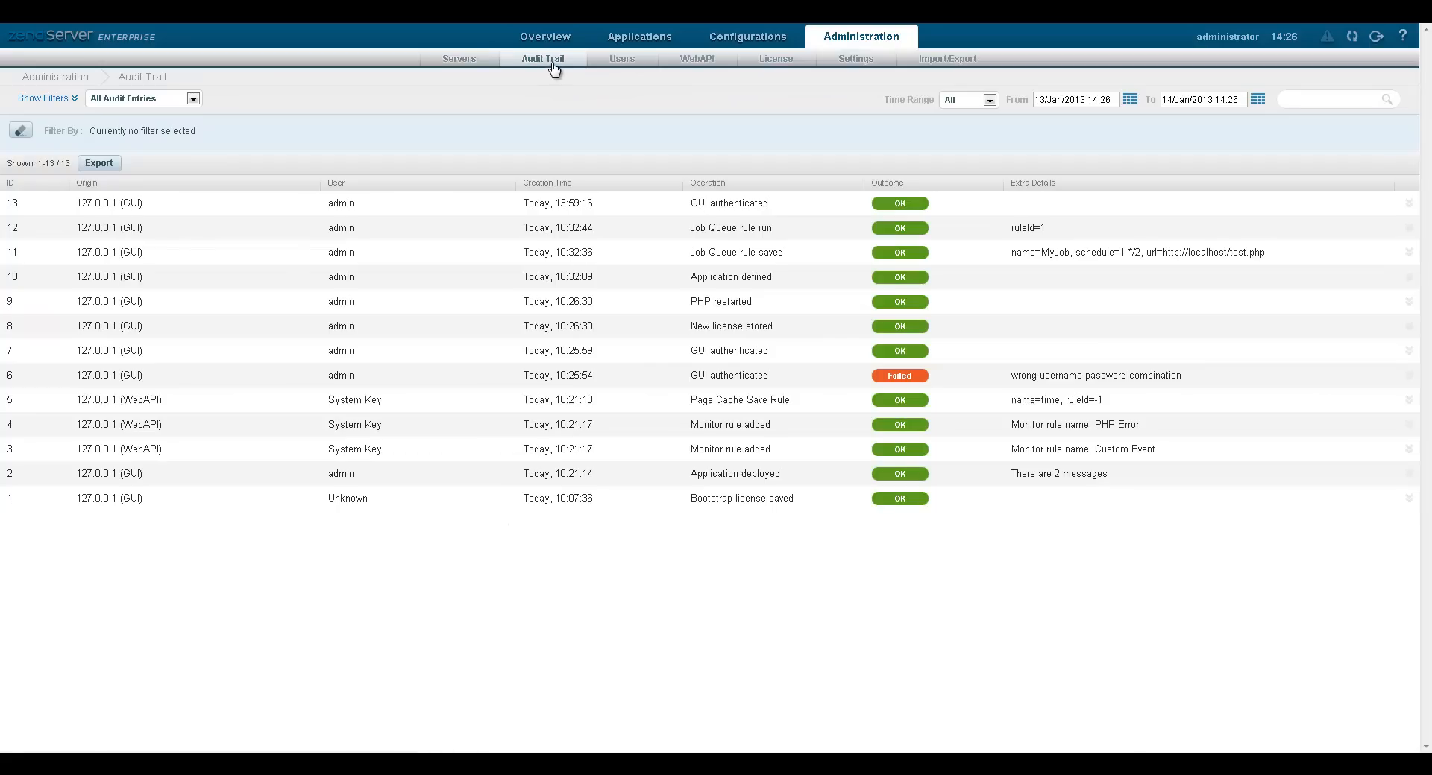
Expand the Custom Event's details and filter the events list to Warning severity
click(545, 36)
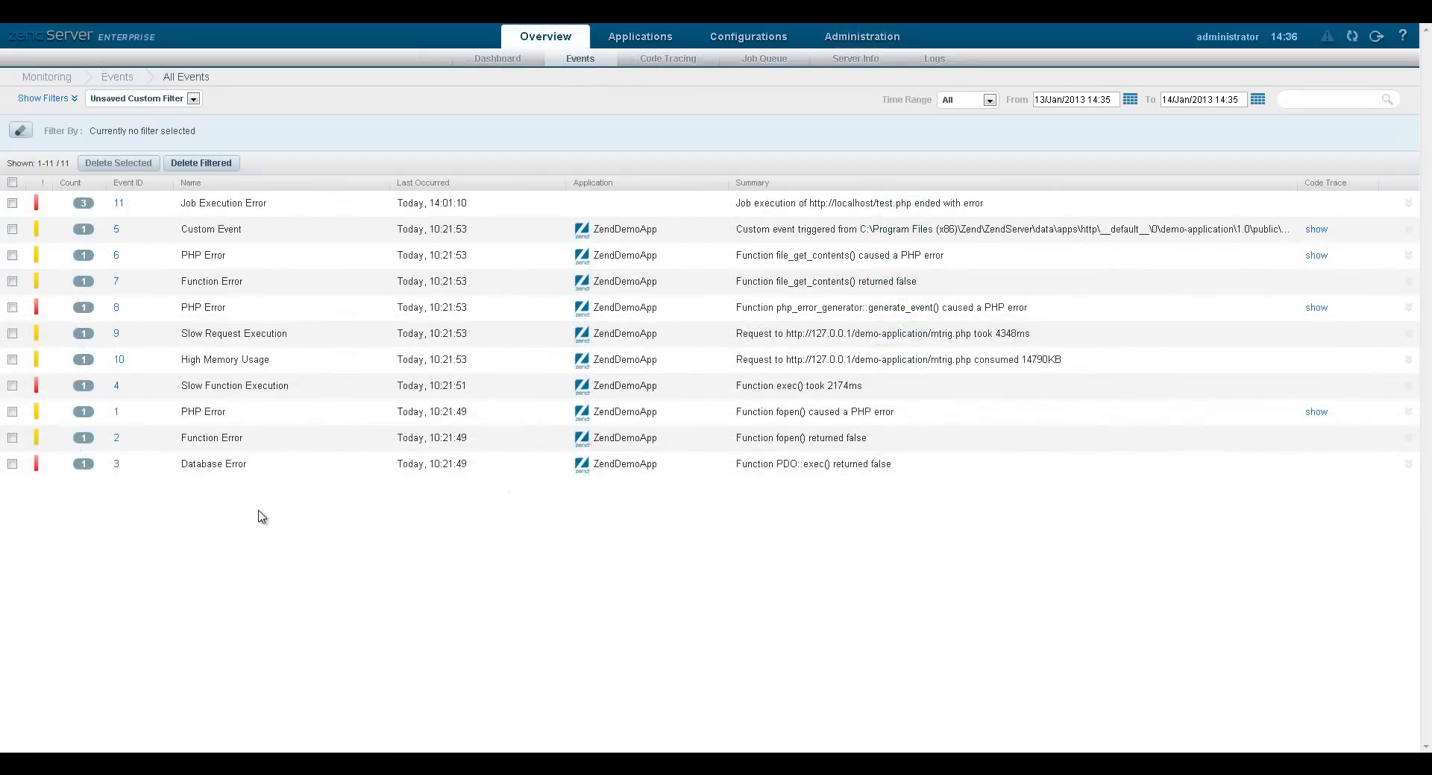
click(210, 230)
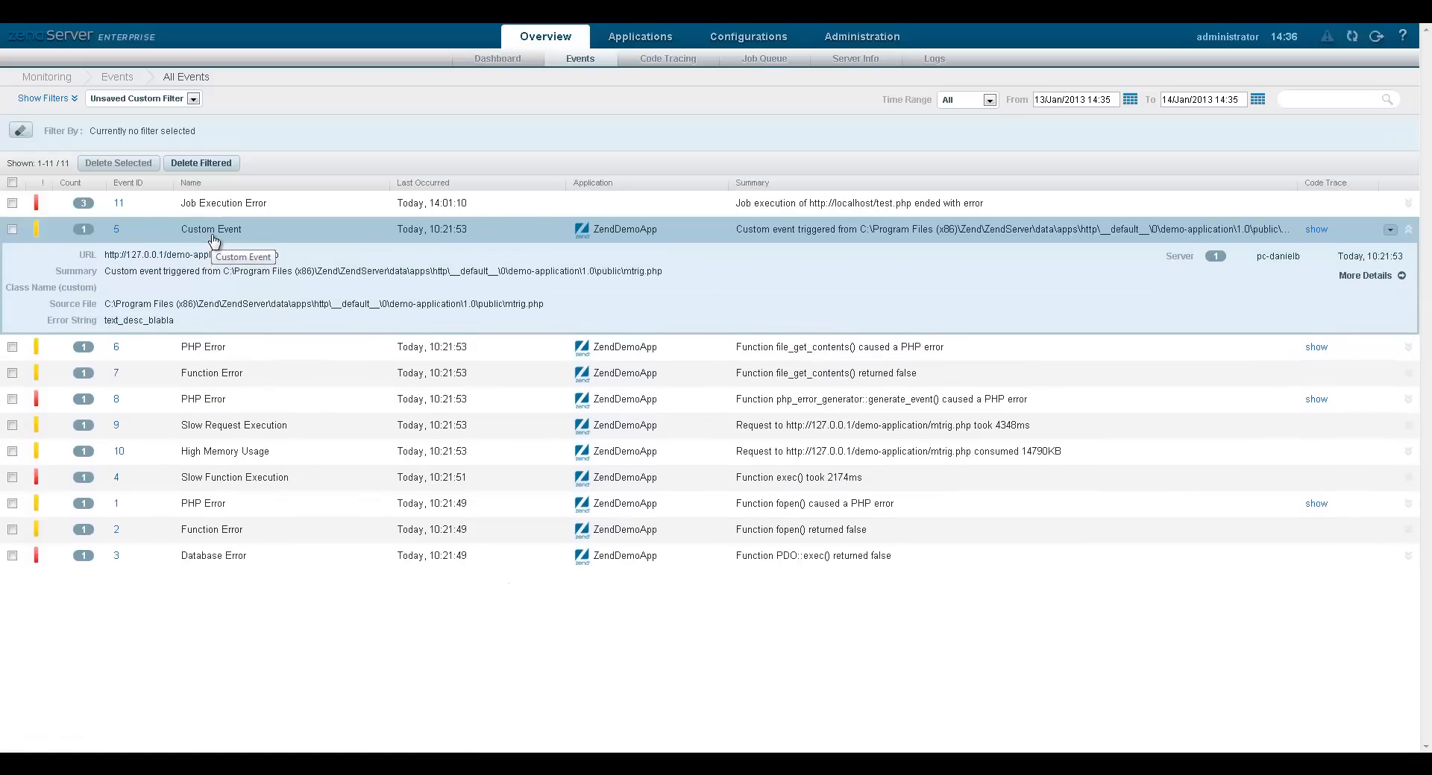
mouse_move(340, 301)
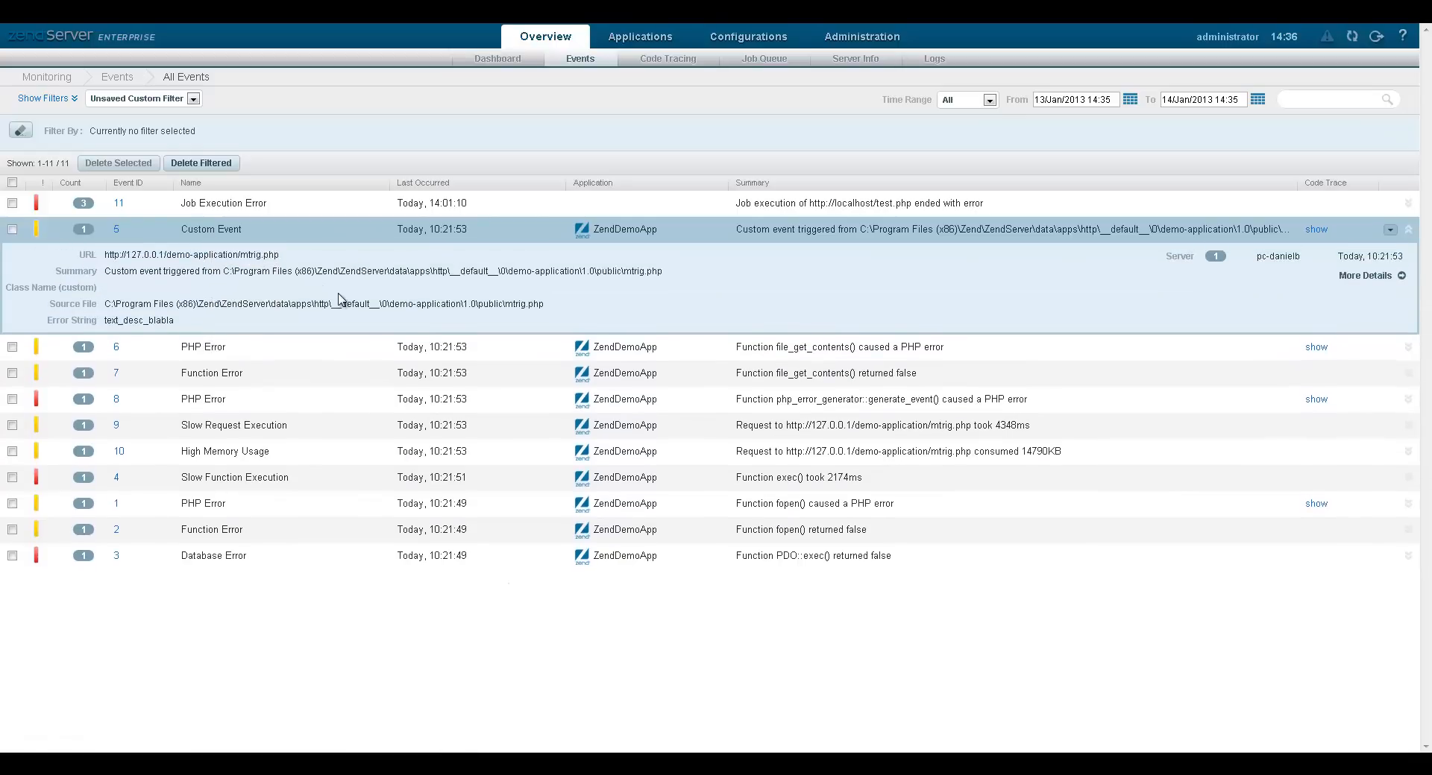
click(44, 99)
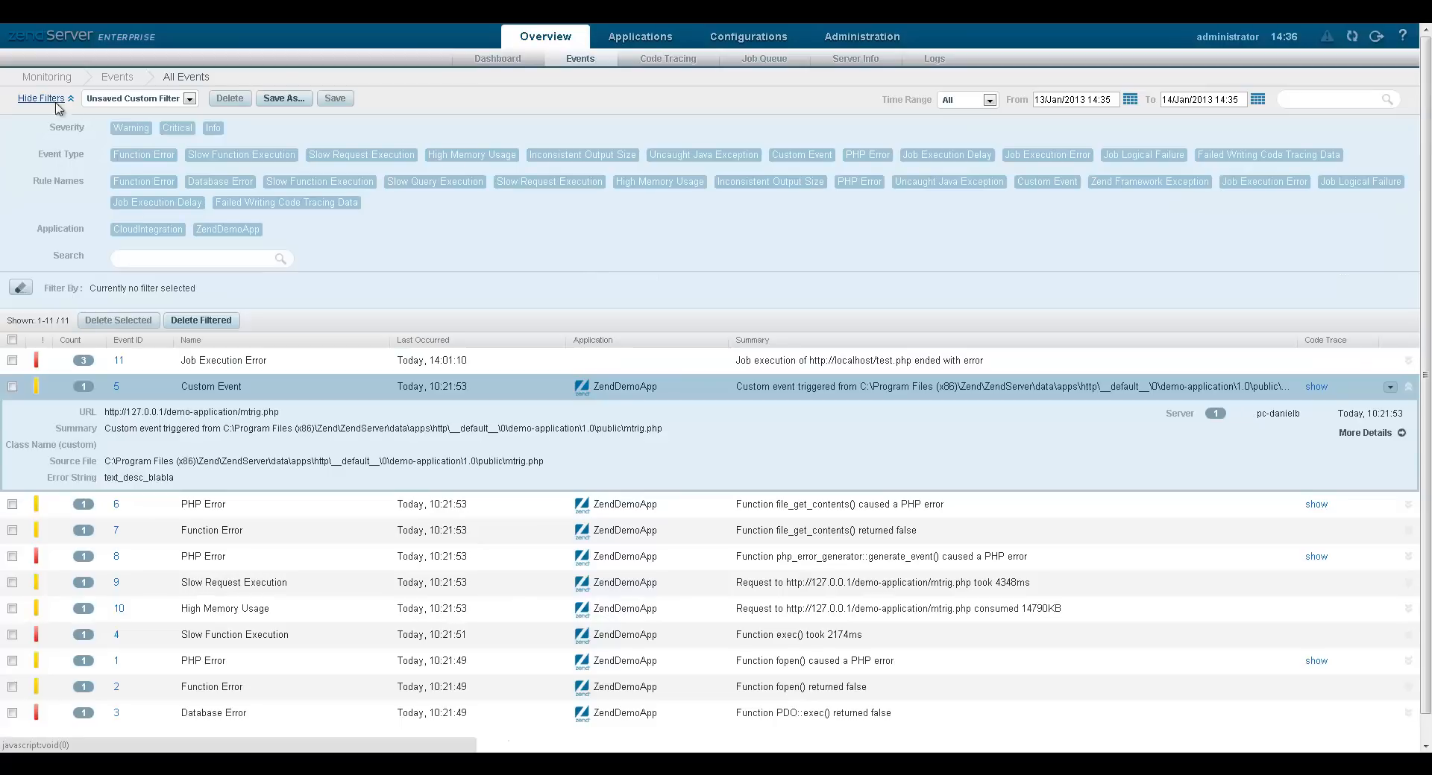
click(130, 129)
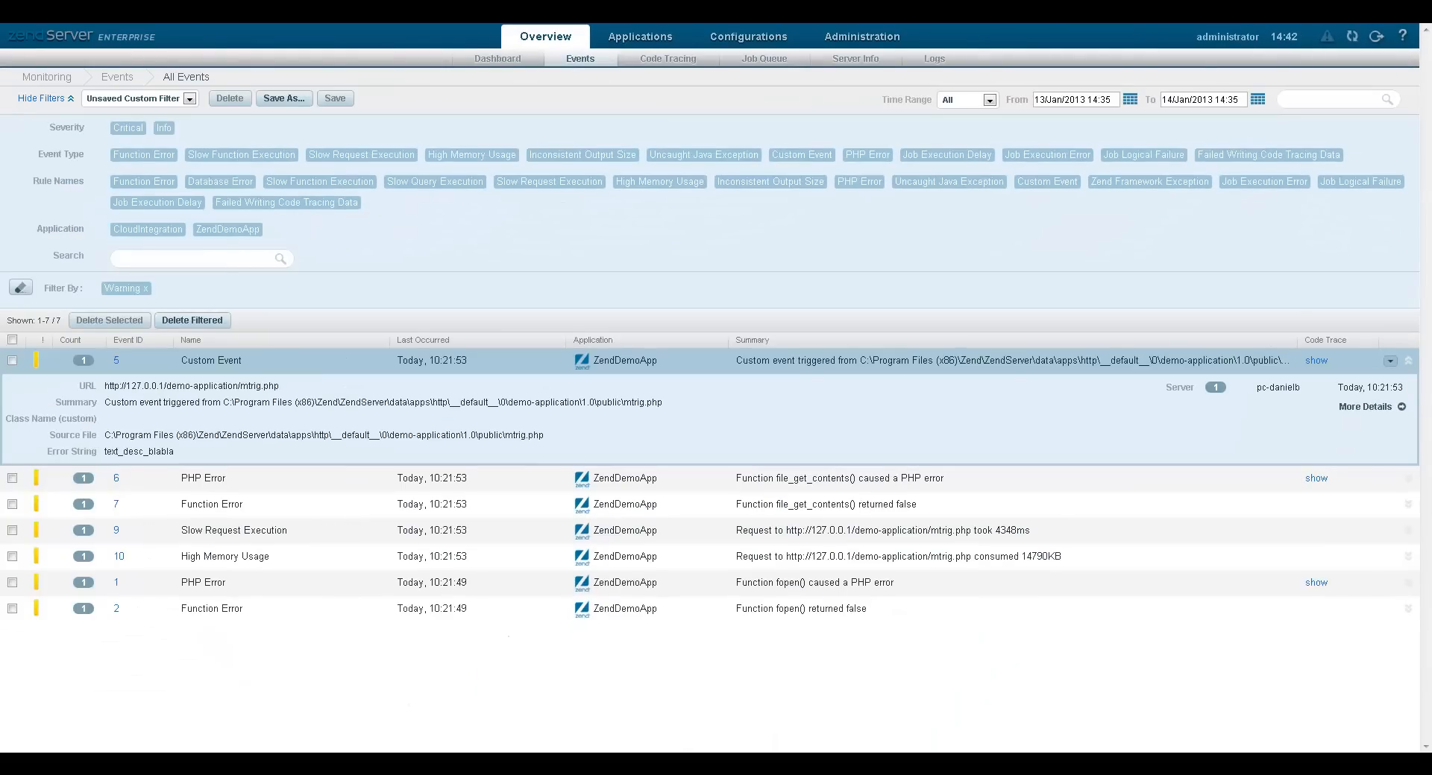
click(640, 36)
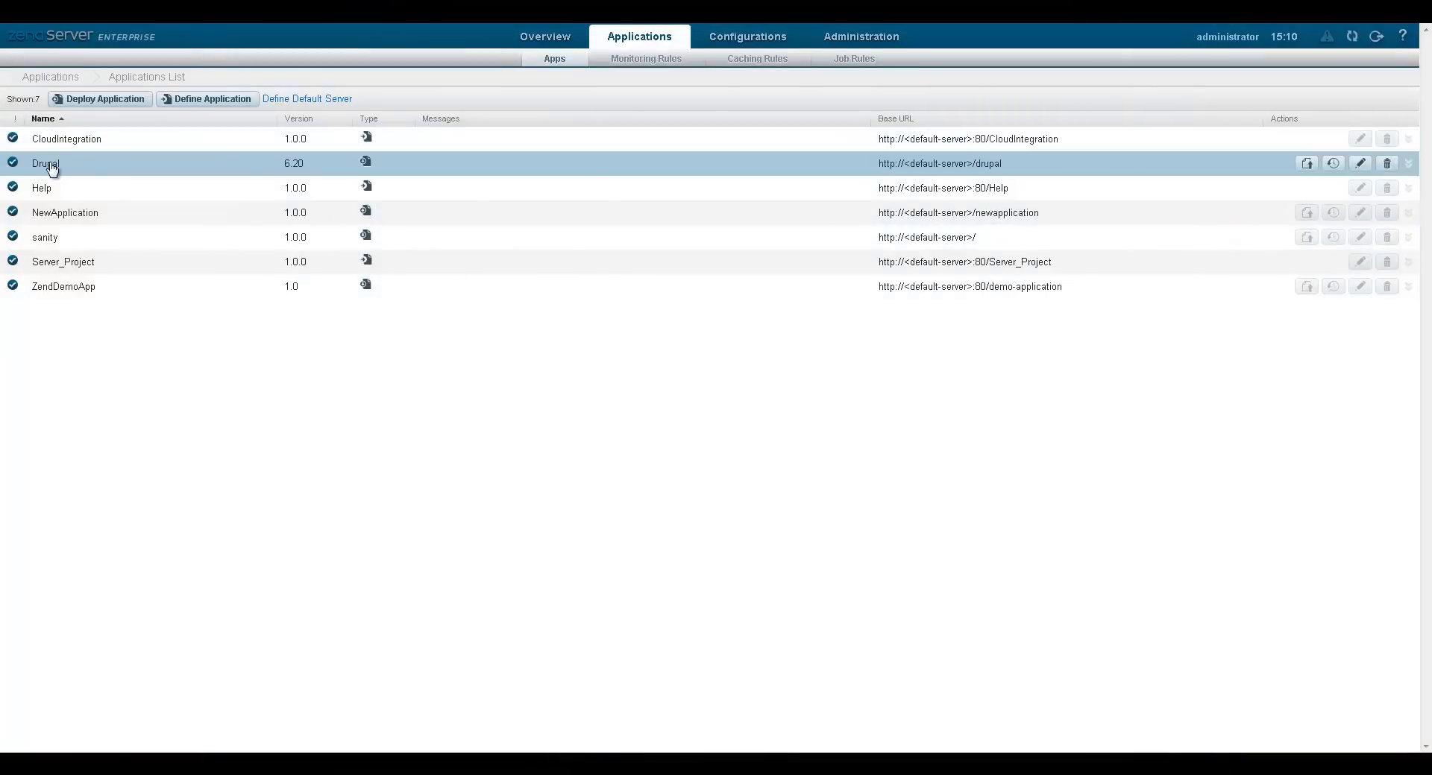
Expand Drupal and review its Servers and general Details tabs
click(47, 162)
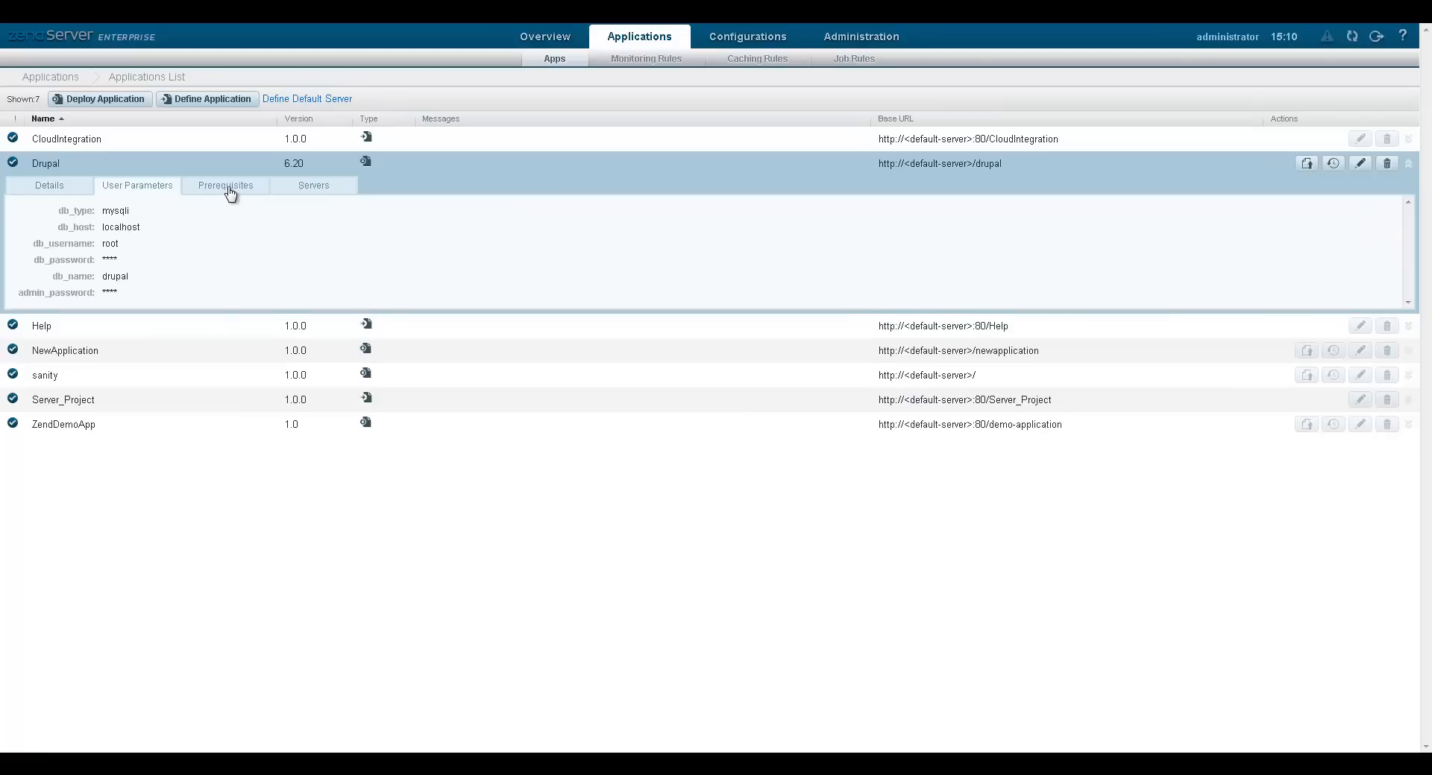
click(313, 185)
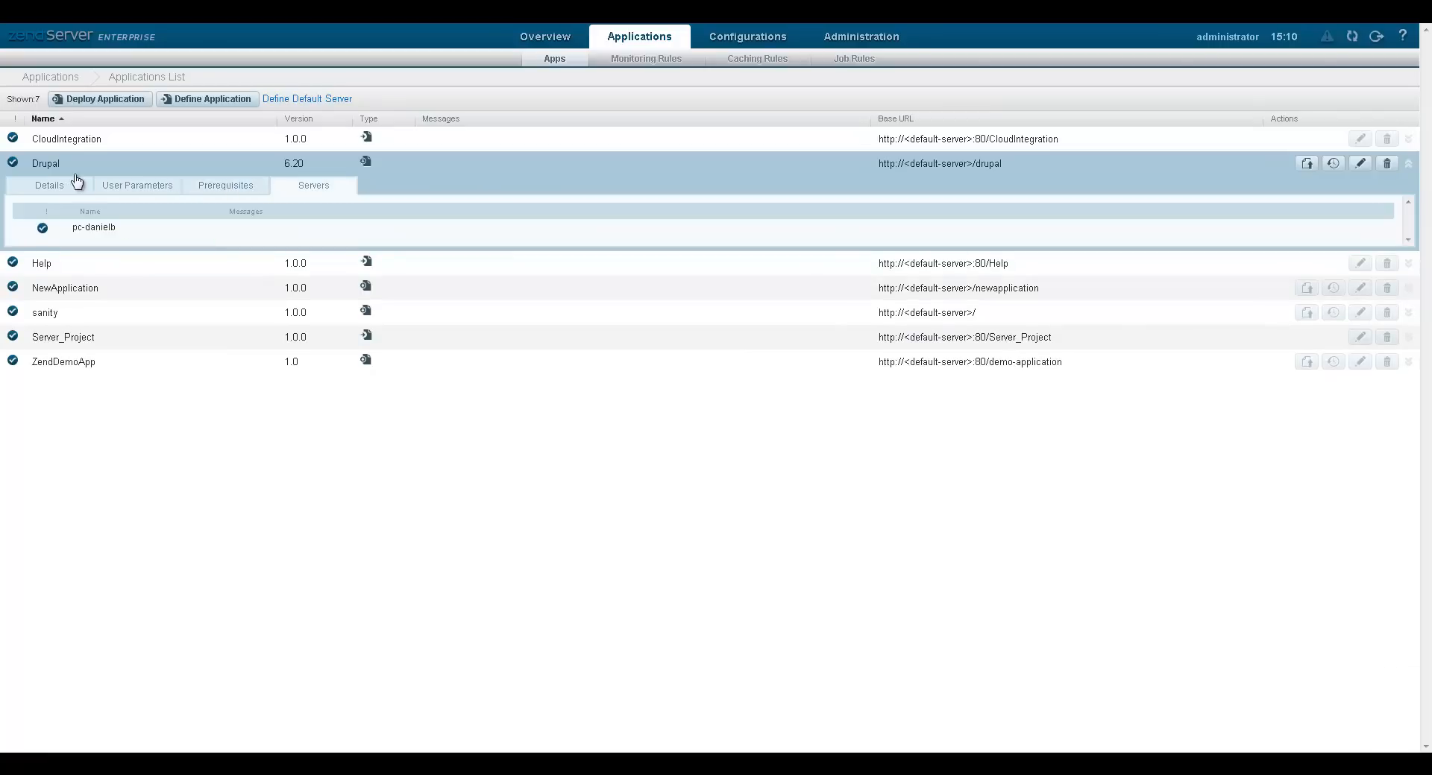
click(48, 185)
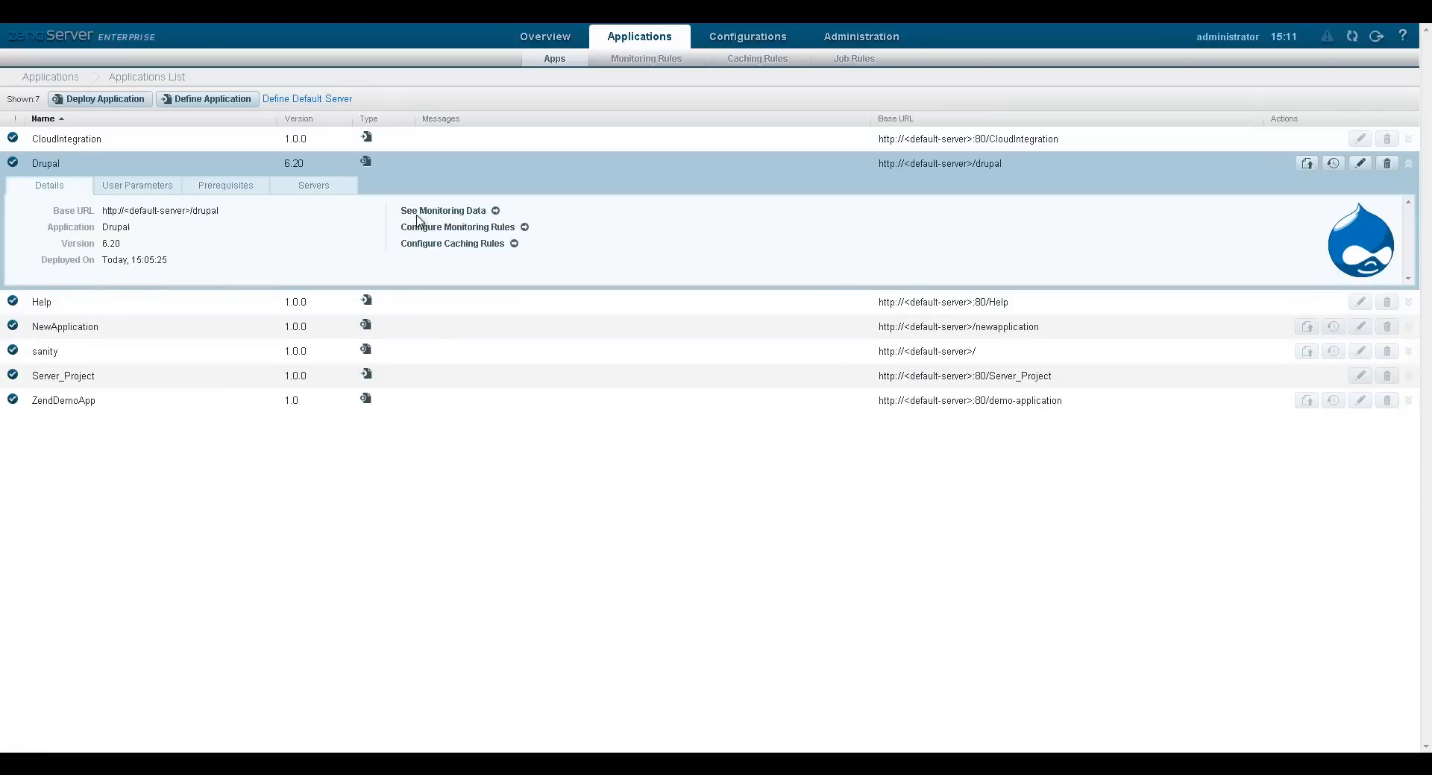
Show Drupal's monitoring rules list, then return to the Overview dashboard
click(458, 227)
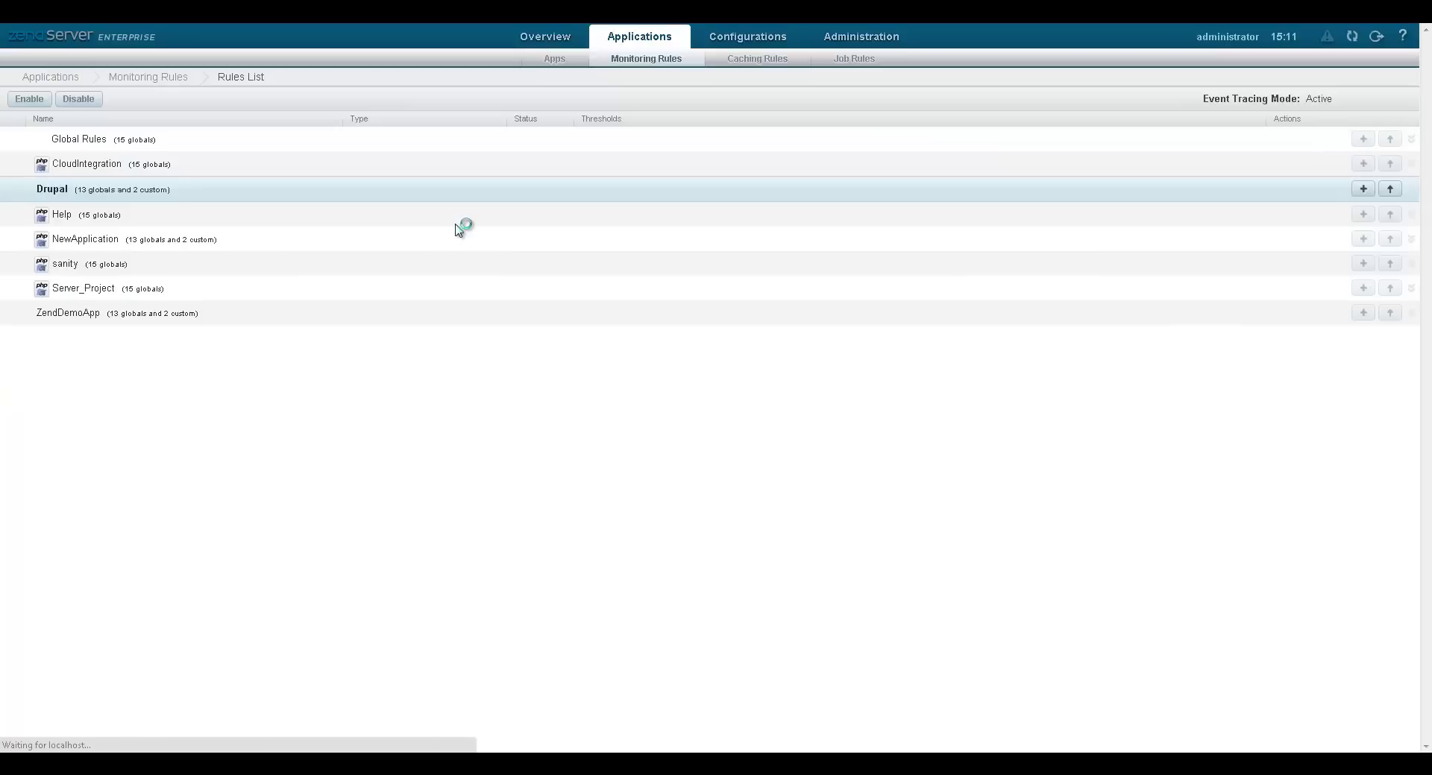
click(52, 188)
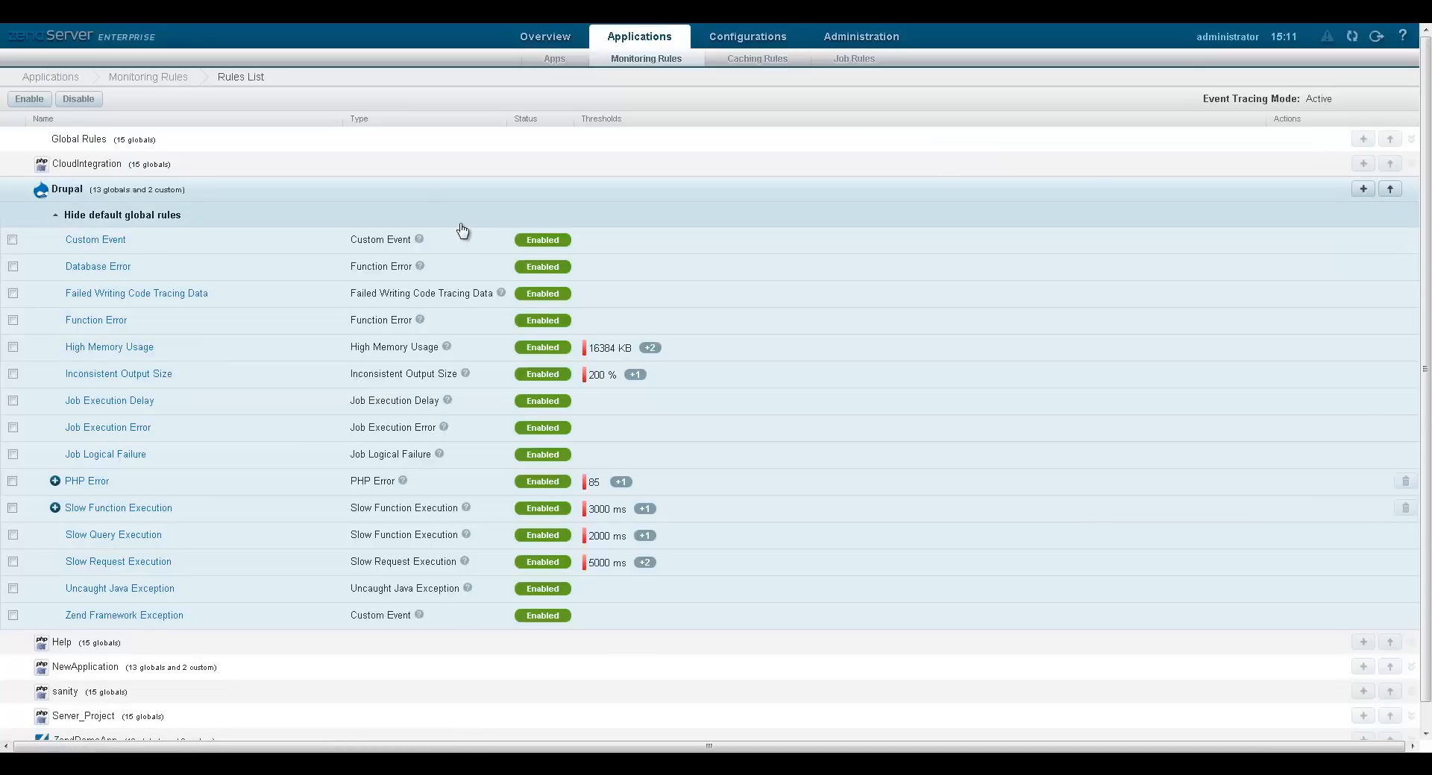
click(546, 36)
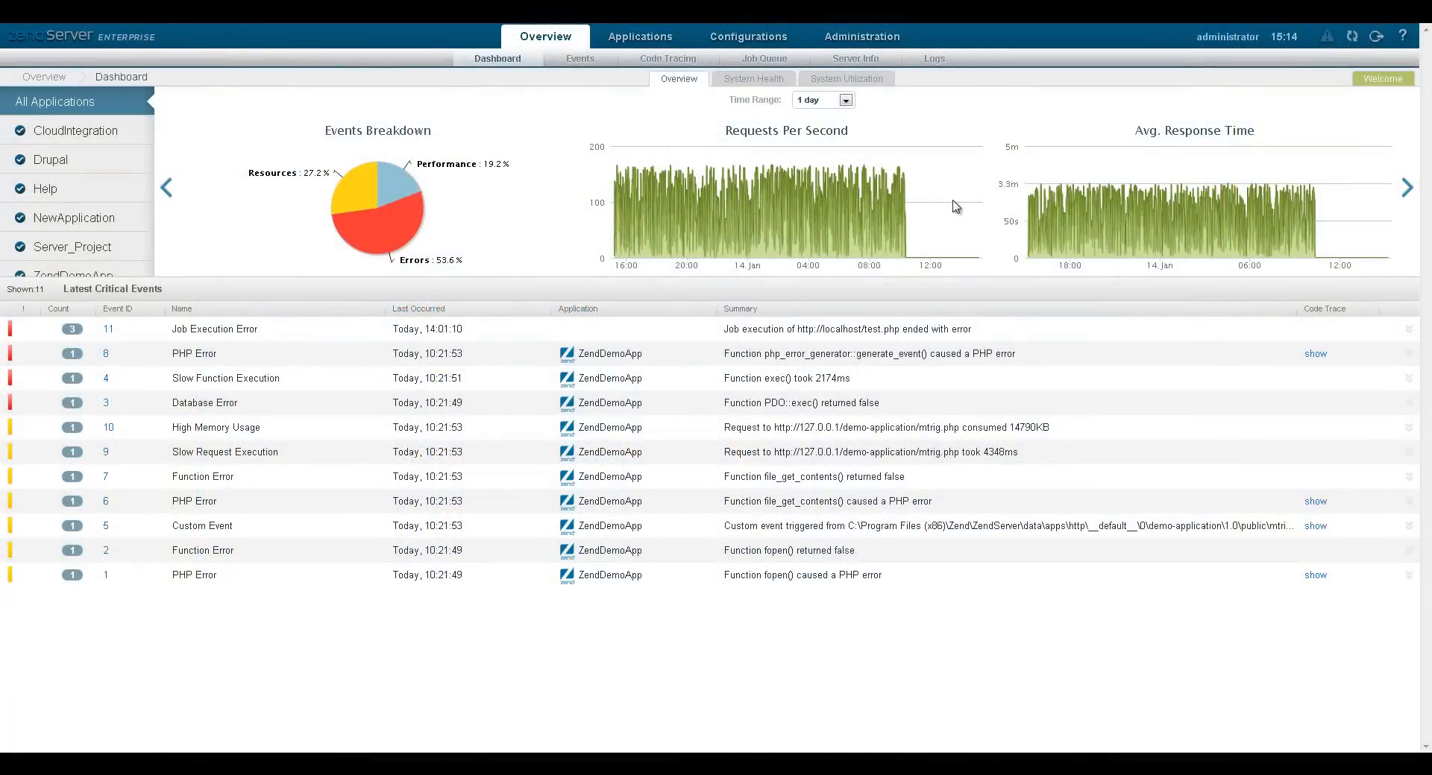
Show the dashboard Welcome panel and jump to the Caching Rules list from it
click(1381, 79)
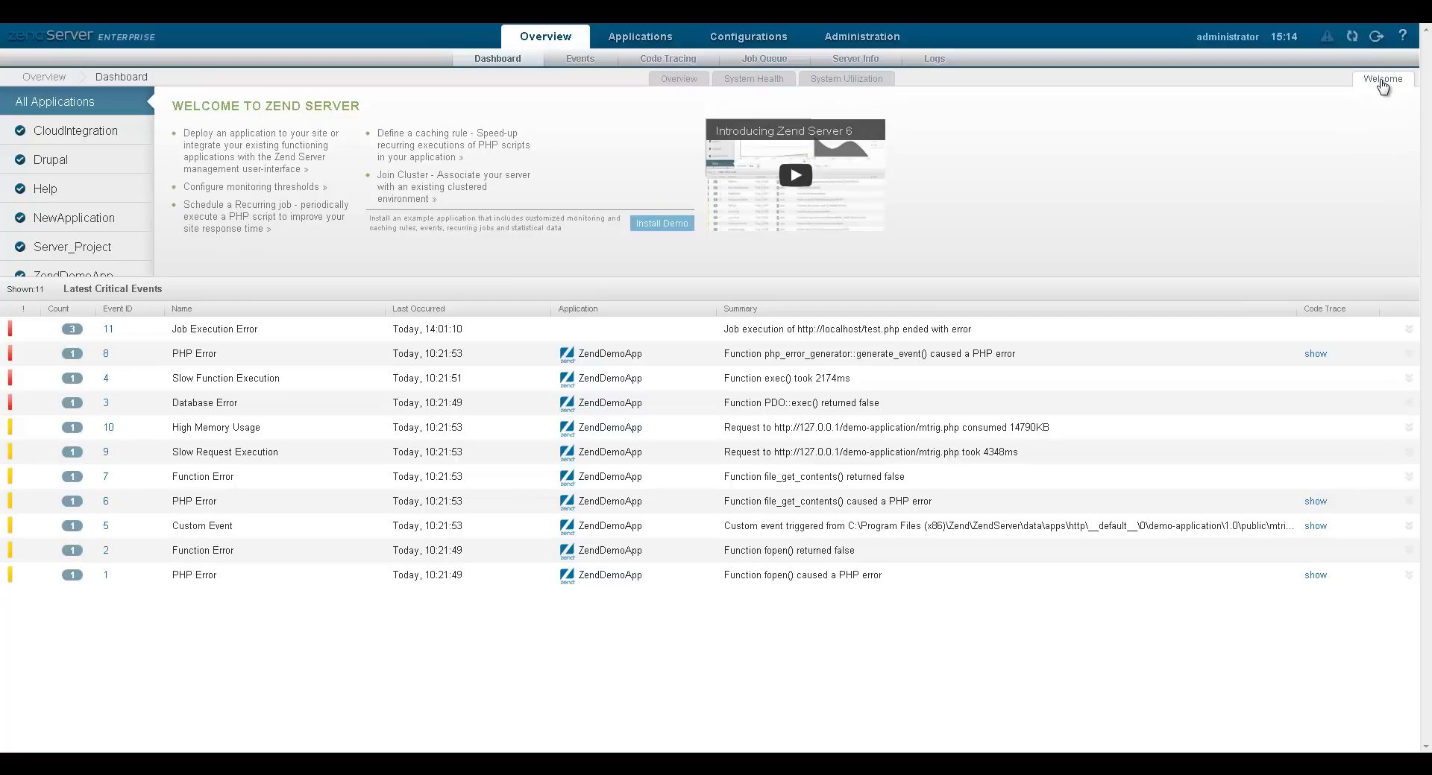
mouse_move(453, 283)
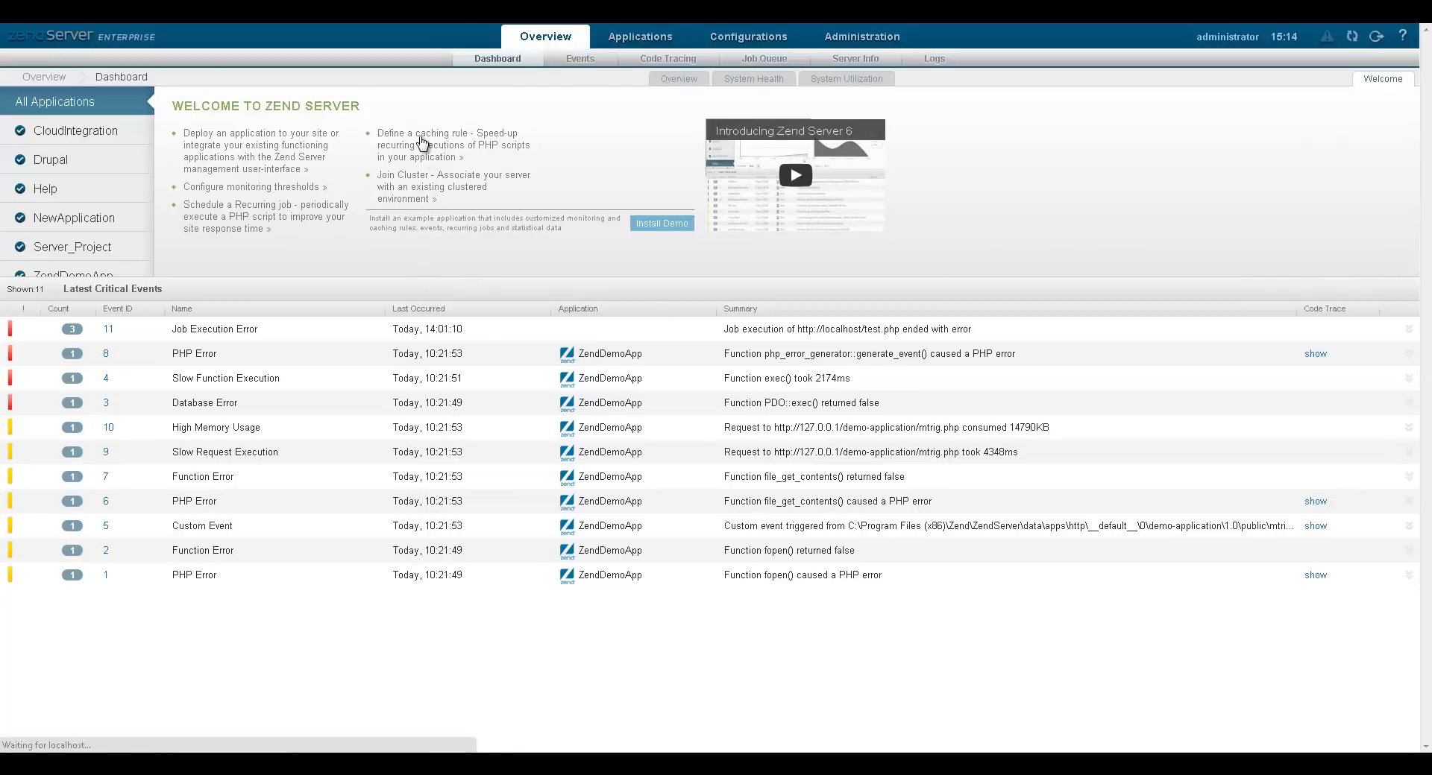
click(640, 36)
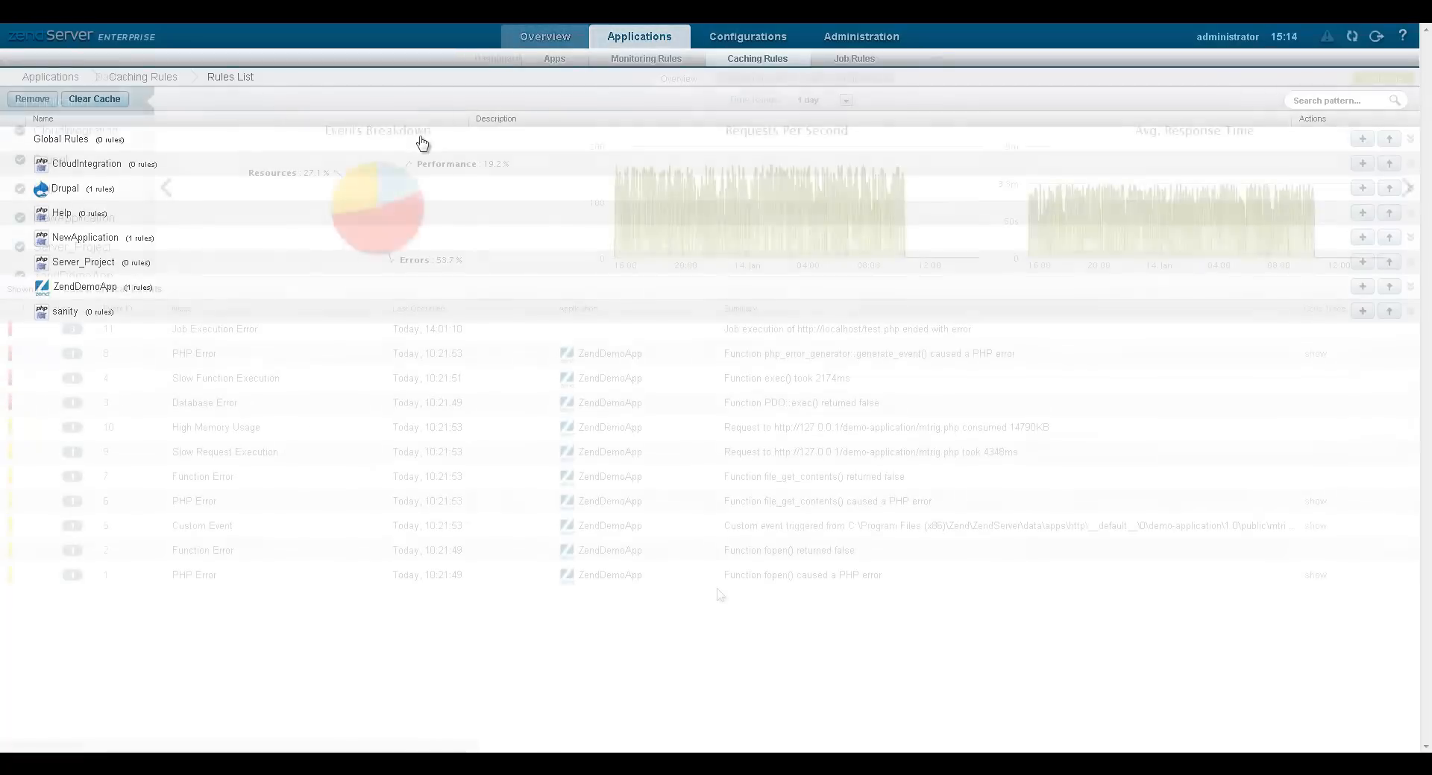
click(544, 36)
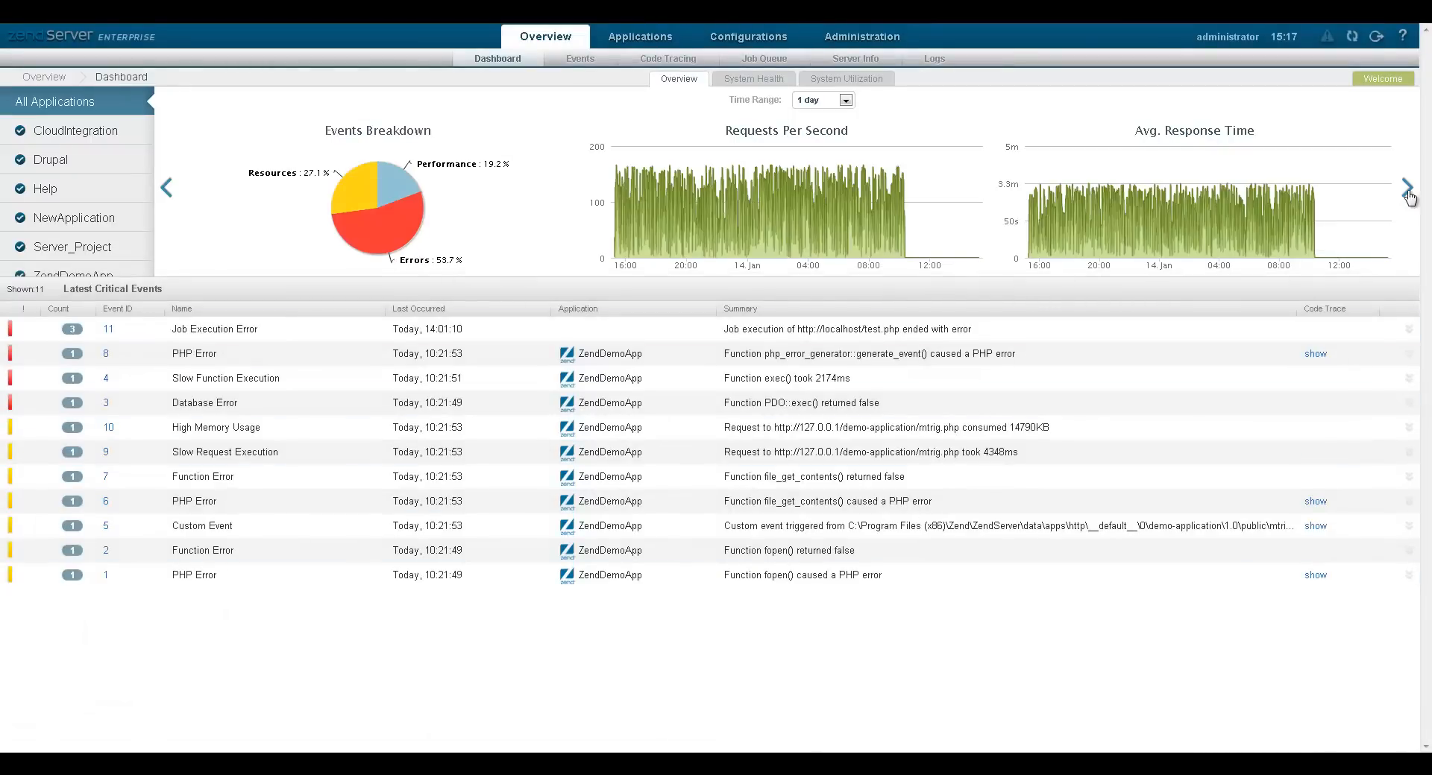
Page through the dashboard charts, reset the events chart zoom and hide the disk series
click(1409, 188)
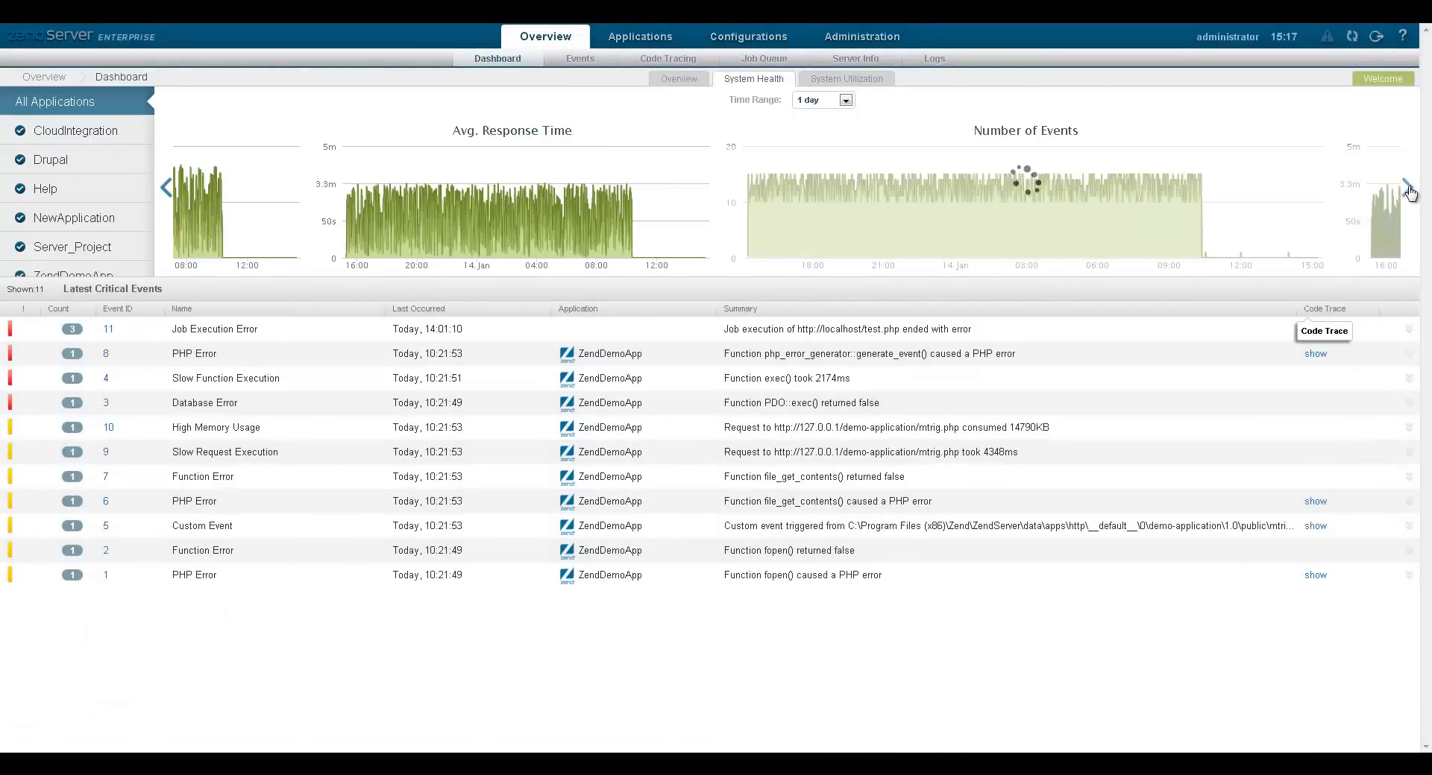
click(1409, 188)
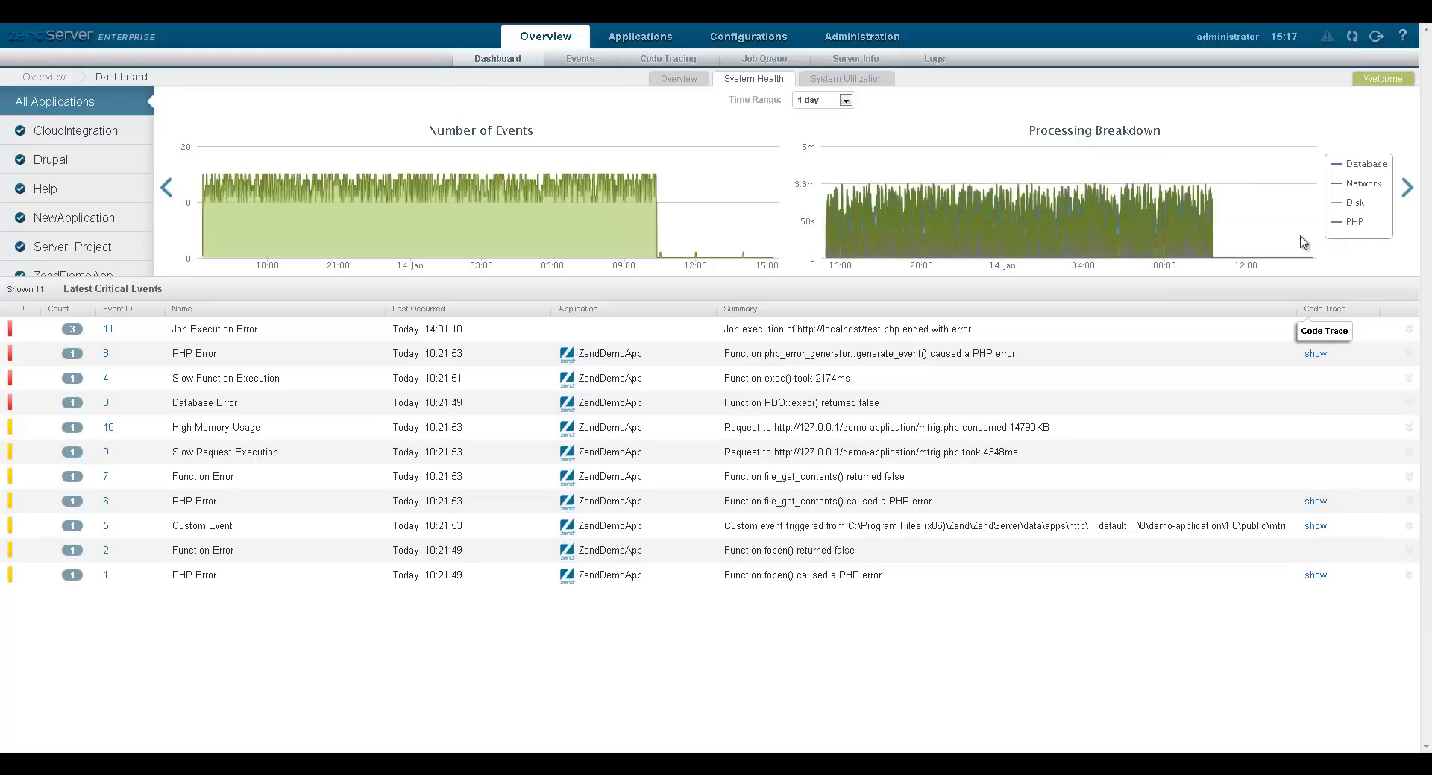
mouse_move(601, 148)
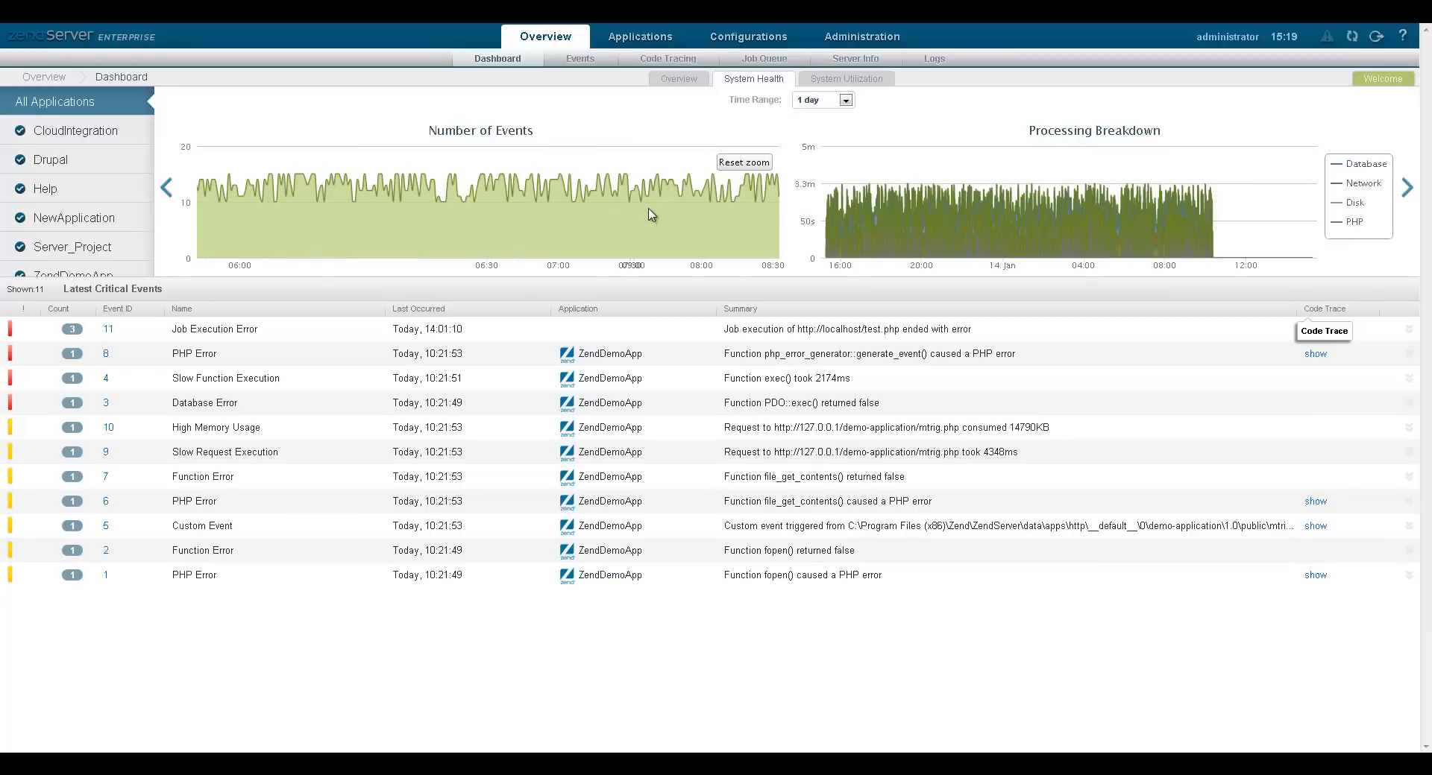
click(743, 161)
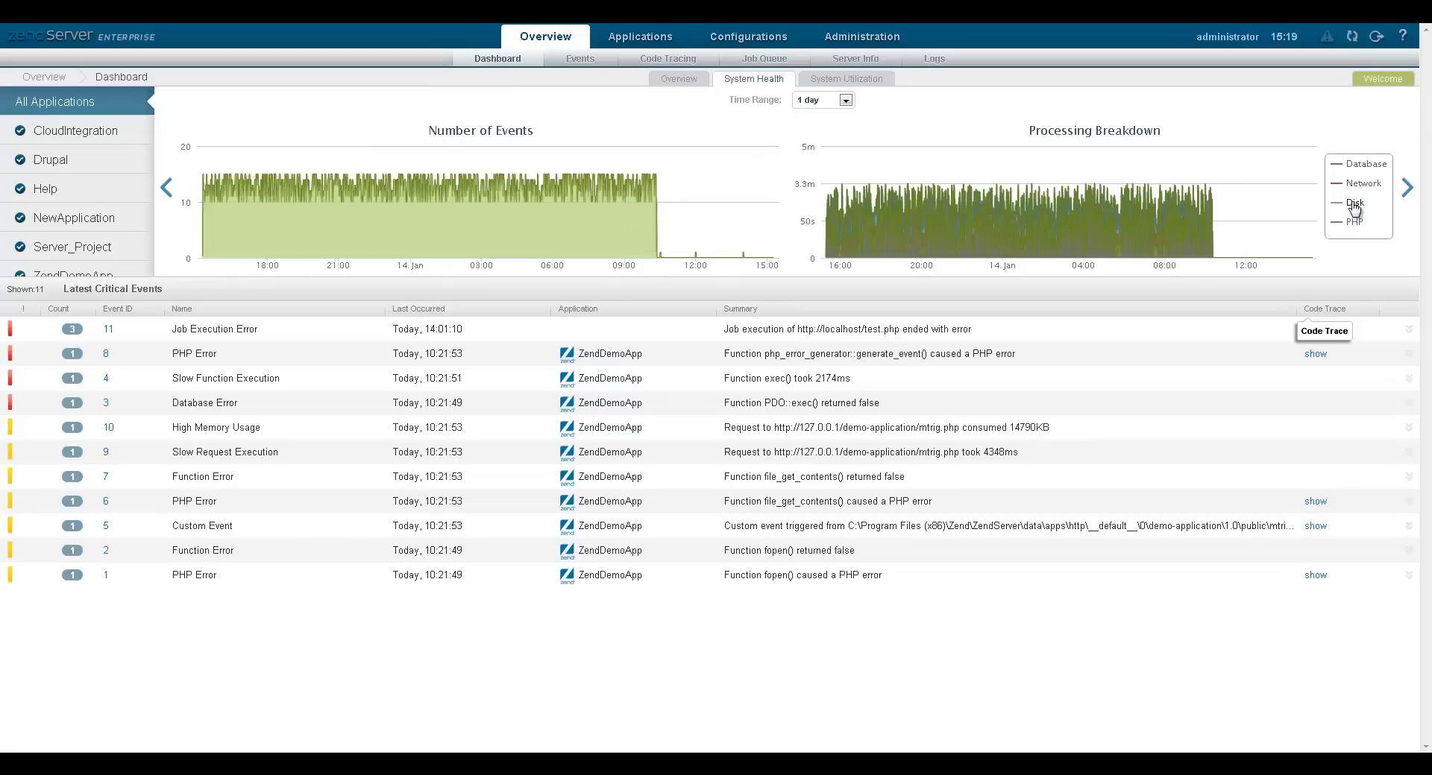
click(1355, 203)
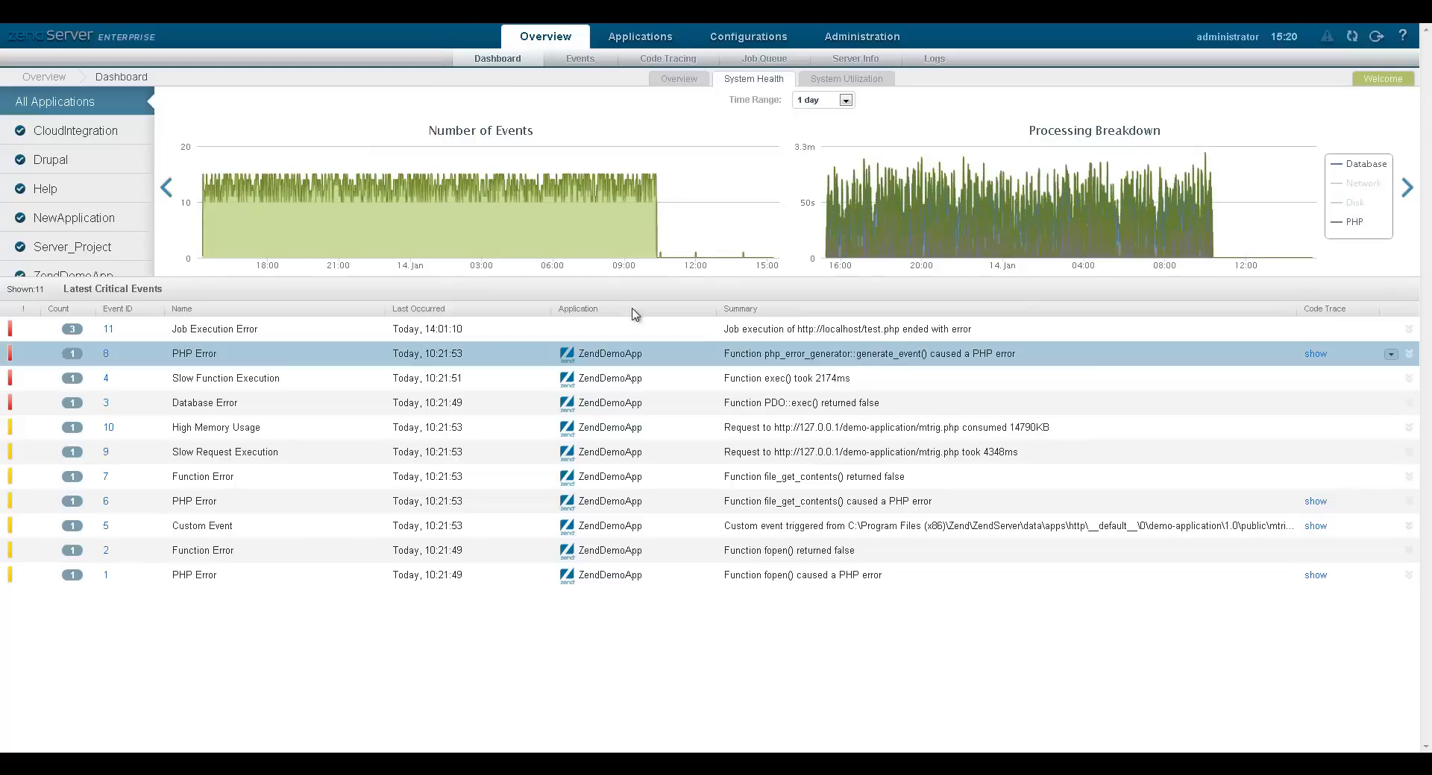
click(677, 80)
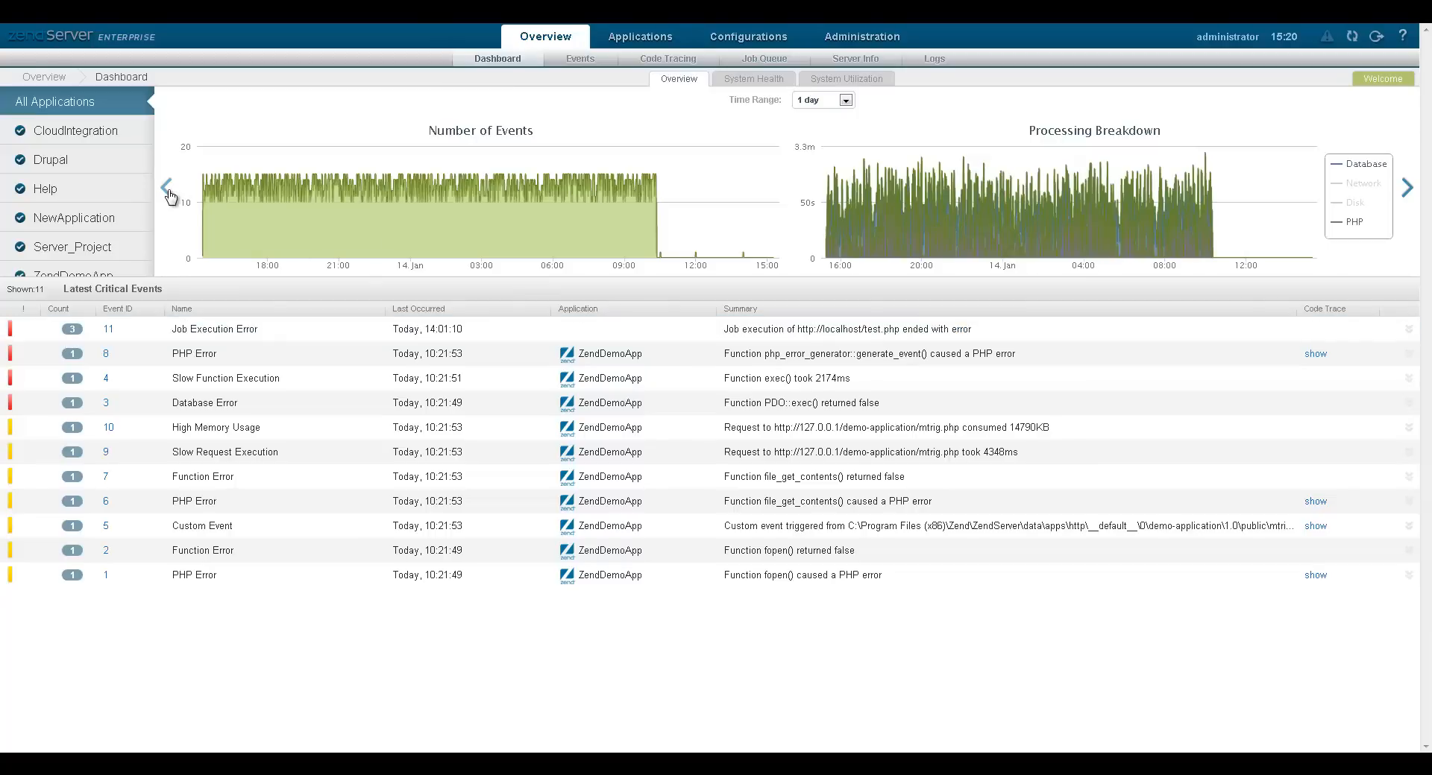
click(168, 186)
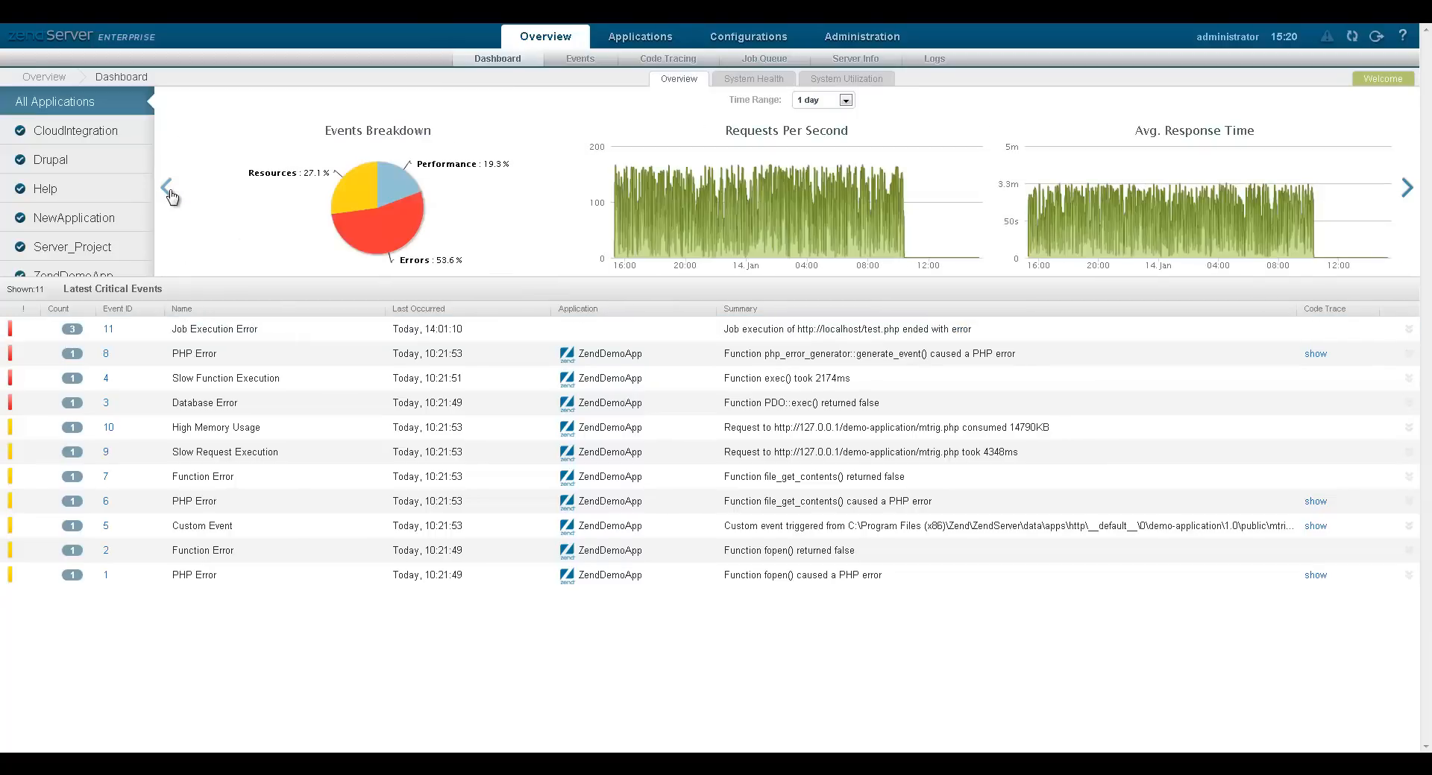
View performance-issue events, then the Apps list; cancel Deploy Application and start Define Application
click(580, 58)
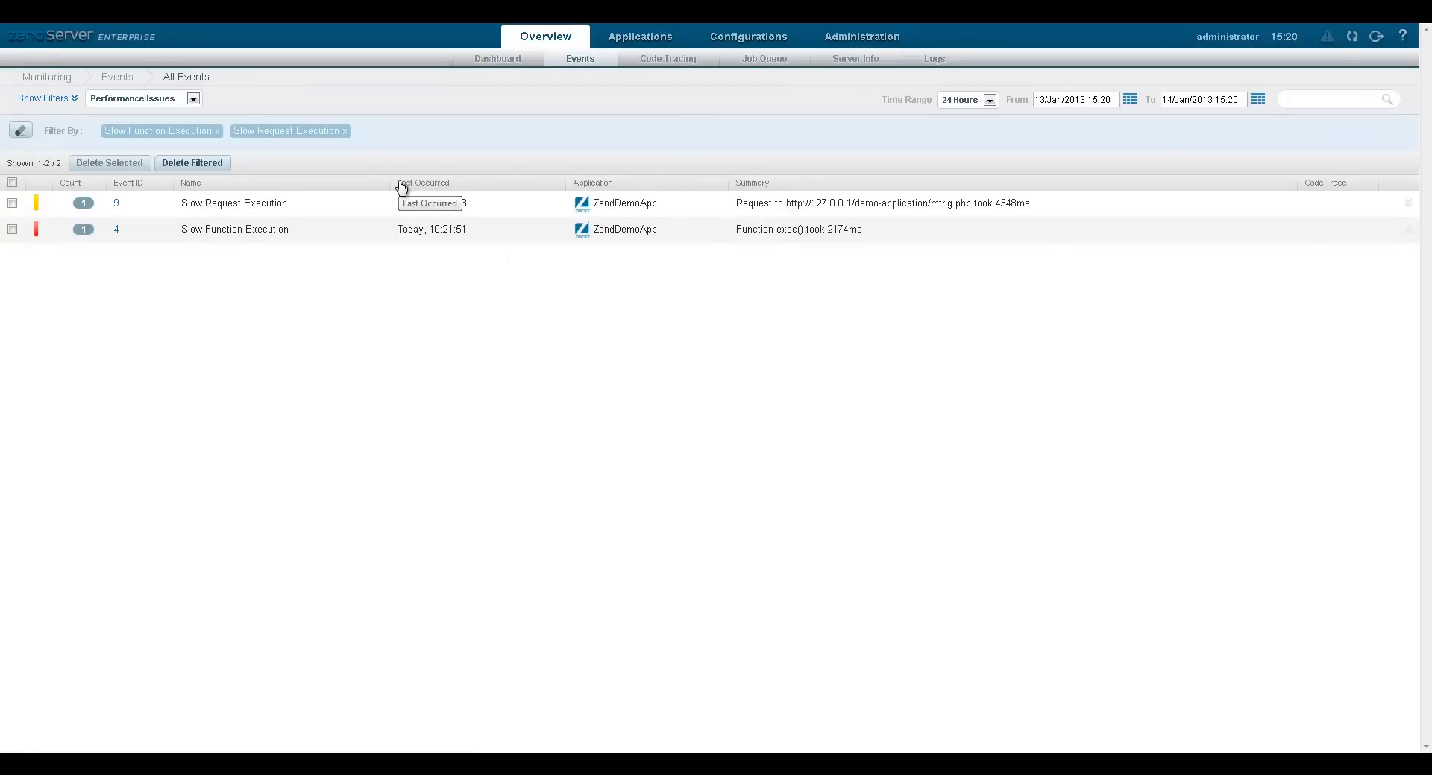
click(639, 36)
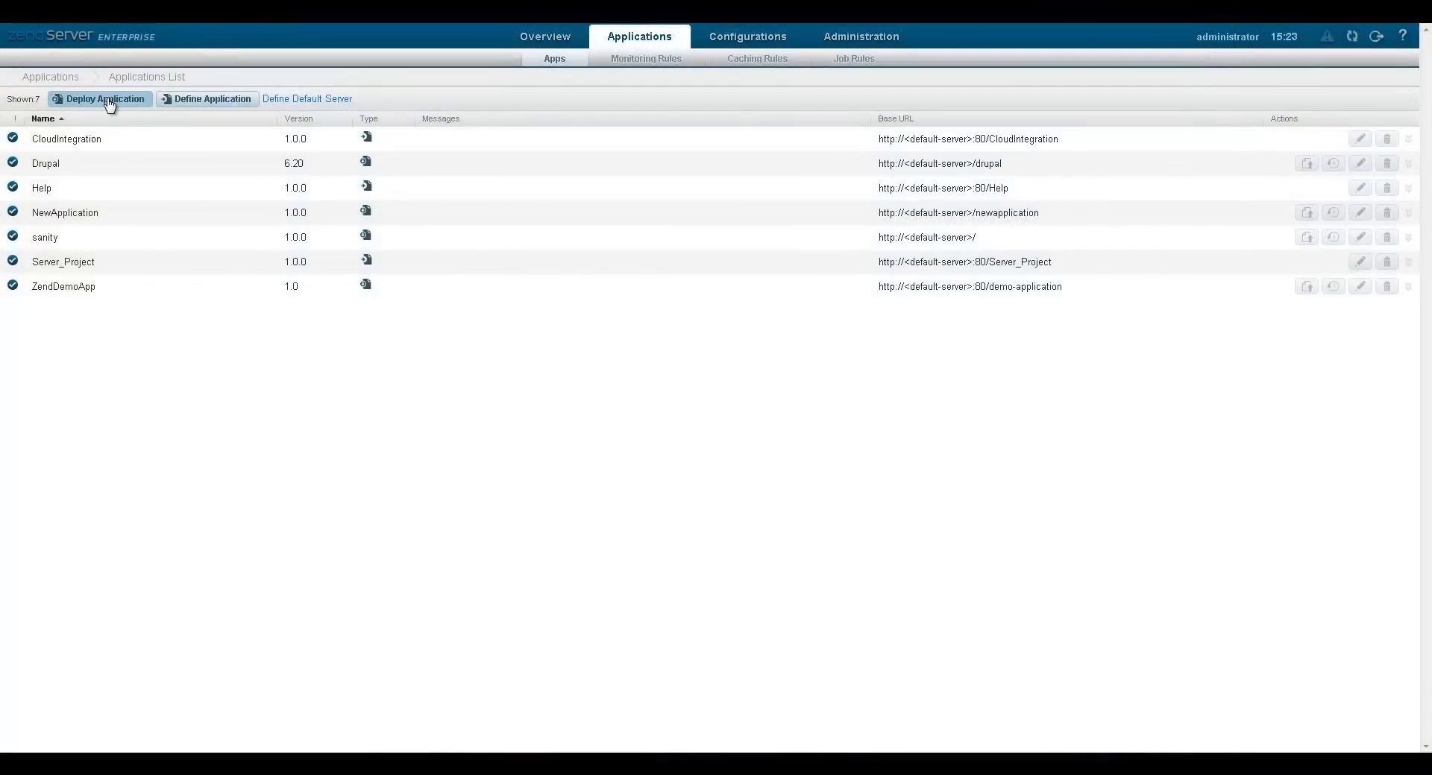
click(103, 99)
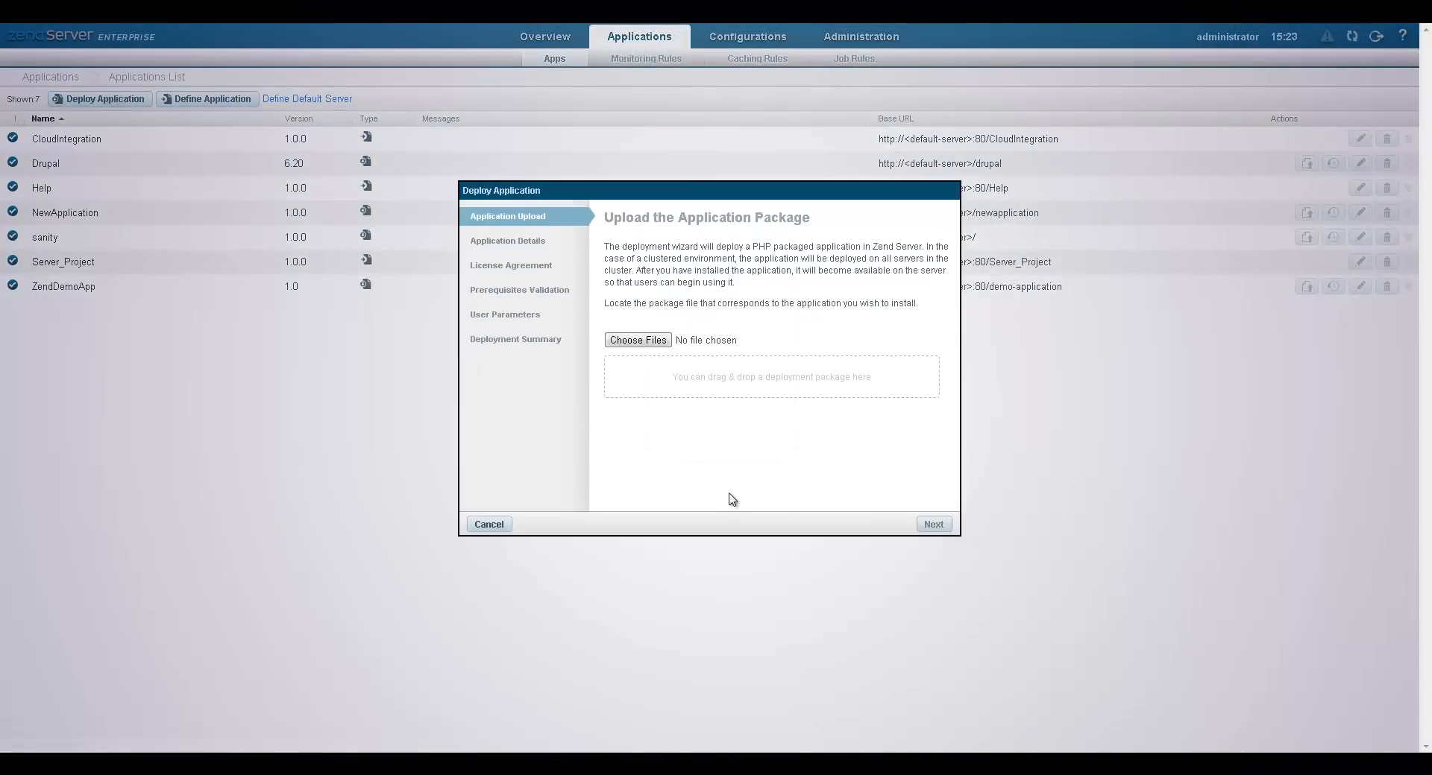
click(489, 524)
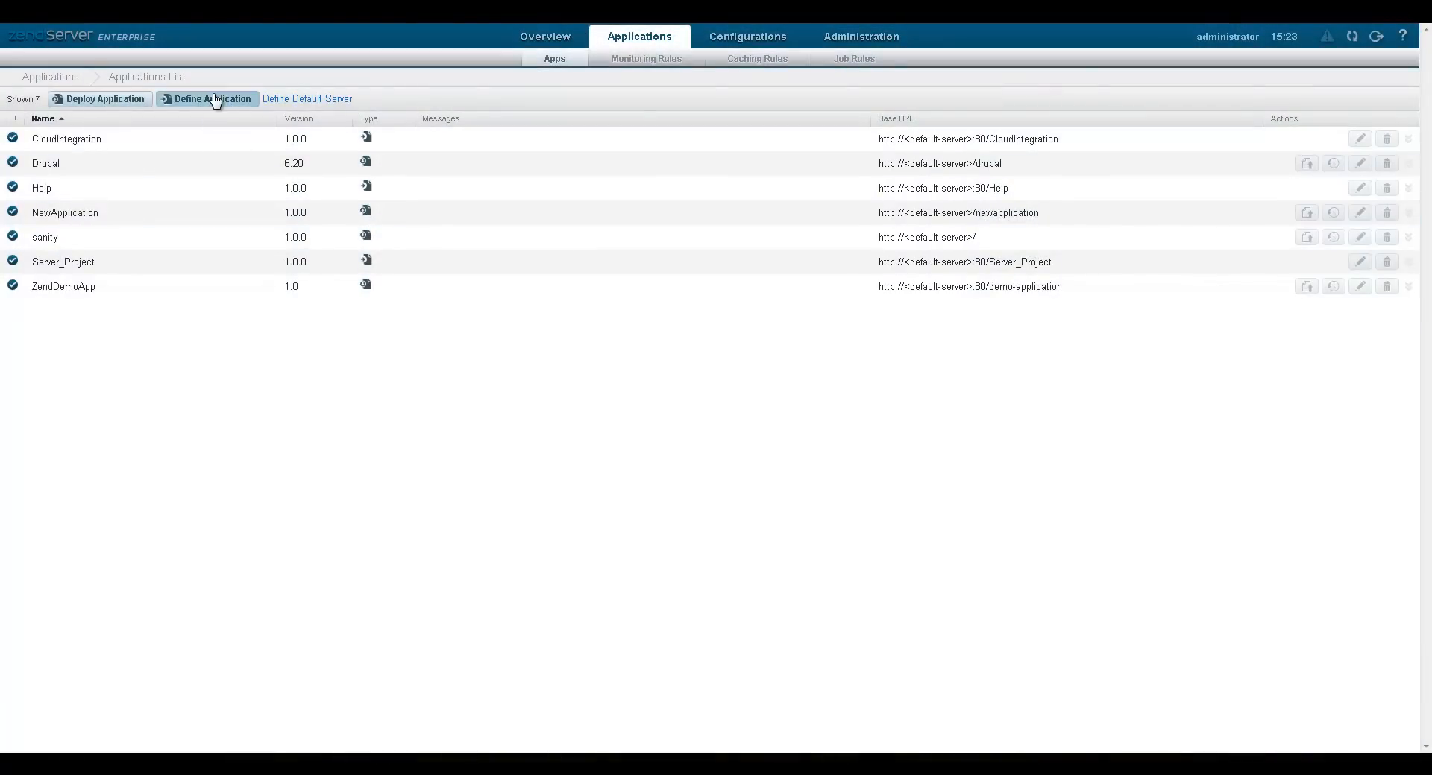
click(205, 98)
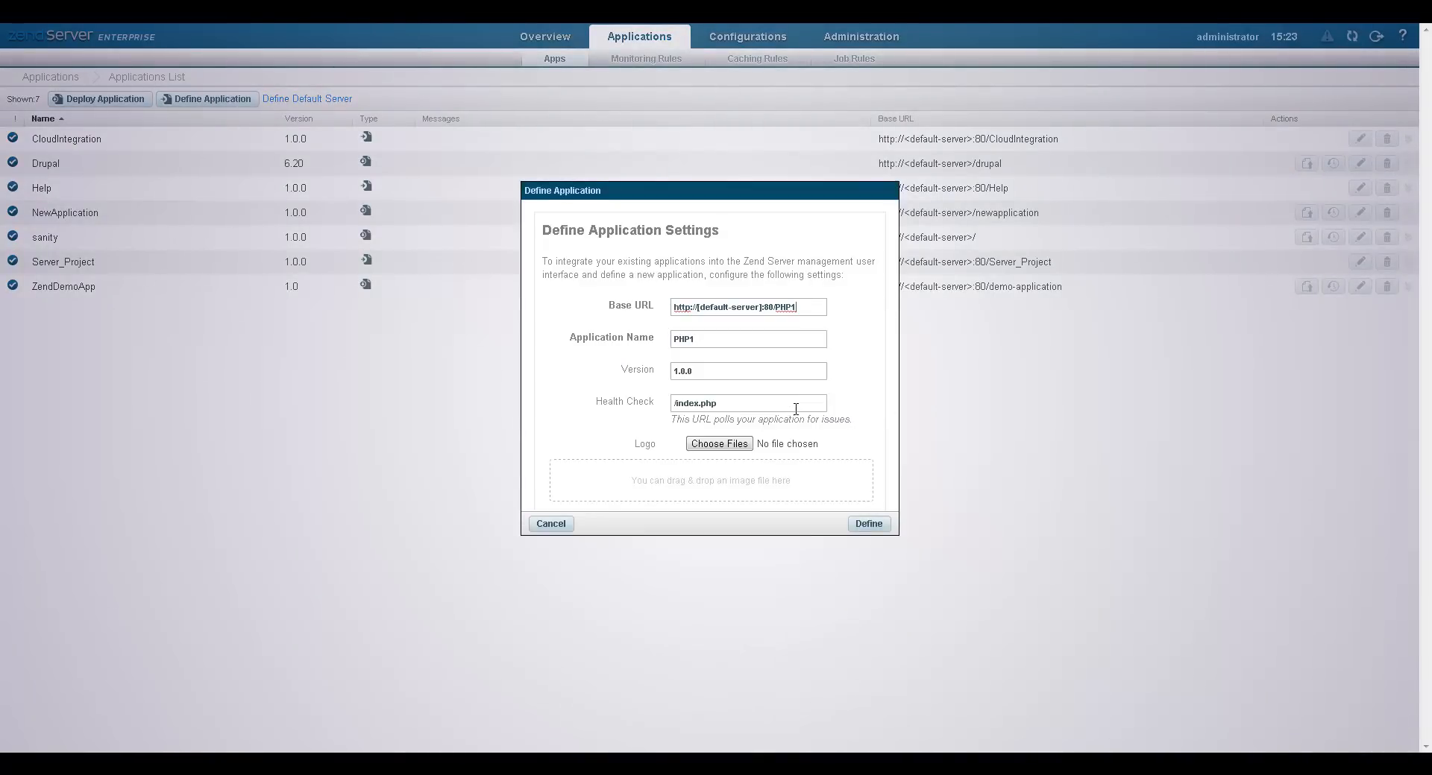
mouse_move(868, 523)
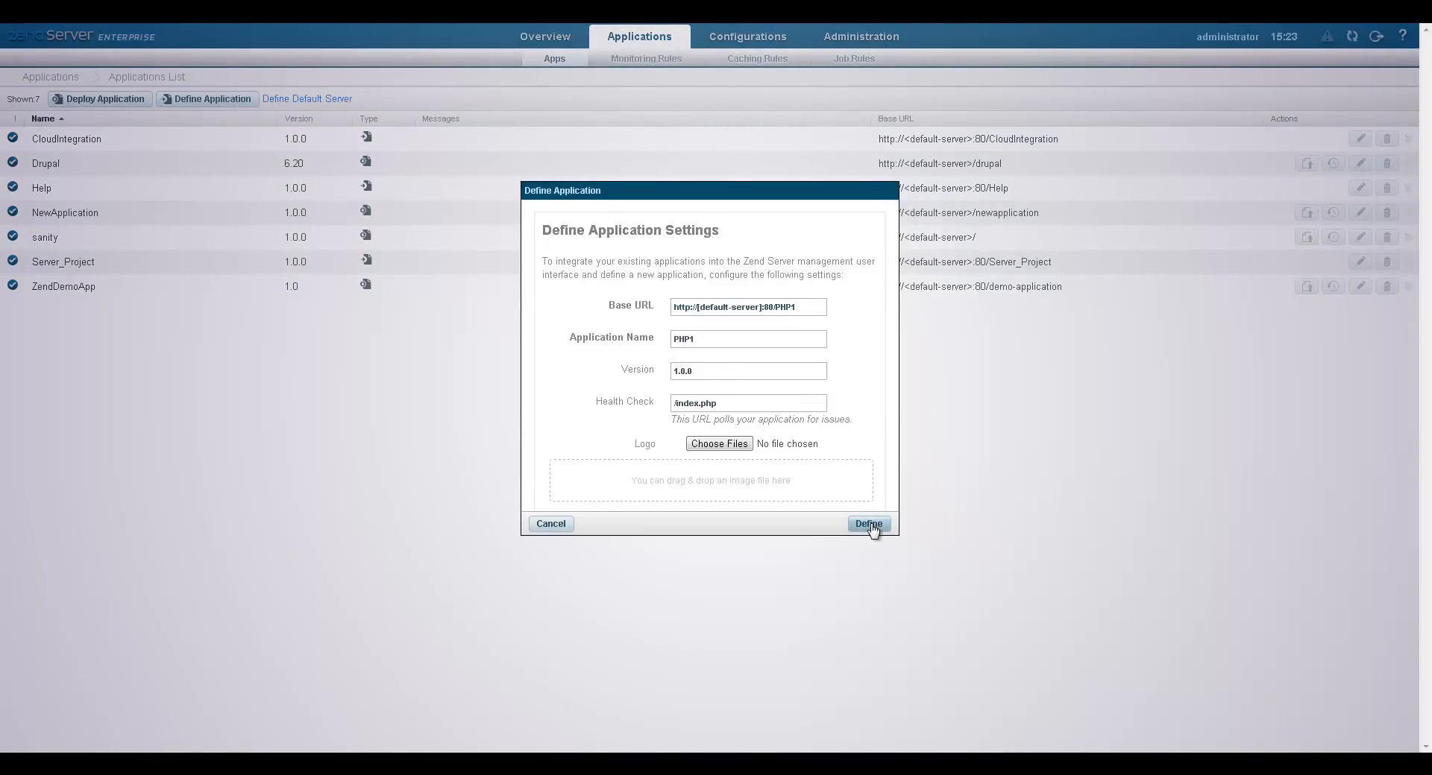
Define the PHP1 application, expand its details, then sign out of the console
click(867, 524)
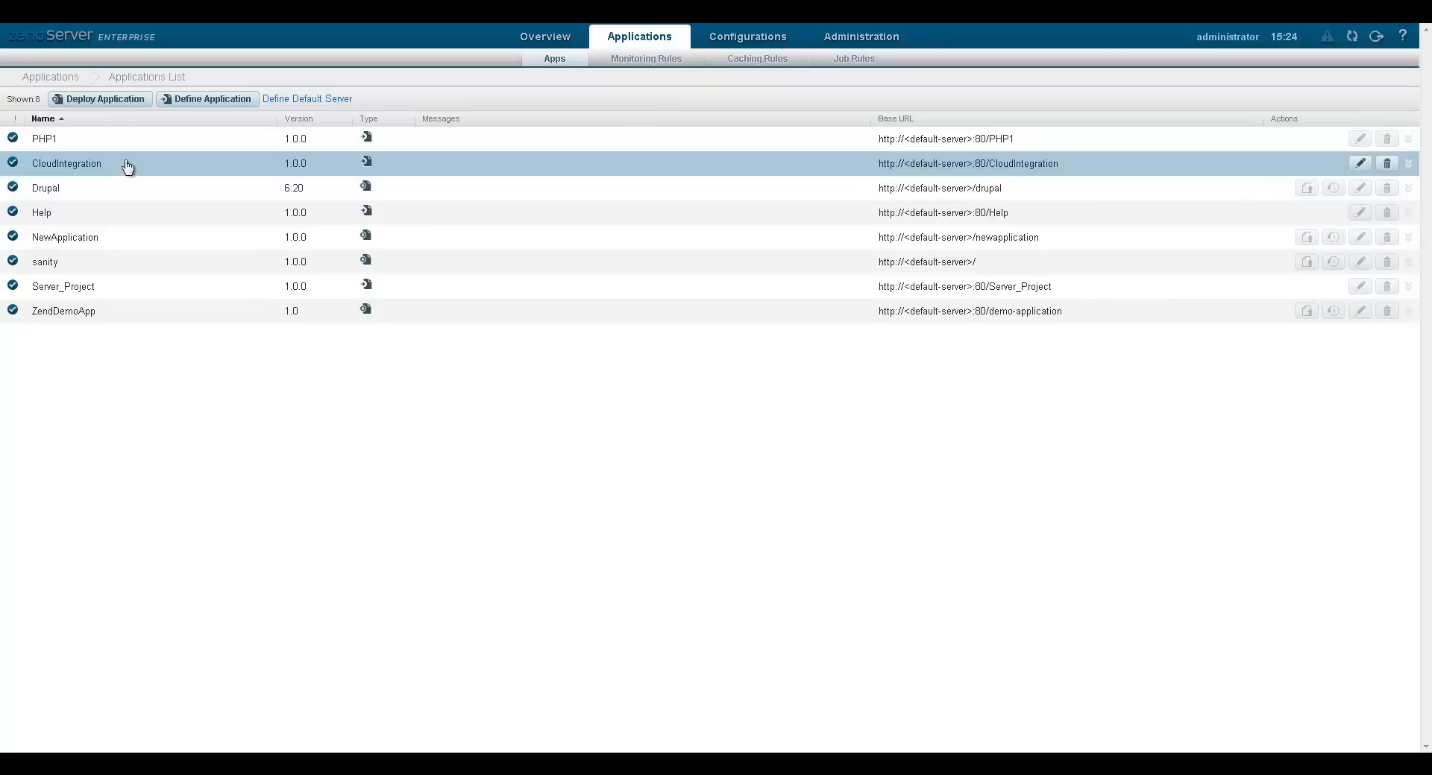
click(43, 137)
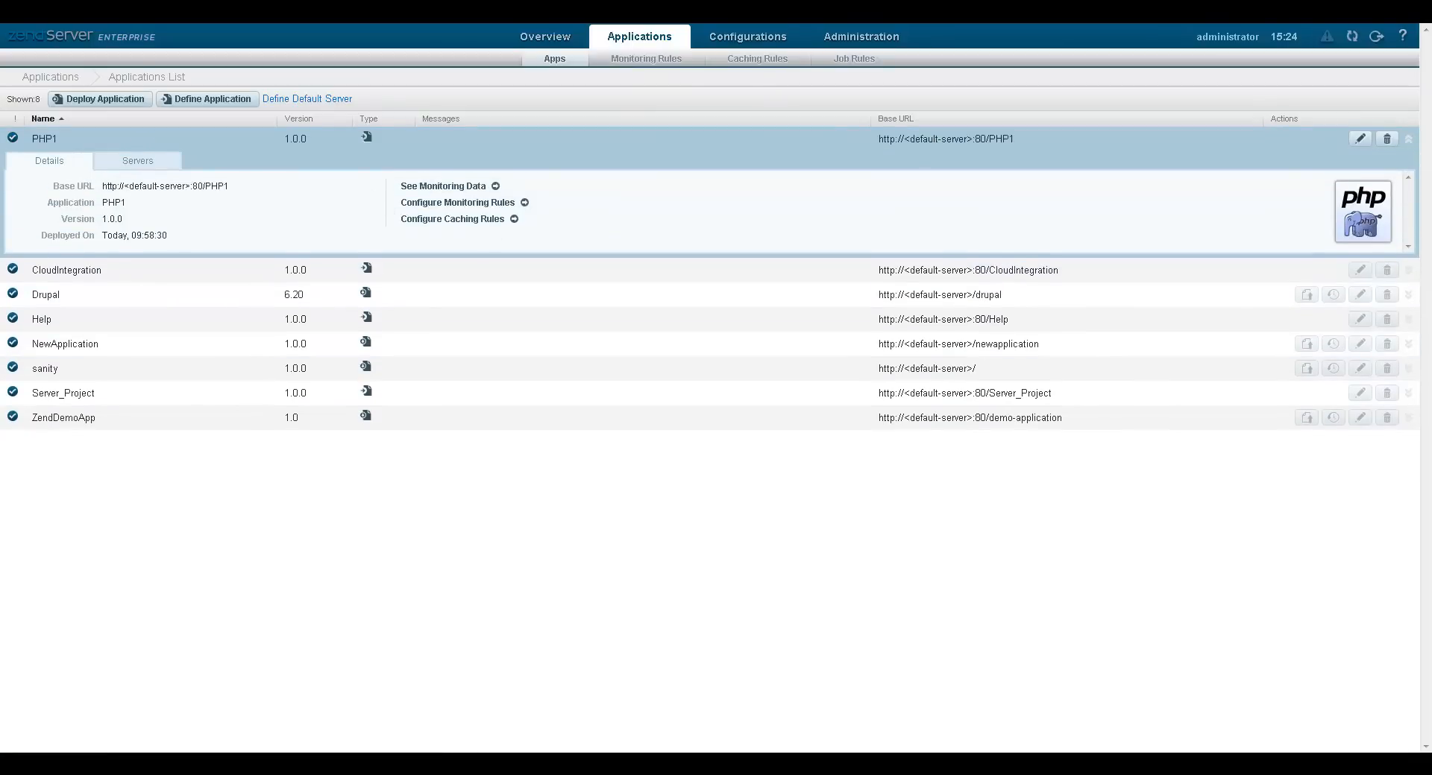
click(1375, 35)
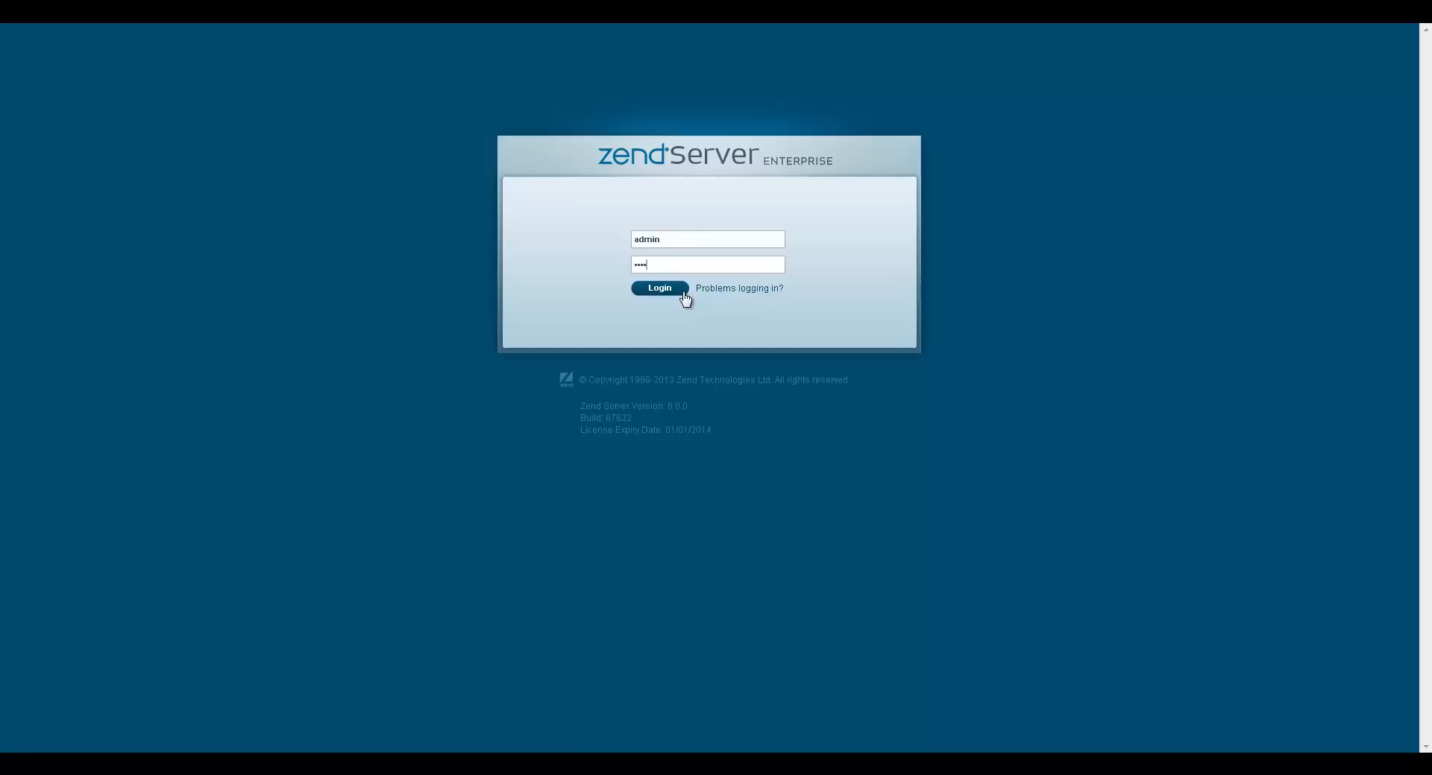
Log back in with the saved credentials to reach the Overview dashboard
click(658, 287)
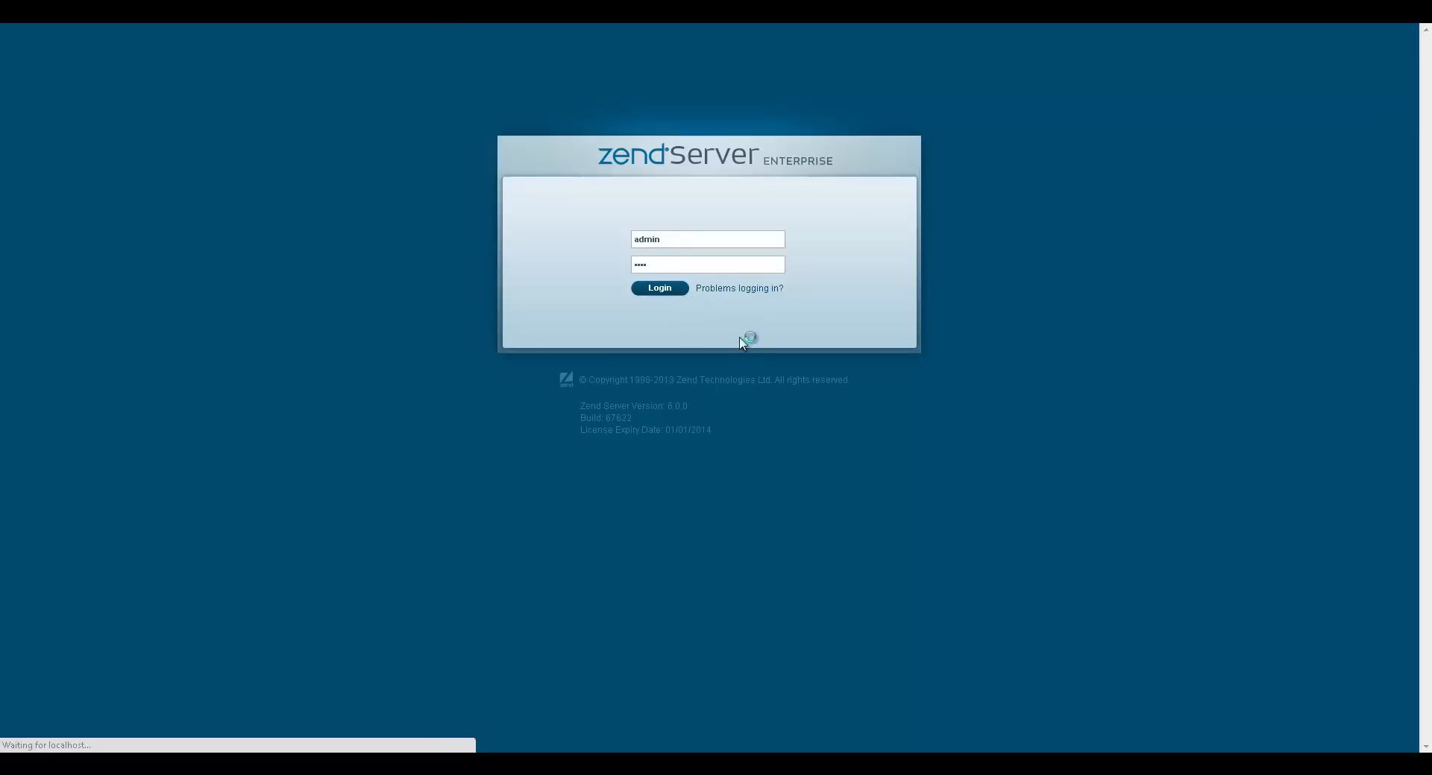
click(657, 287)
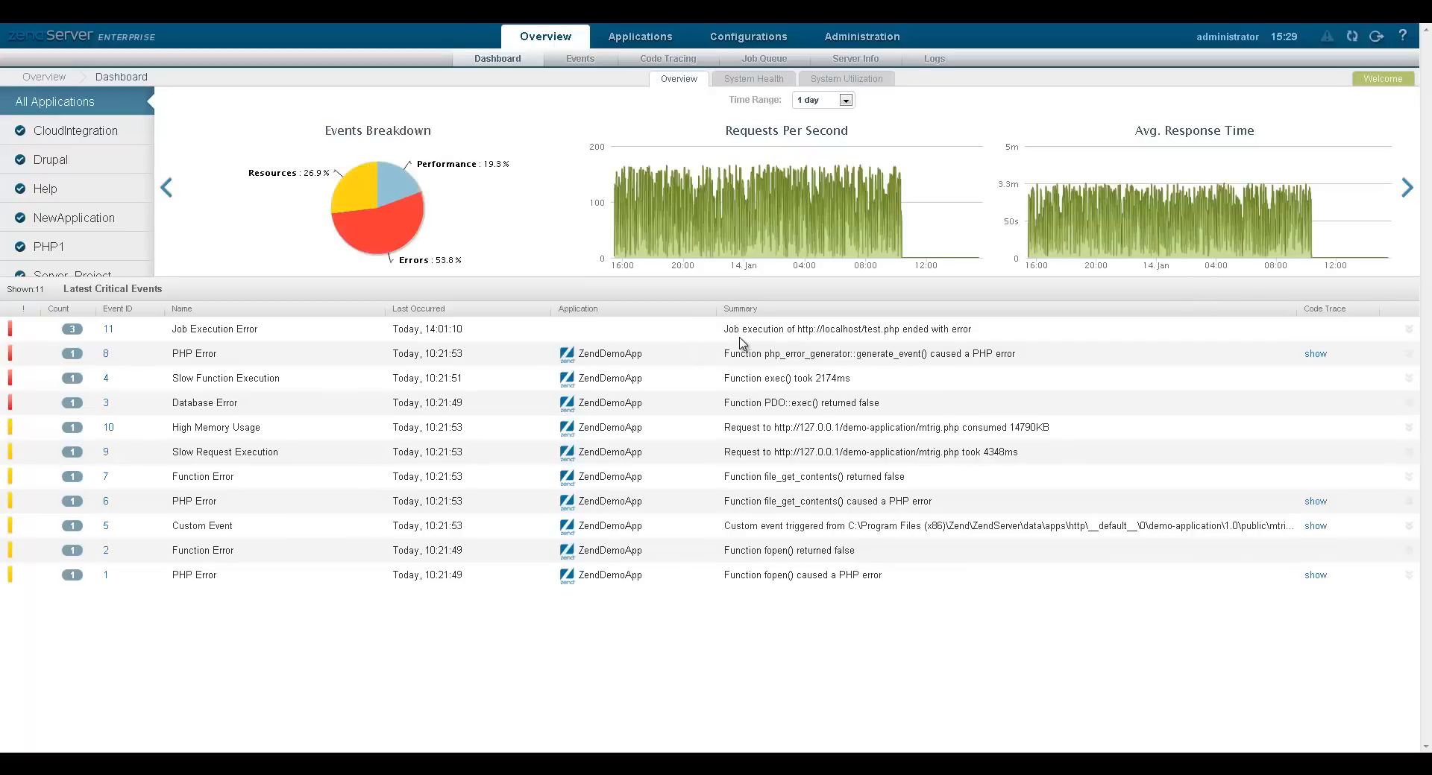
mouse_move(820, 237)
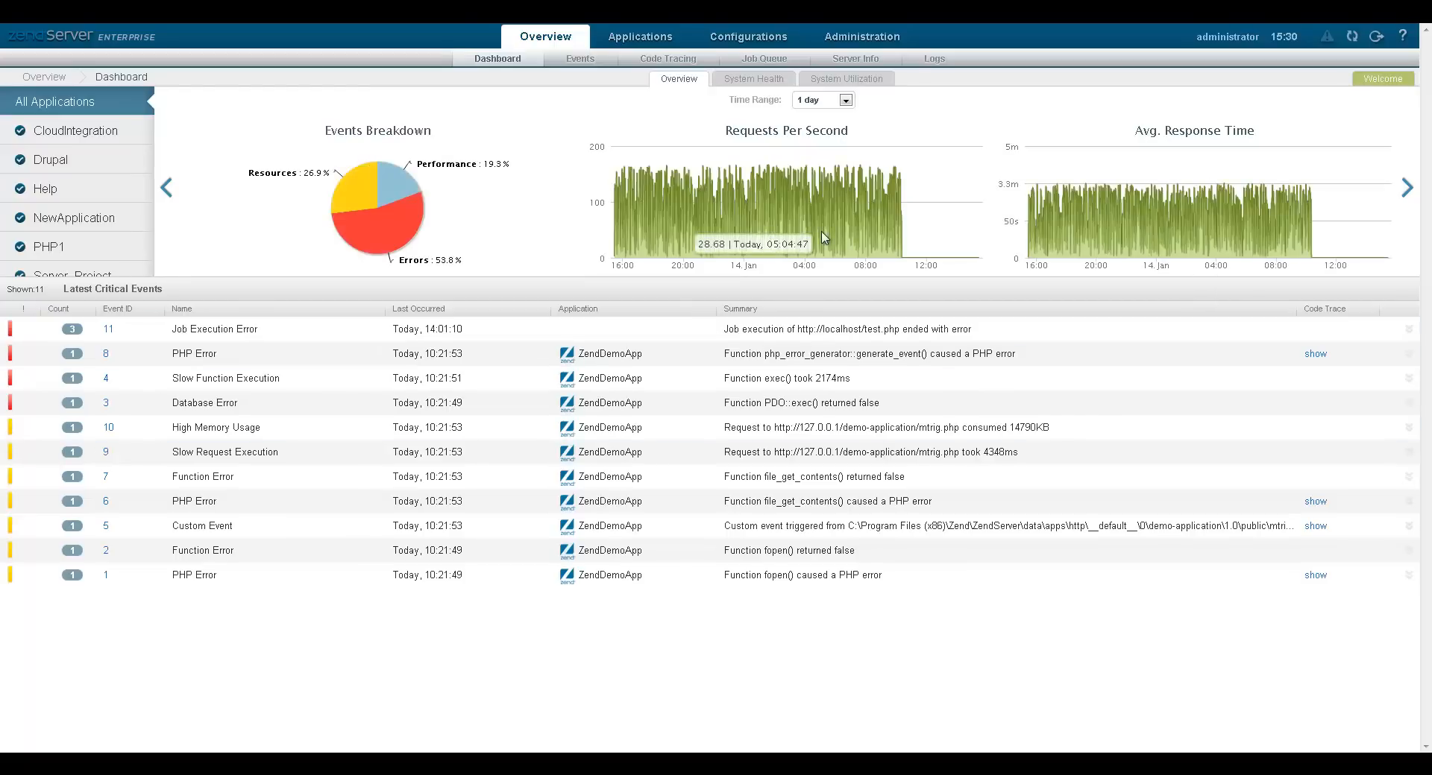
mouse_move(861, 36)
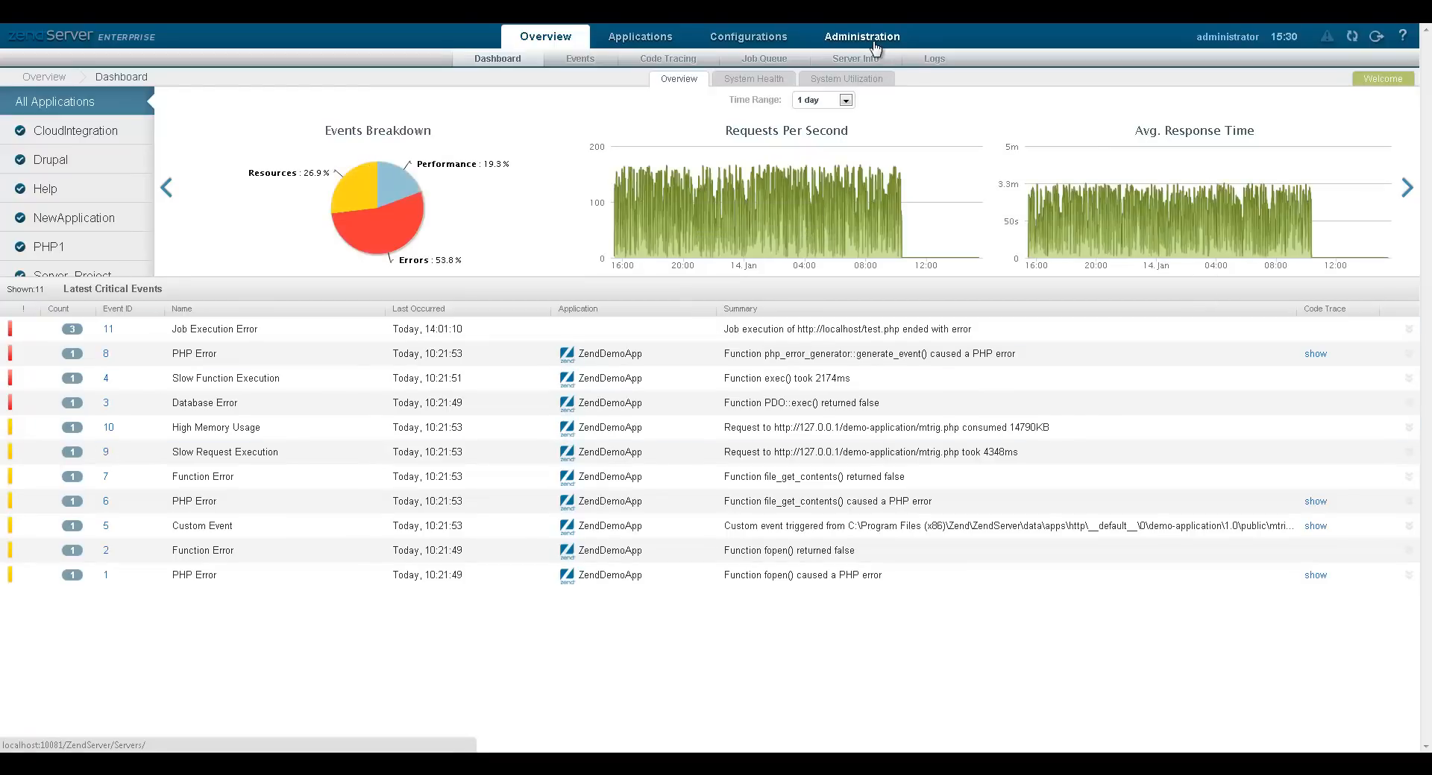
In Administration > Users, start and cancel the administrator's password change
click(860, 36)
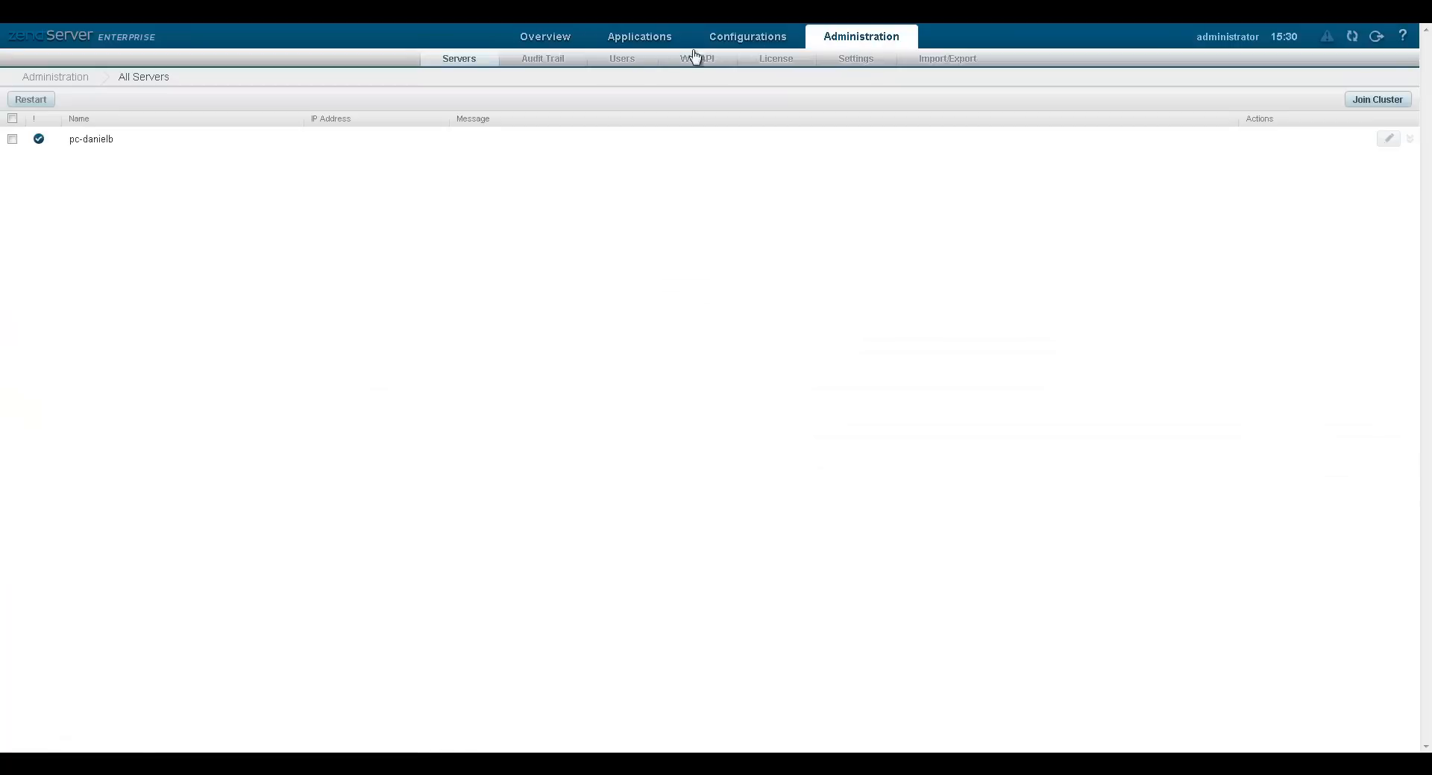
click(622, 58)
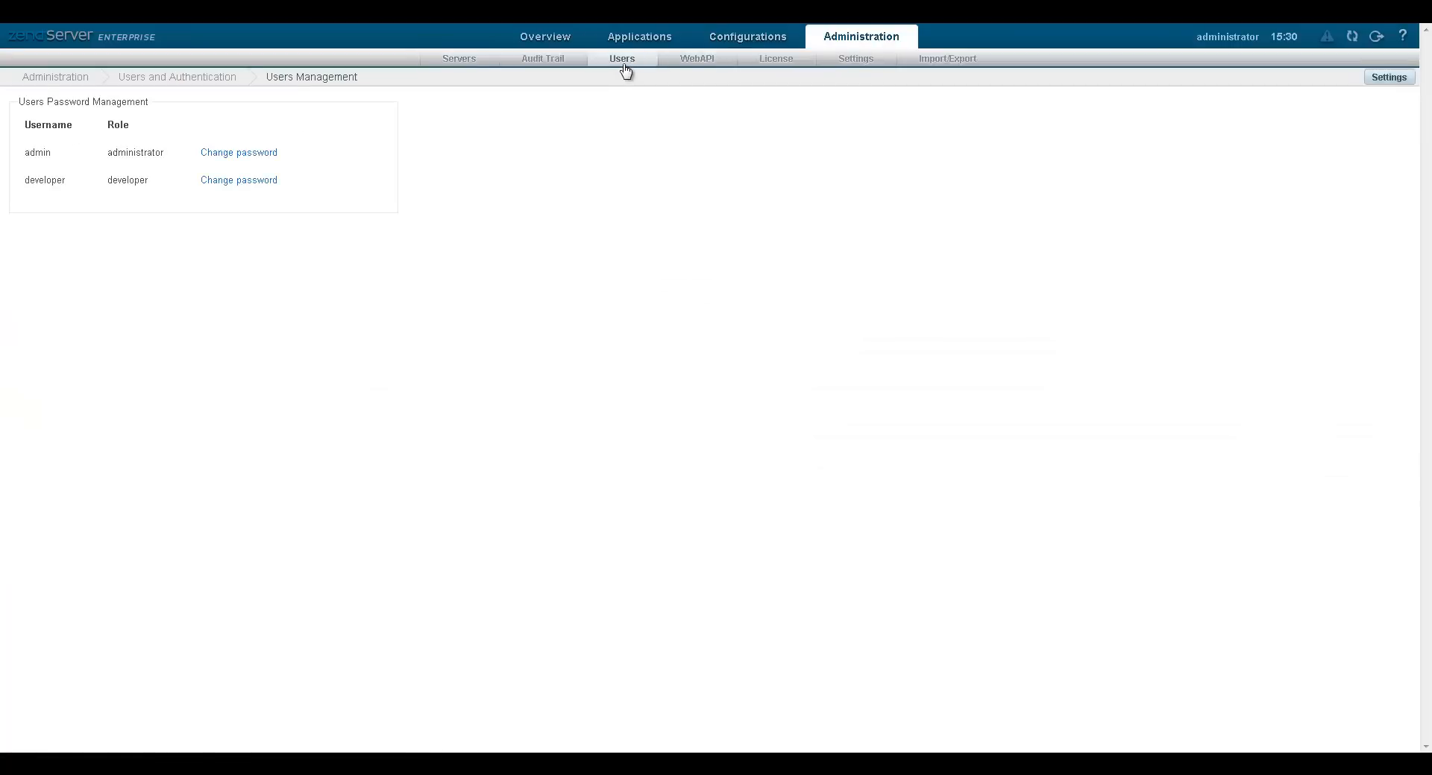
click(239, 152)
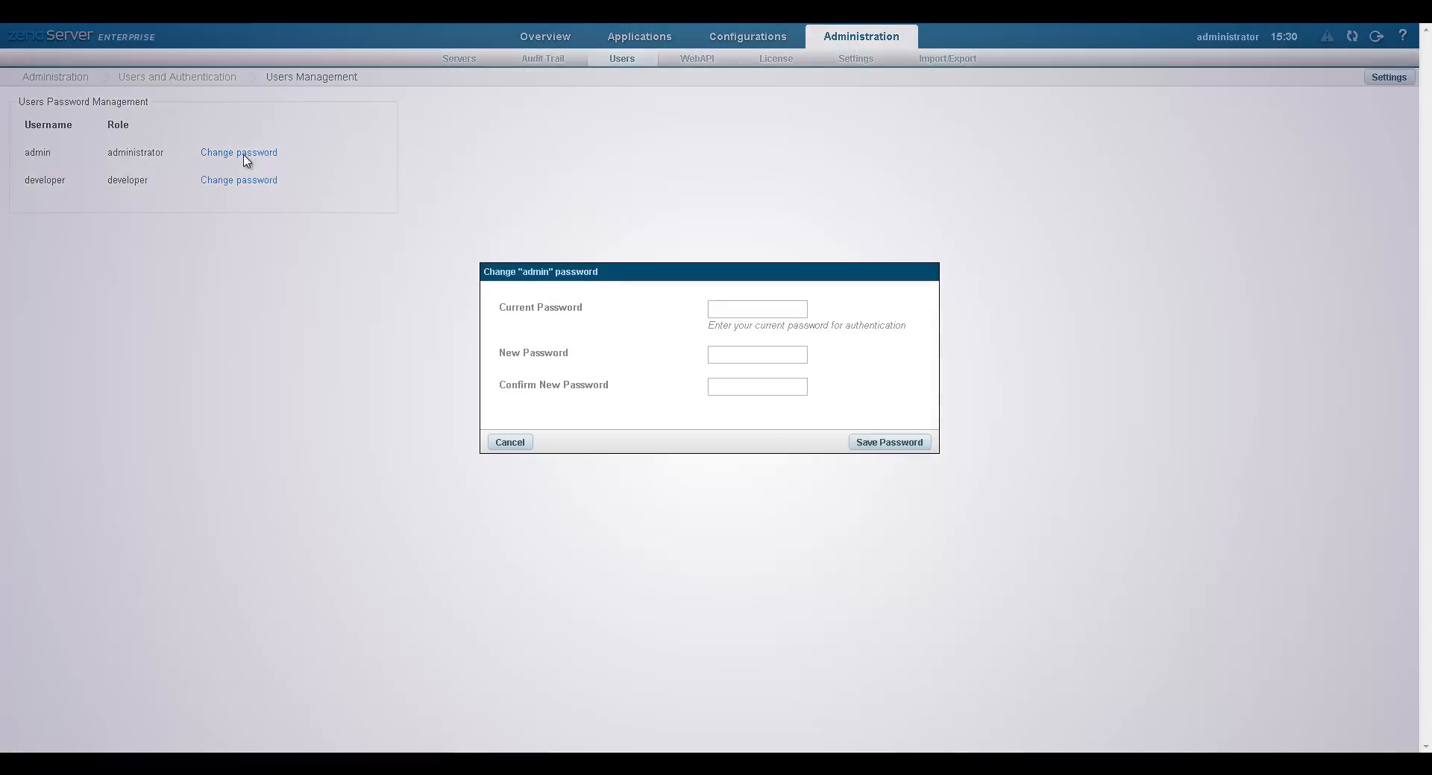
click(510, 441)
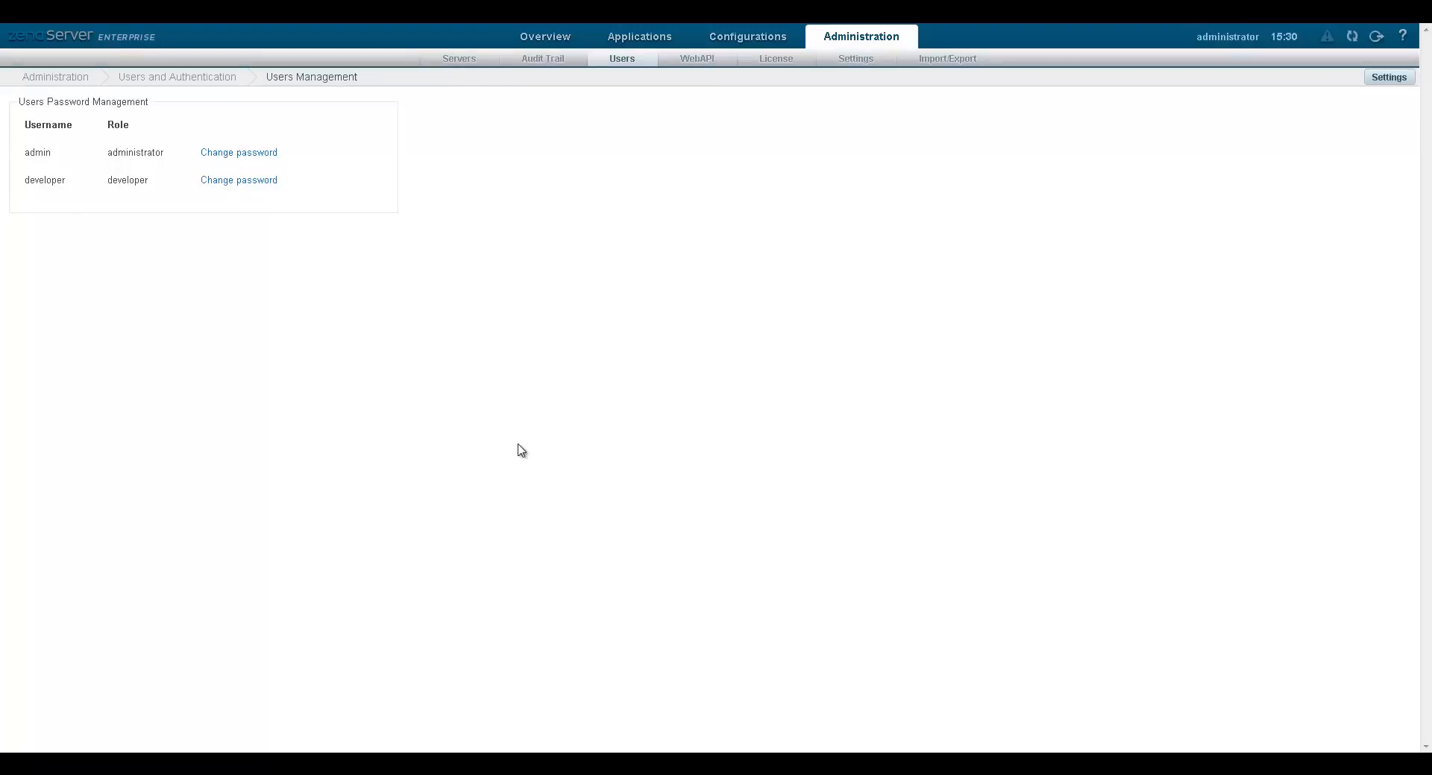
mouse_move(1386, 76)
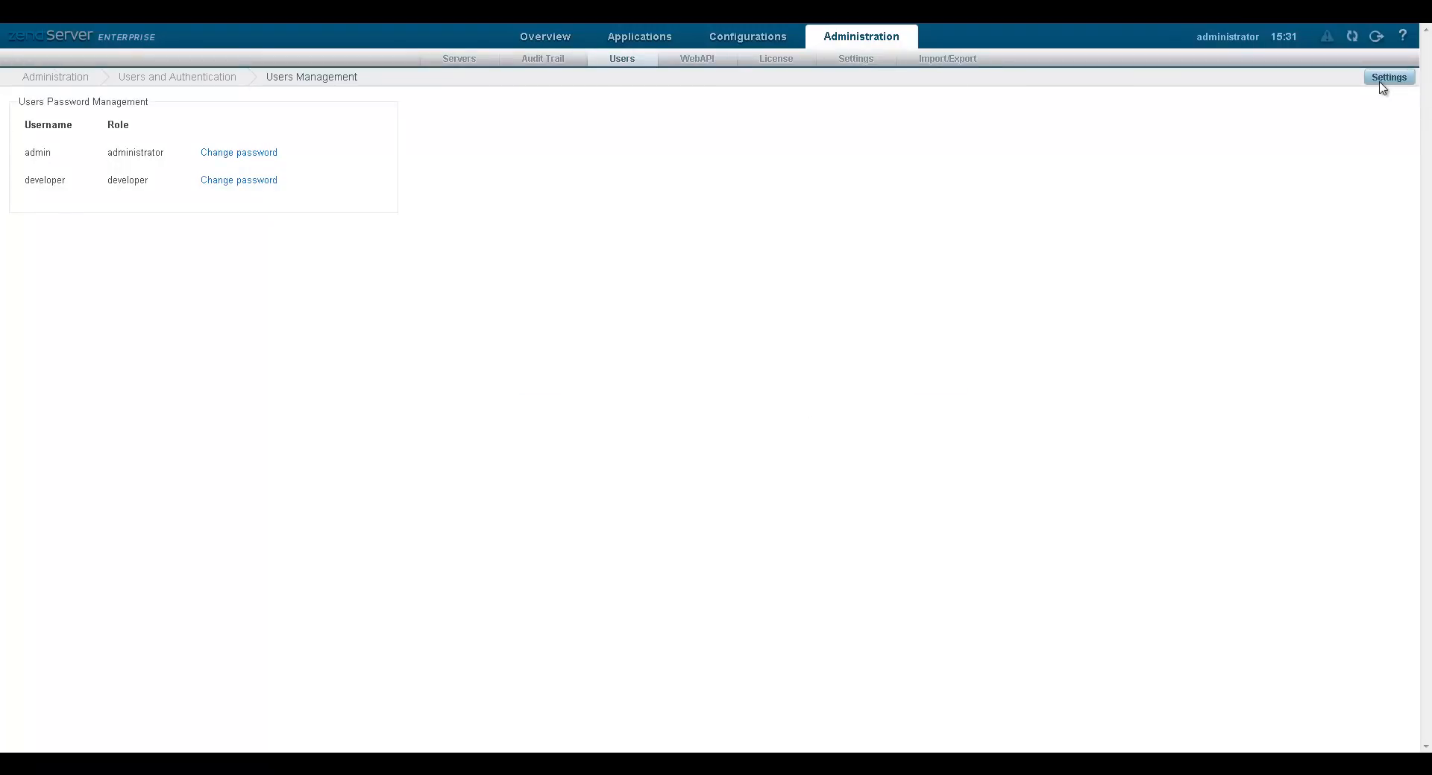
Step the authentication Settings wizard through Connection Parameters, LDAP Server Details and Query Credentials
click(1388, 76)
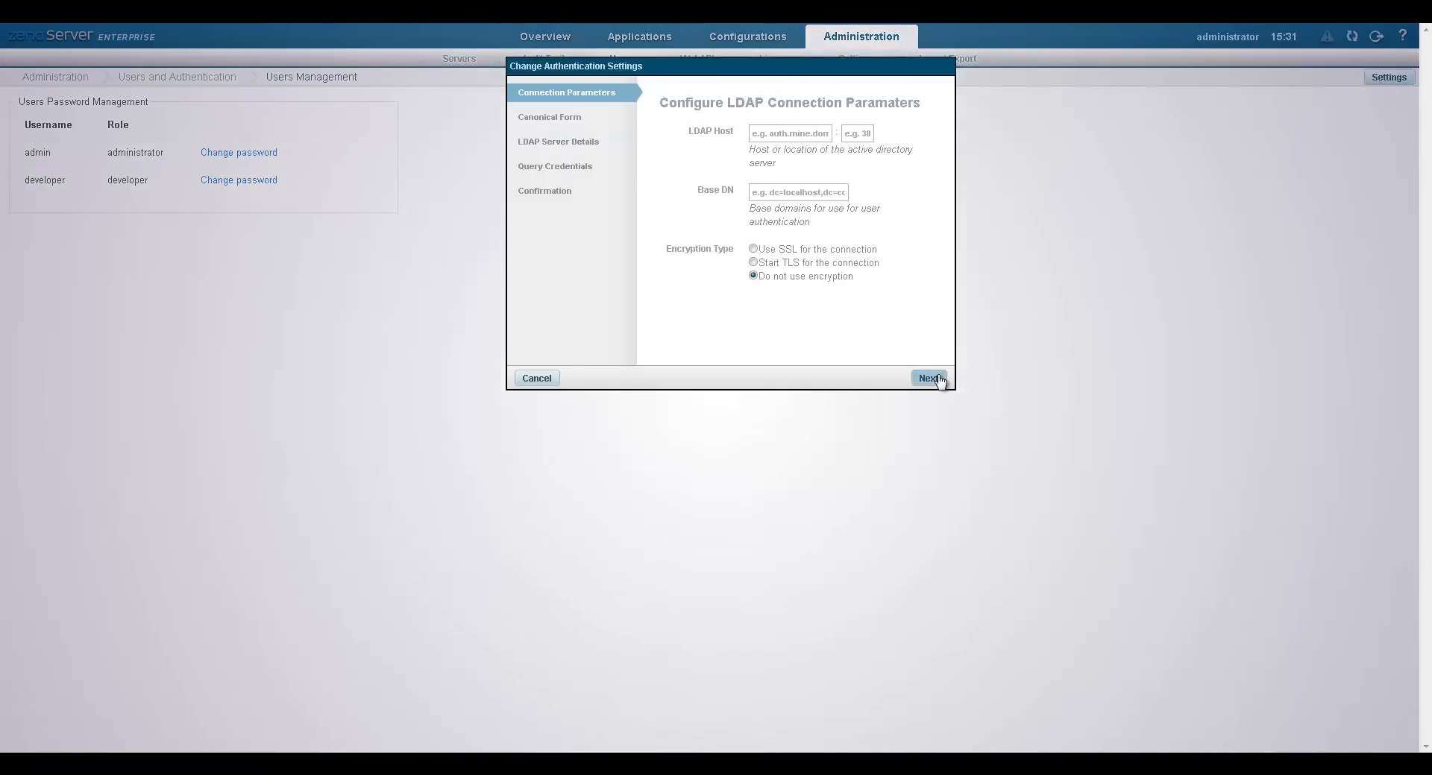
click(929, 379)
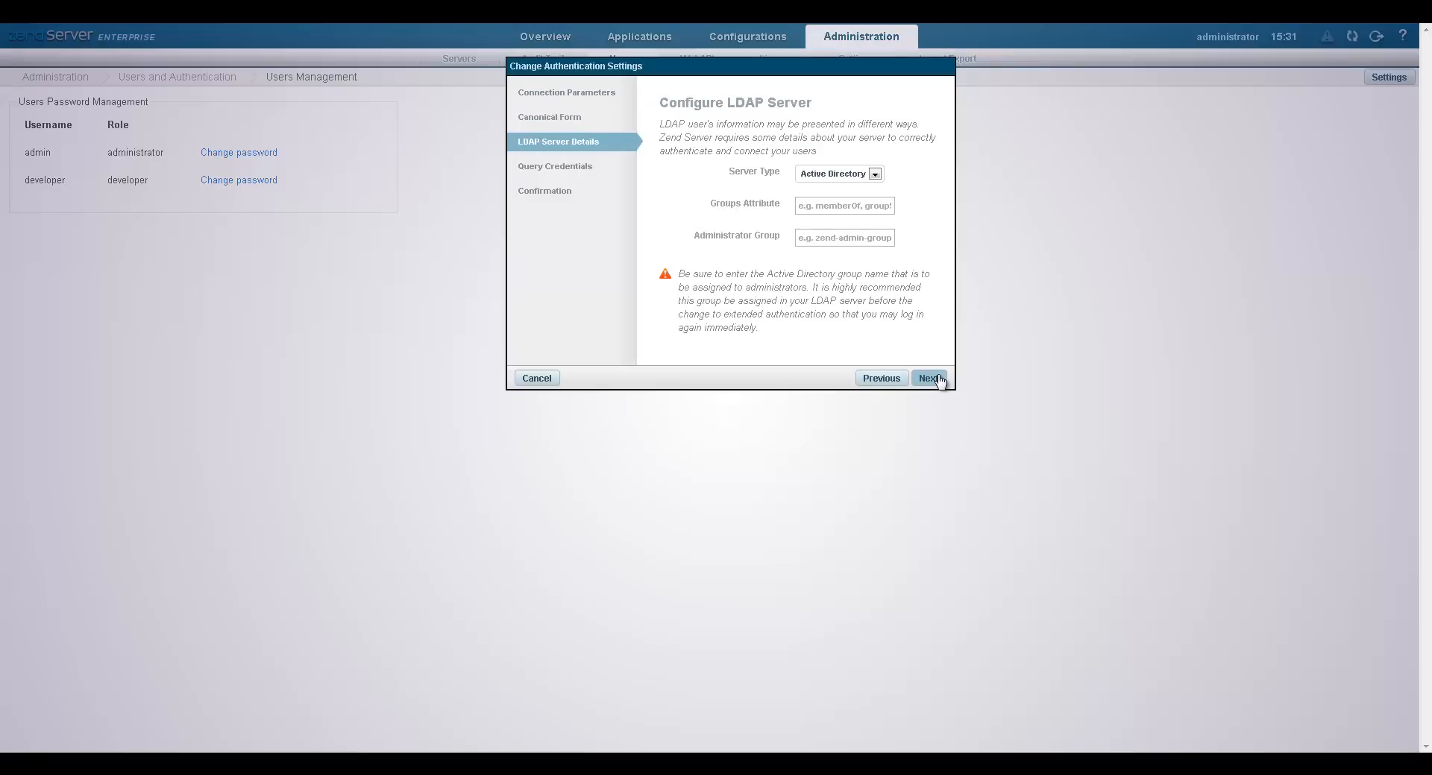
click(929, 378)
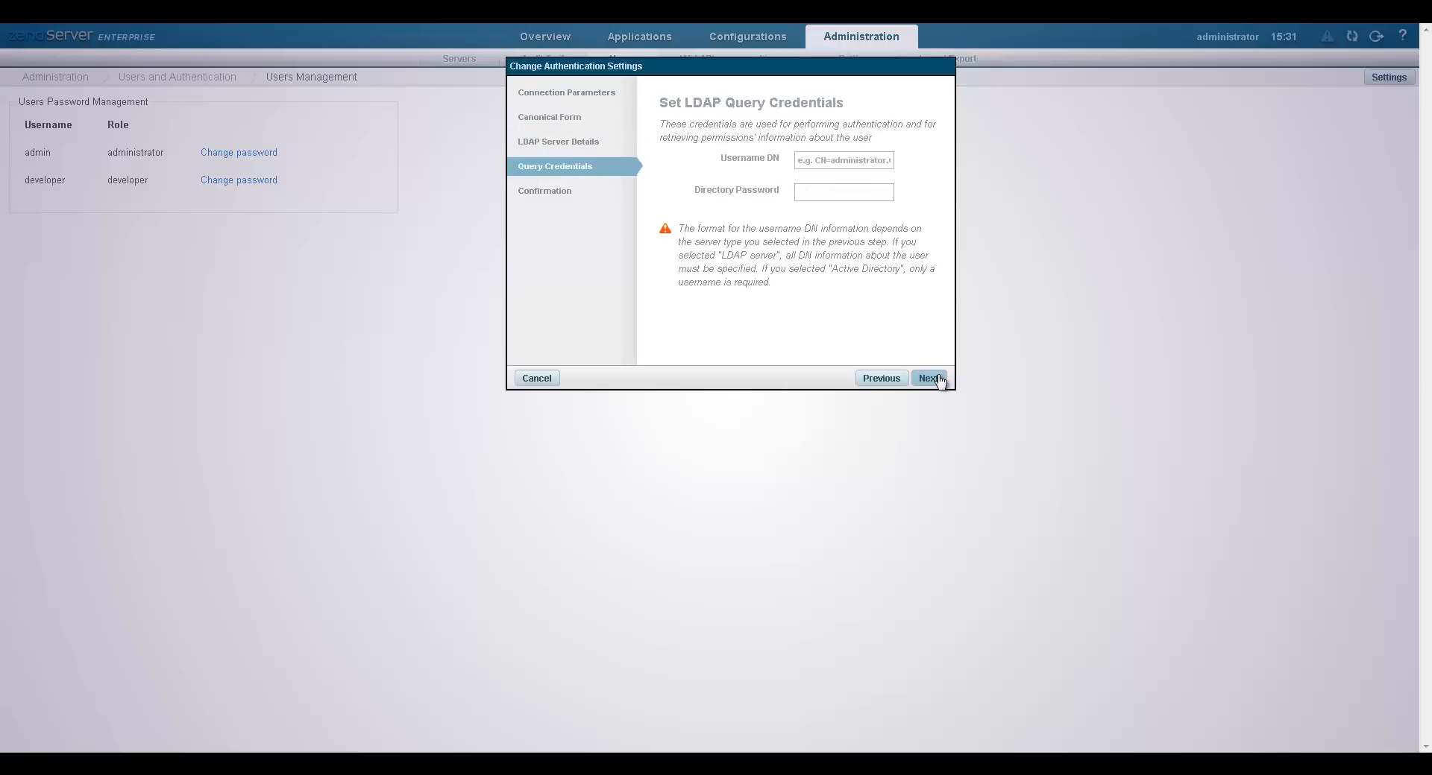
click(929, 378)
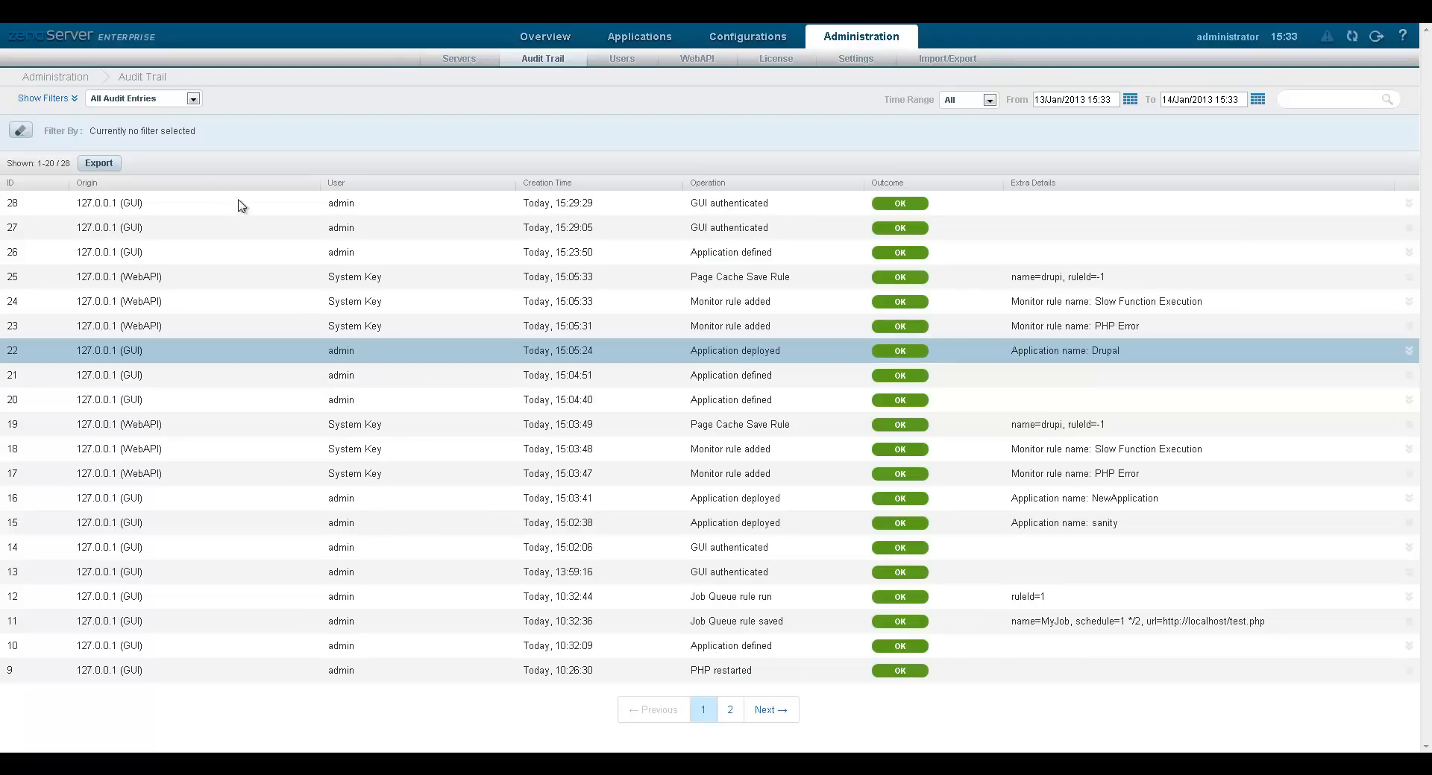
Filter the audit trail to Authentication operations, then go to Configurations > PHP
click(43, 99)
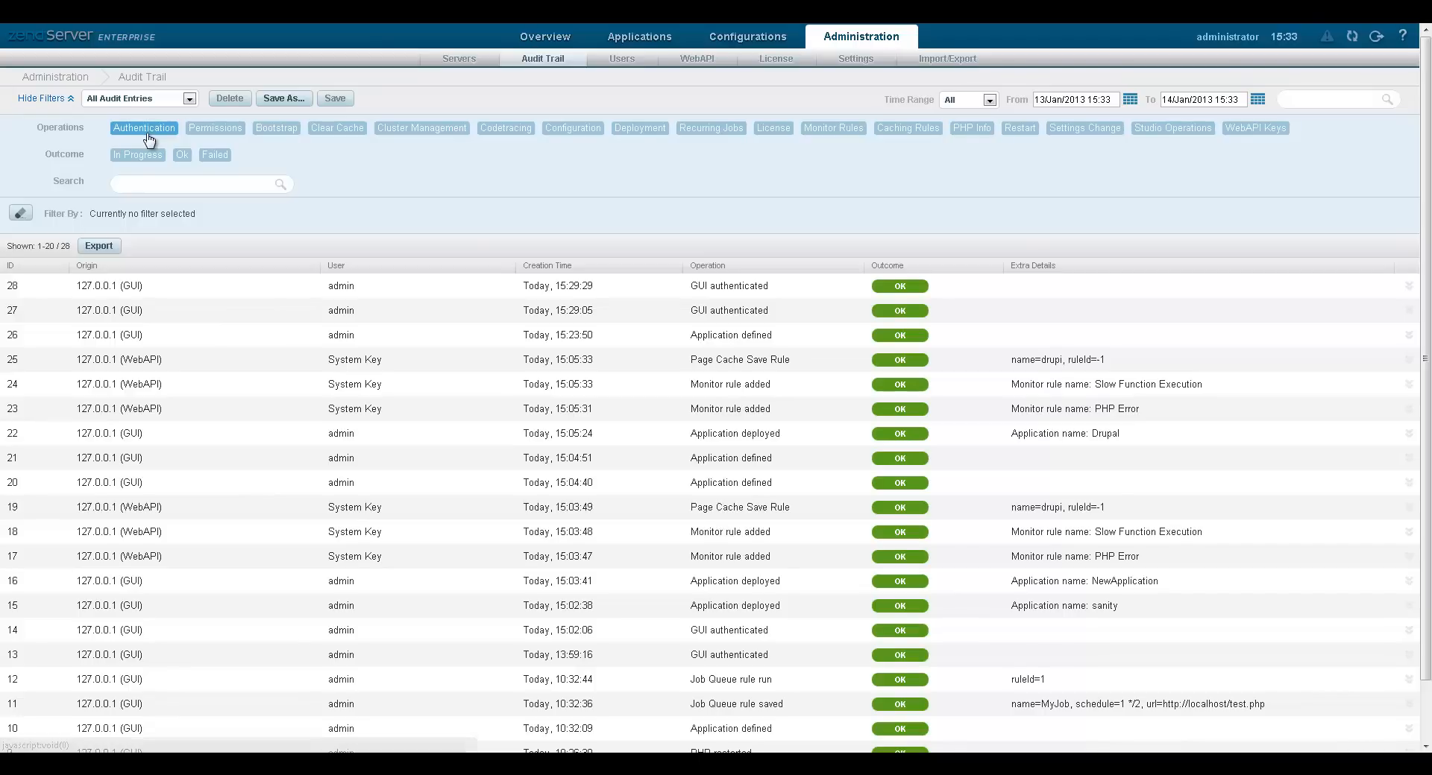
click(143, 128)
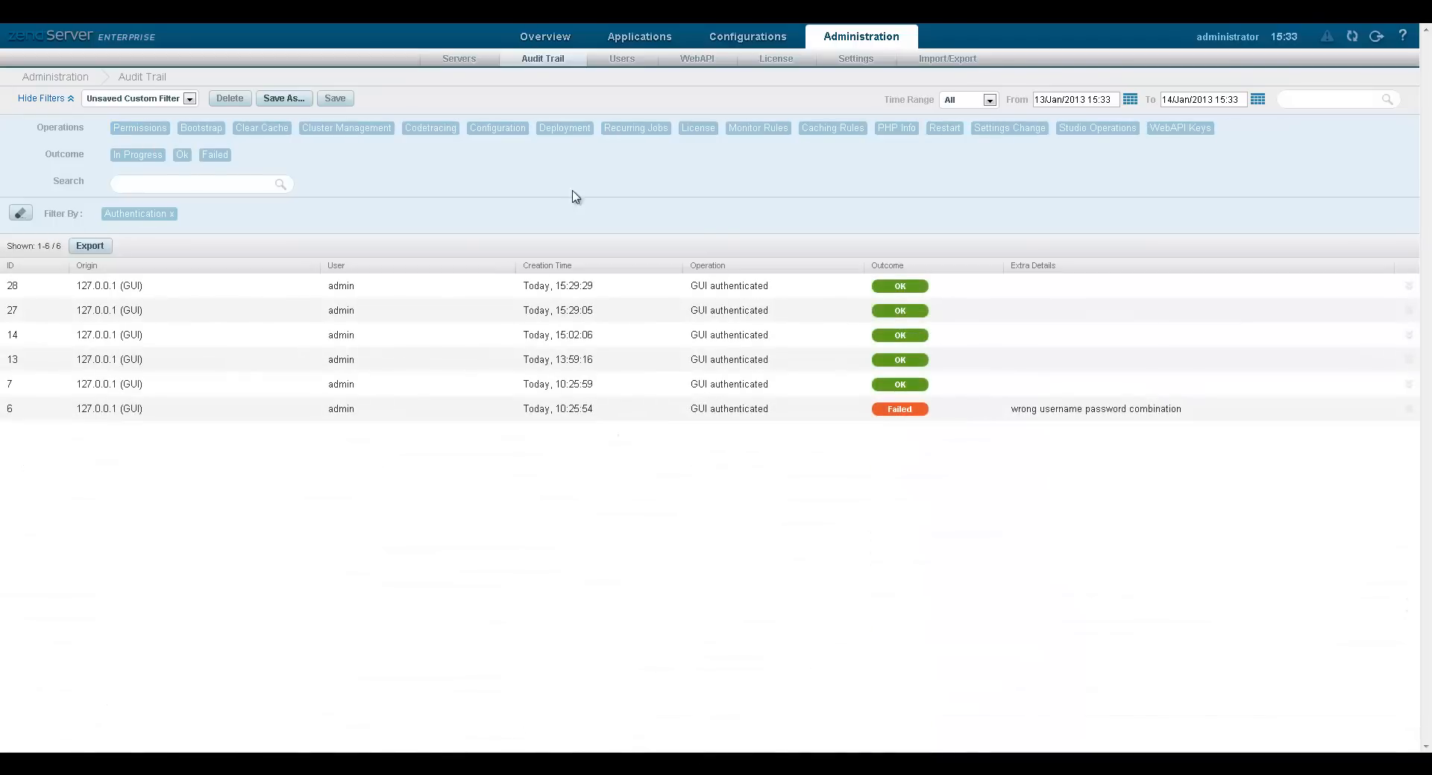
click(747, 36)
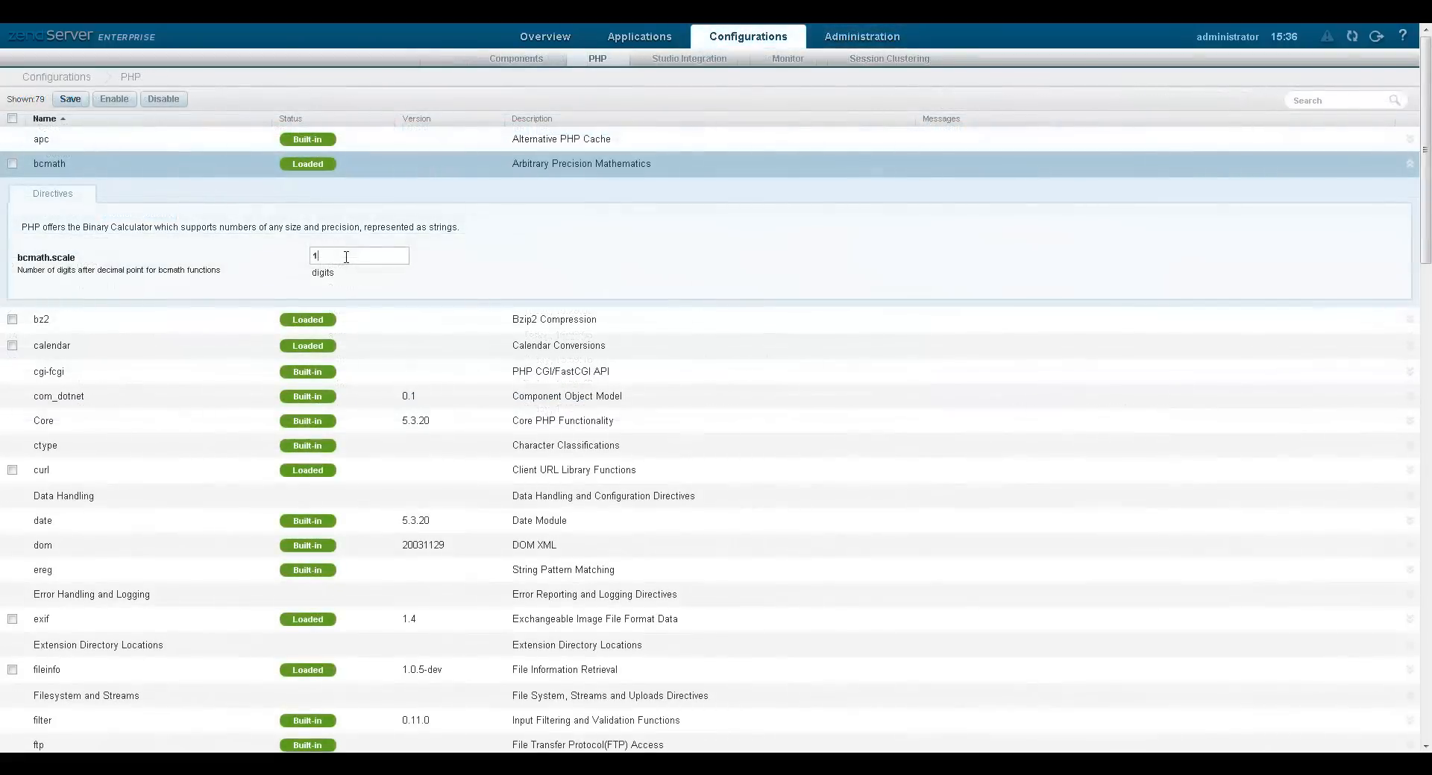
Set bcmath.scale to 0 and save the directive change
text(0)
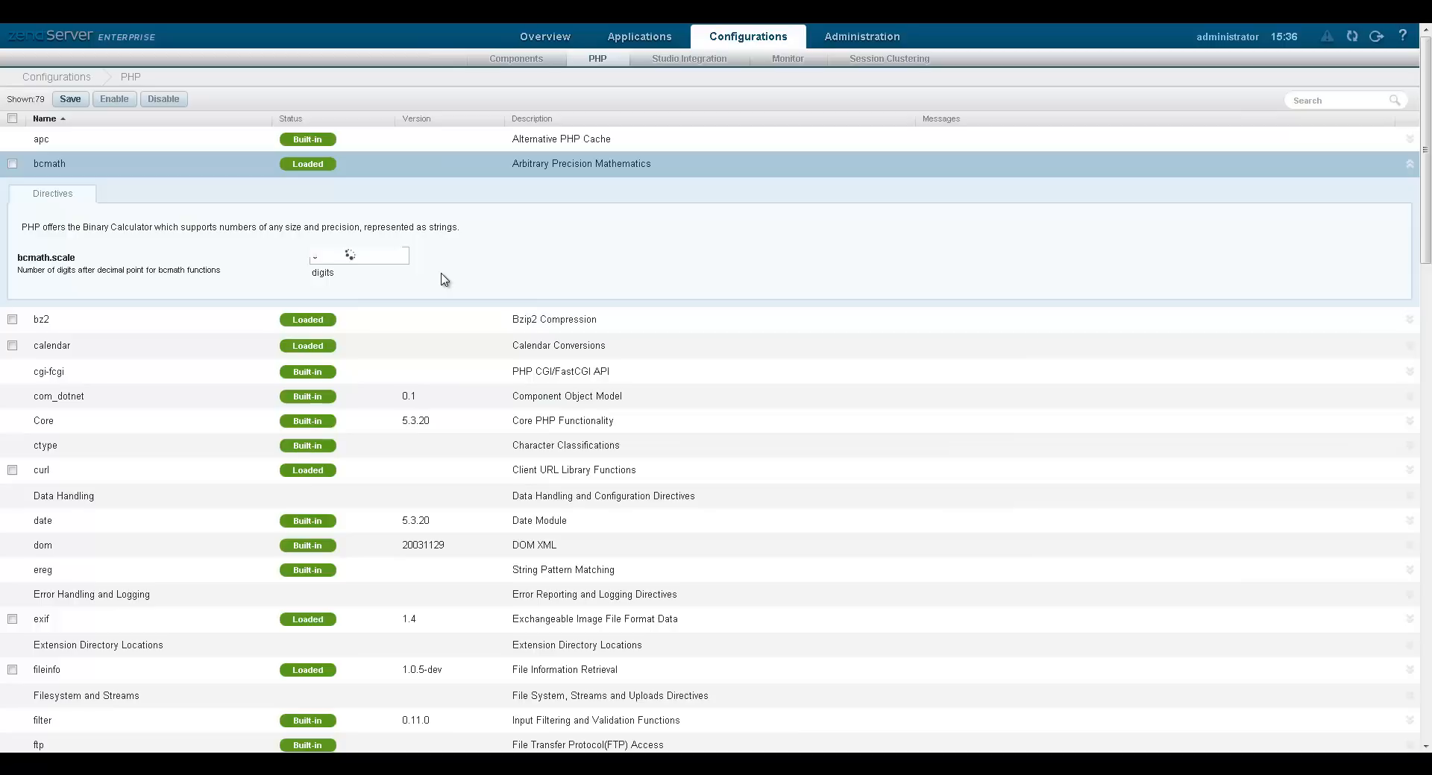
click(70, 98)
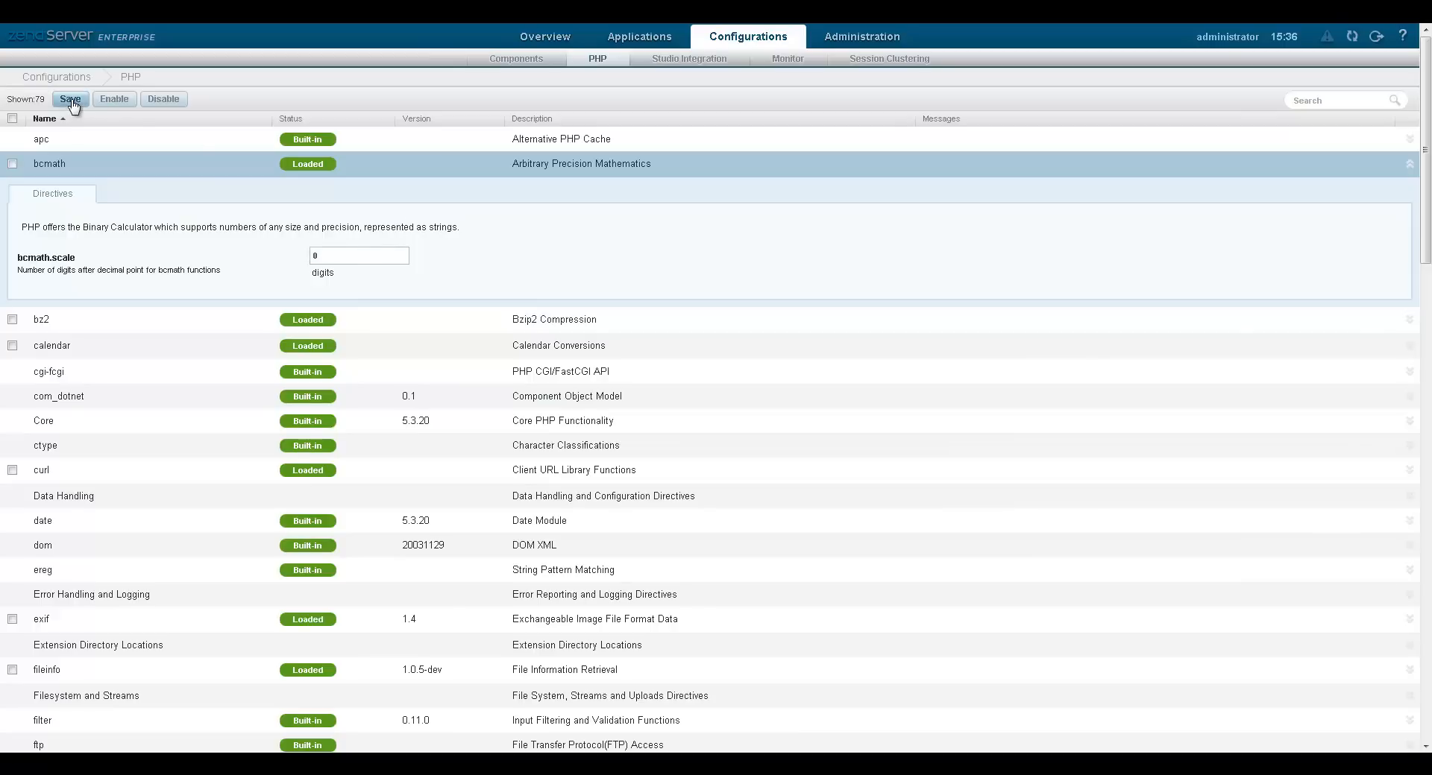
click(70, 99)
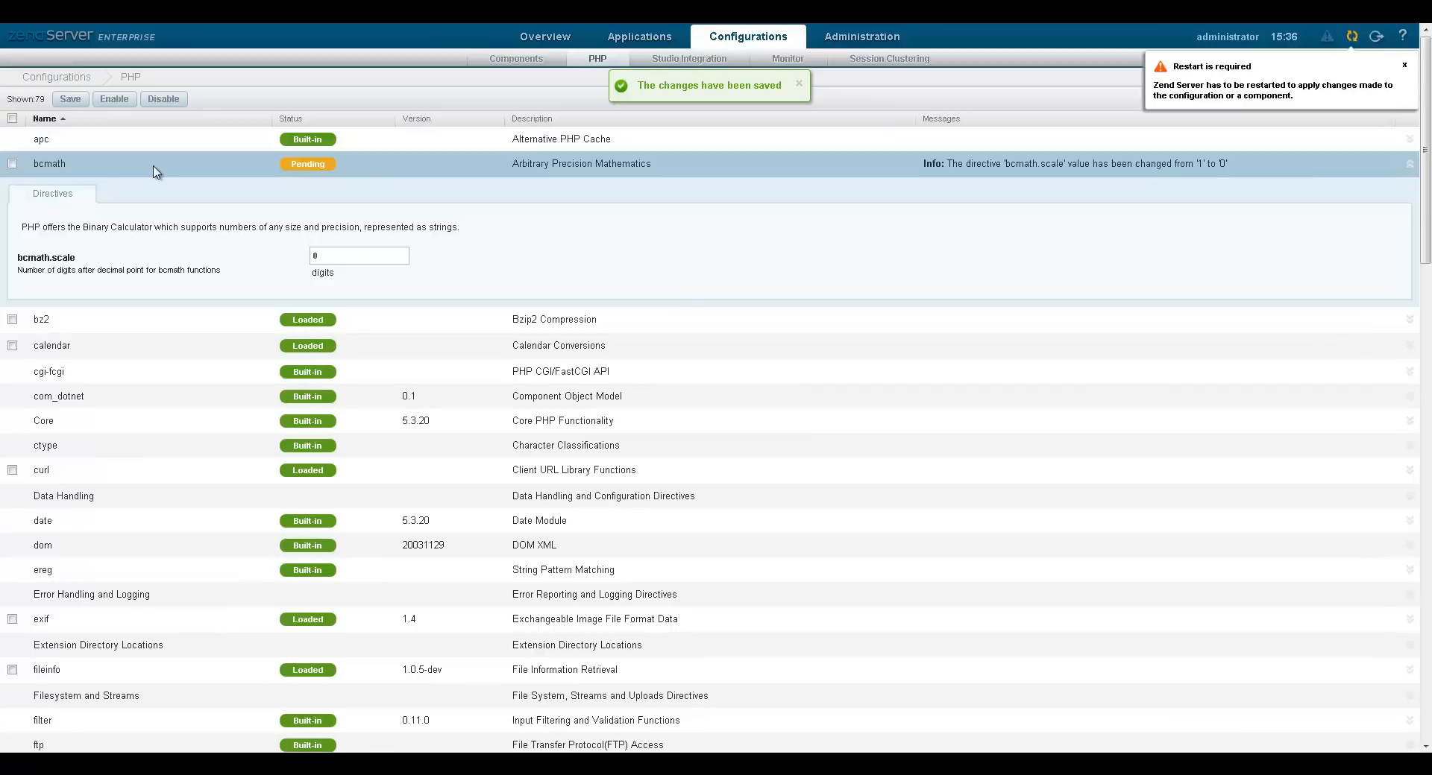
mouse_move(1345, 65)
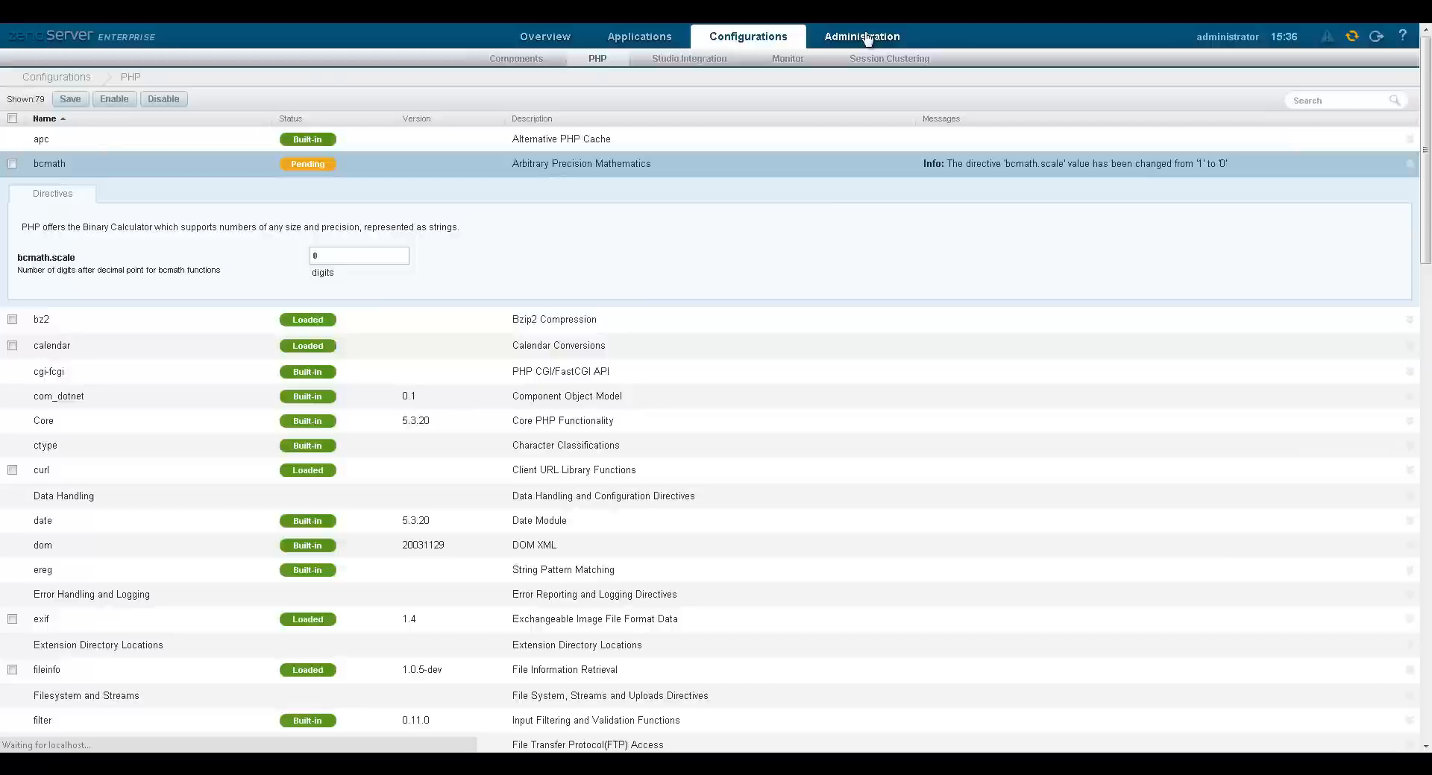
Review the Audit Trail entries for the bcmath change and PHP restart, then the Notification Center Settings, returning to the dashboard
click(859, 36)
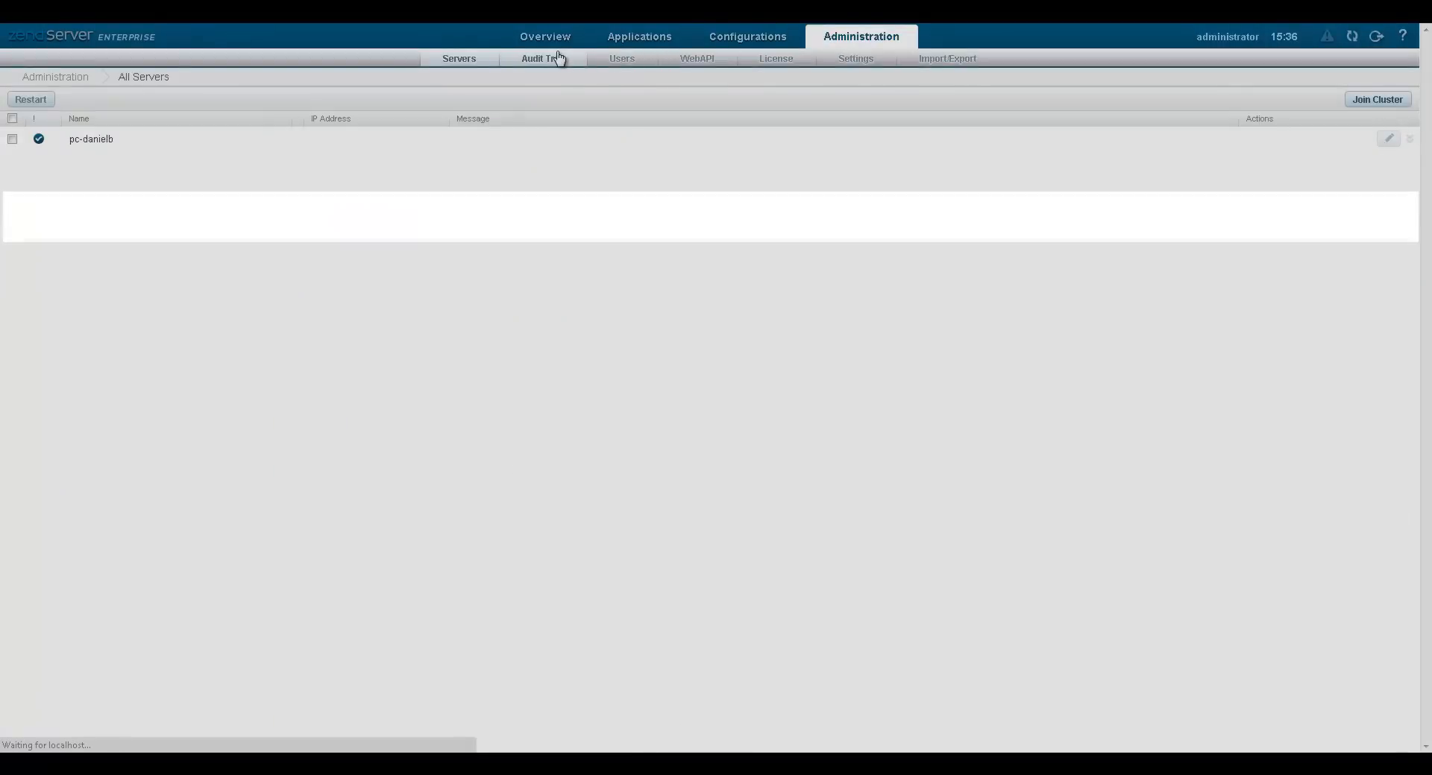
click(538, 58)
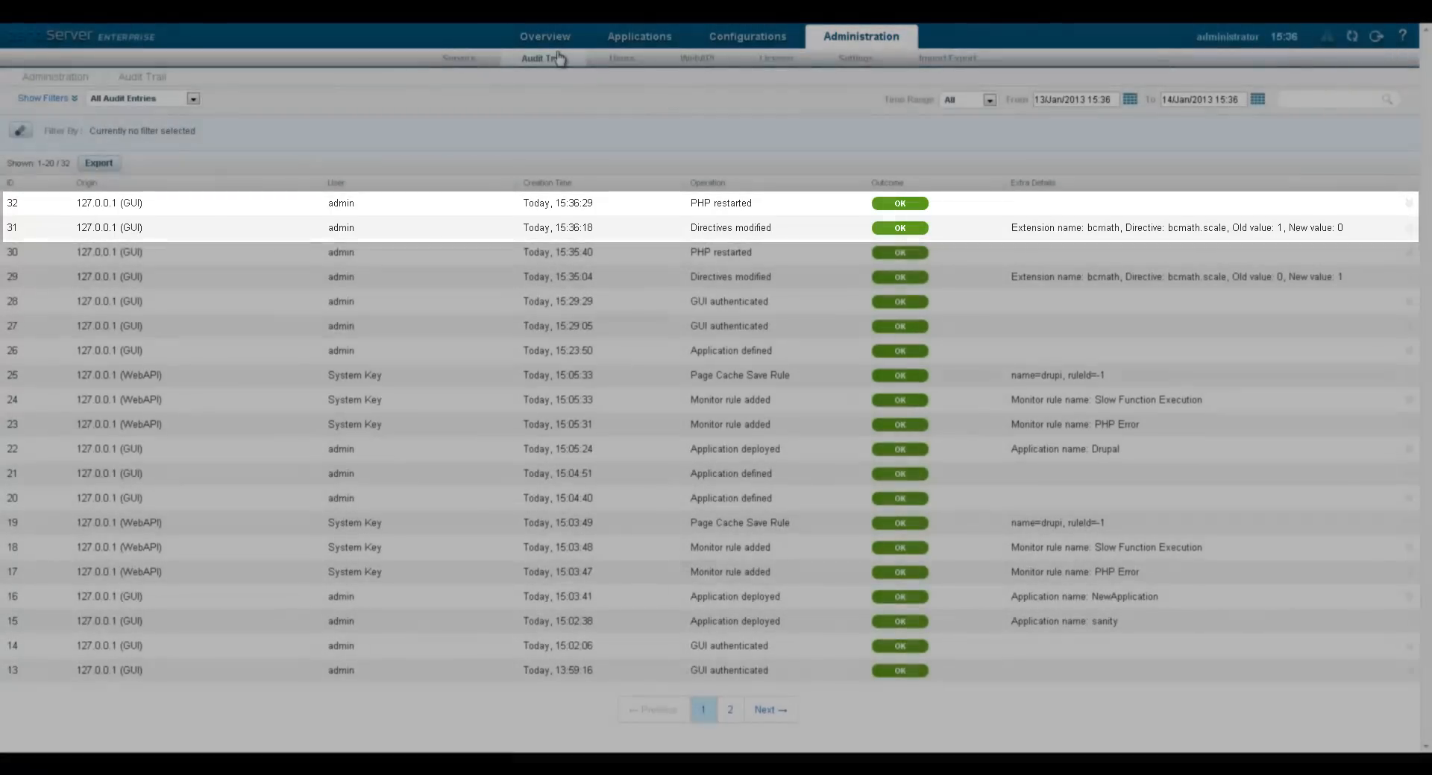
click(851, 58)
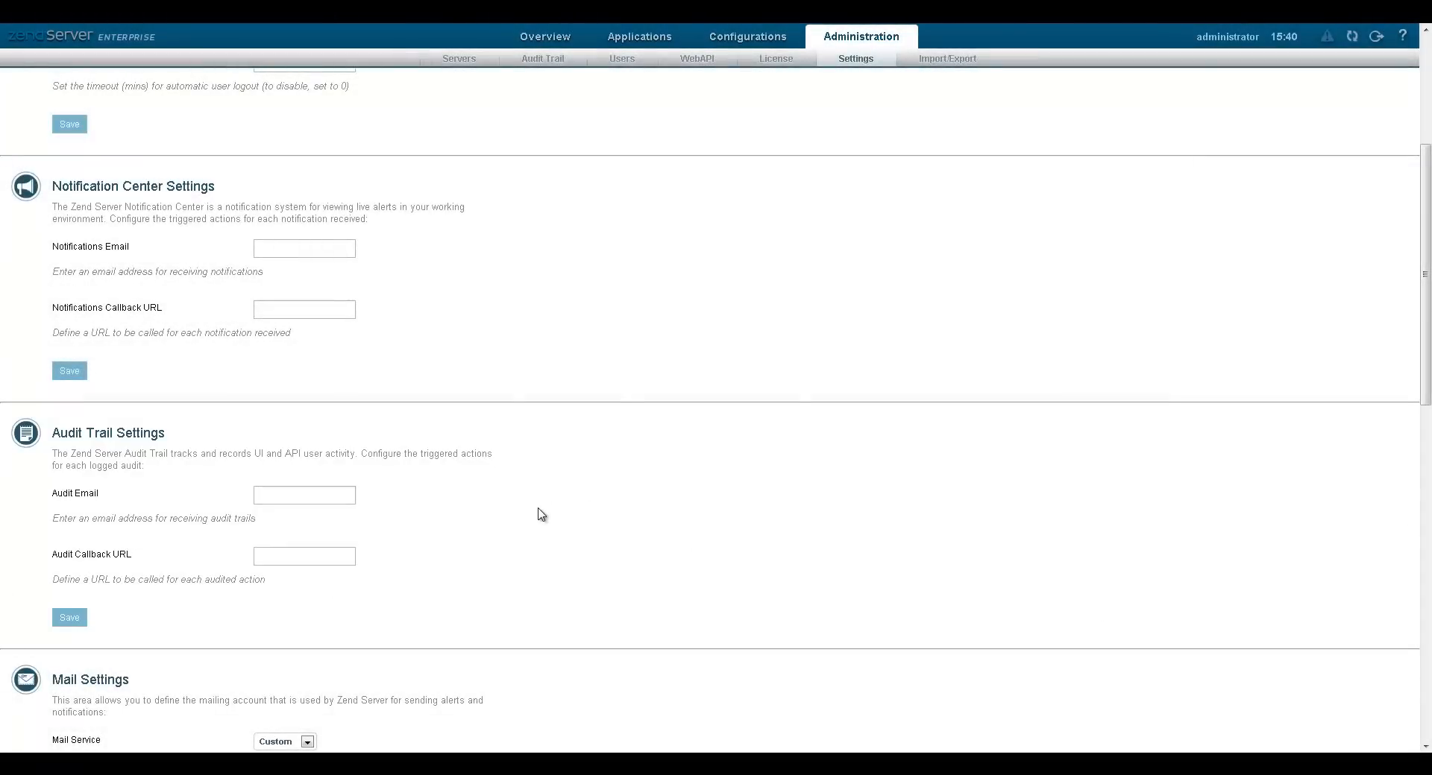
click(542, 36)
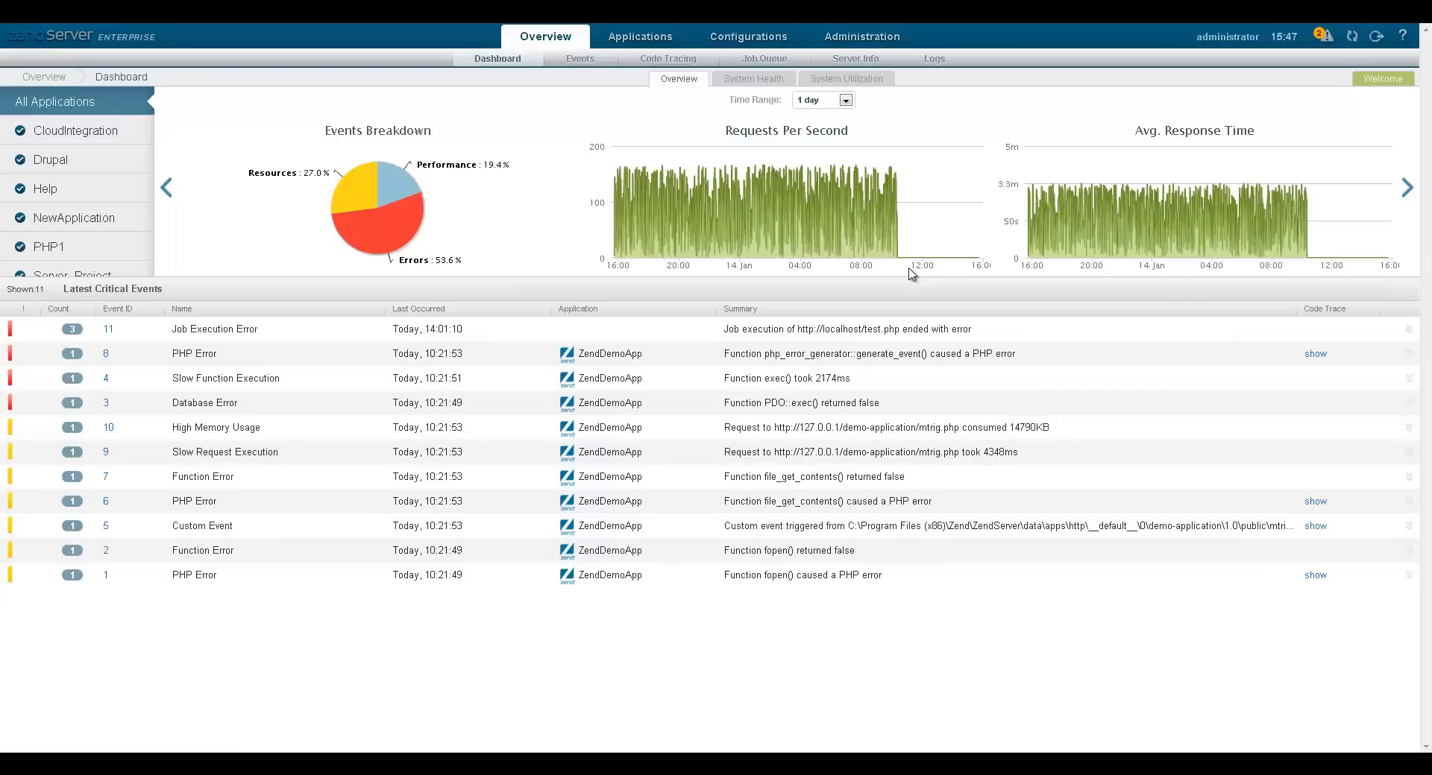
mouse_move(882, 279)
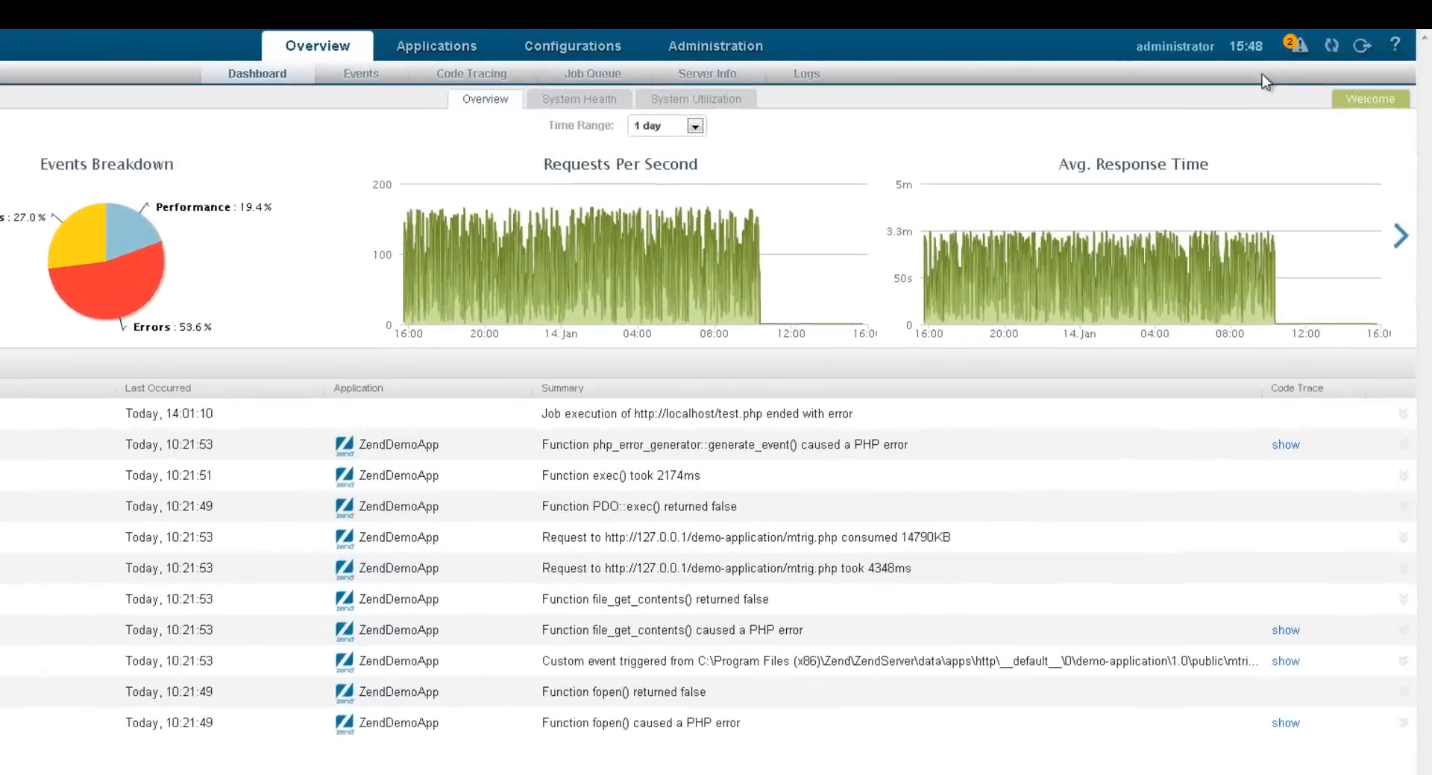
View the Offline daemon alert details, expand Zend Job Queue's directives, and go to Administration settings
click(1297, 46)
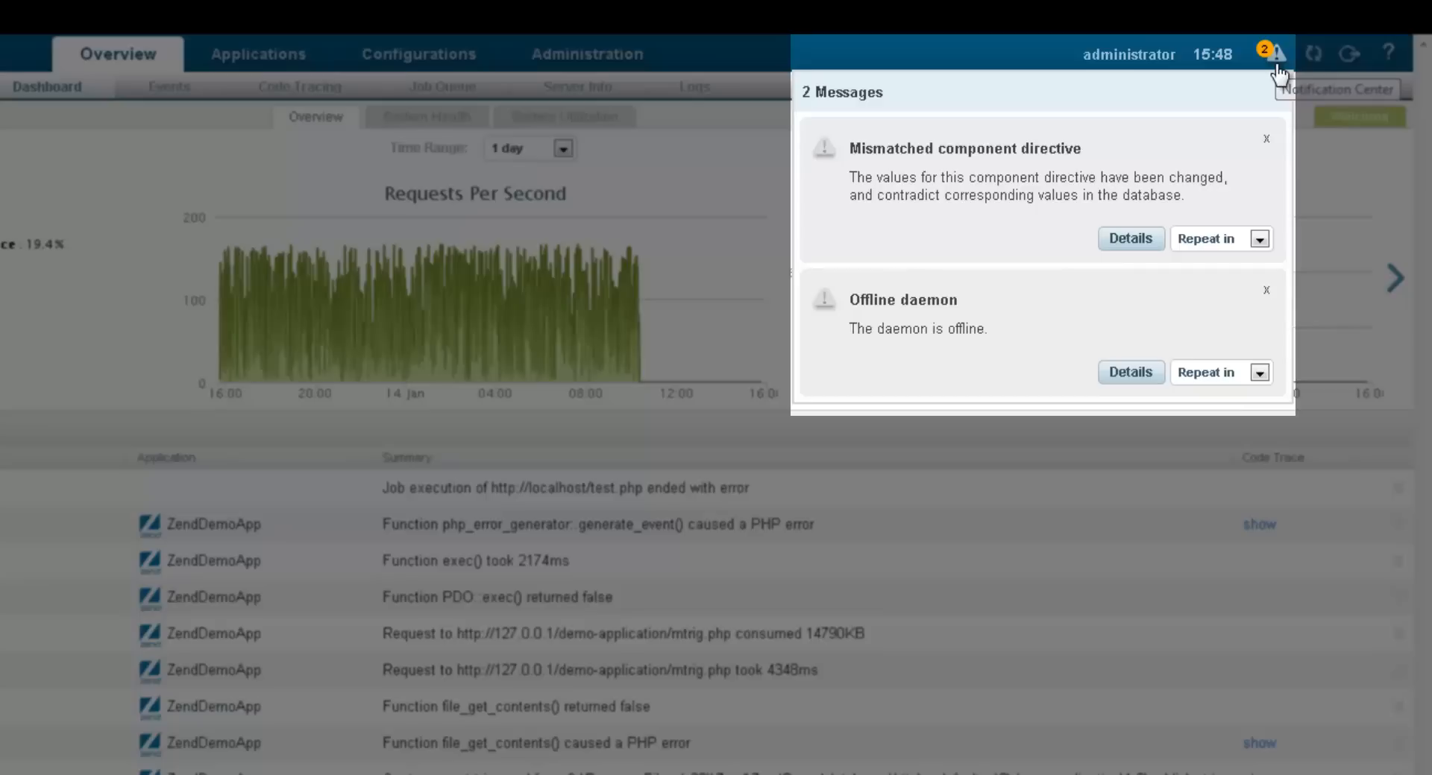
mouse_move(1258, 103)
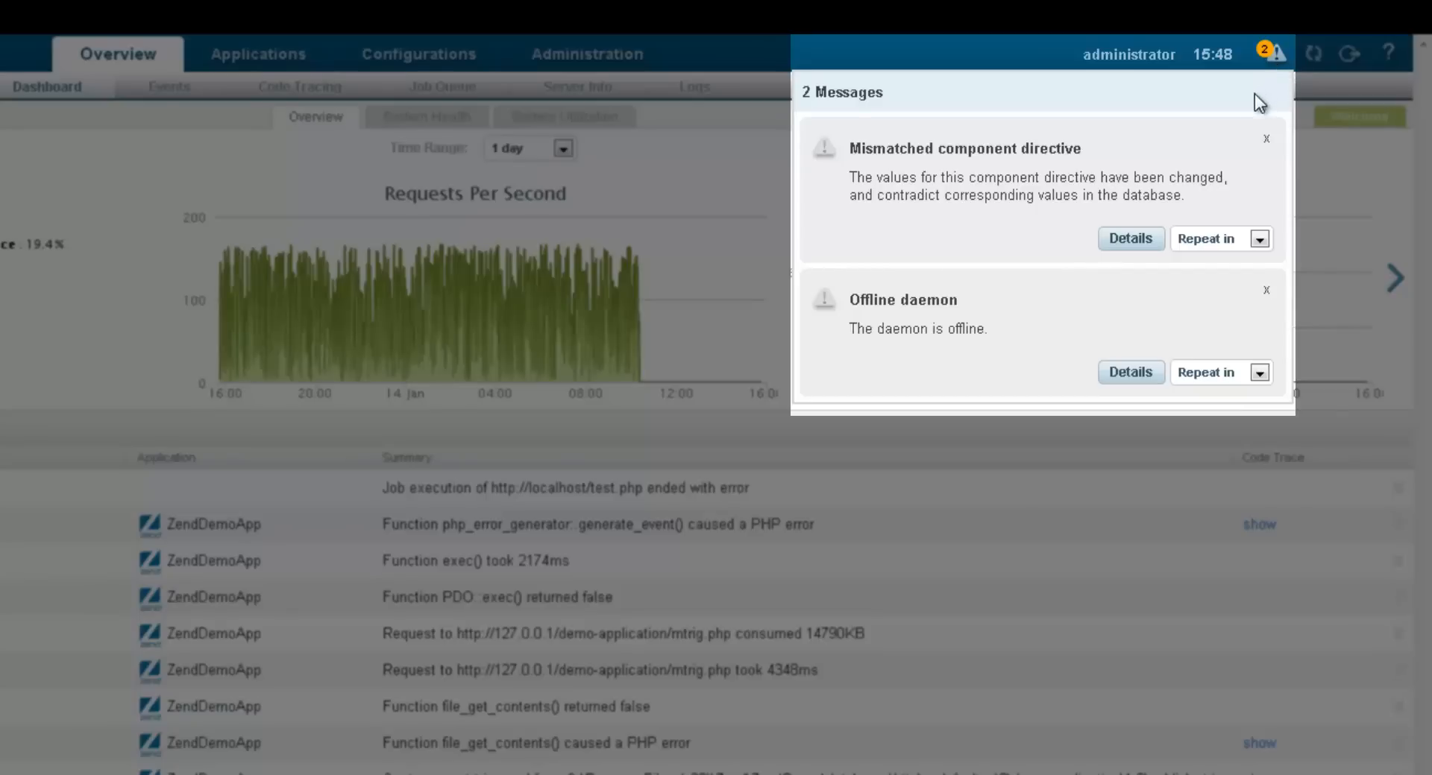
mouse_move(1256, 107)
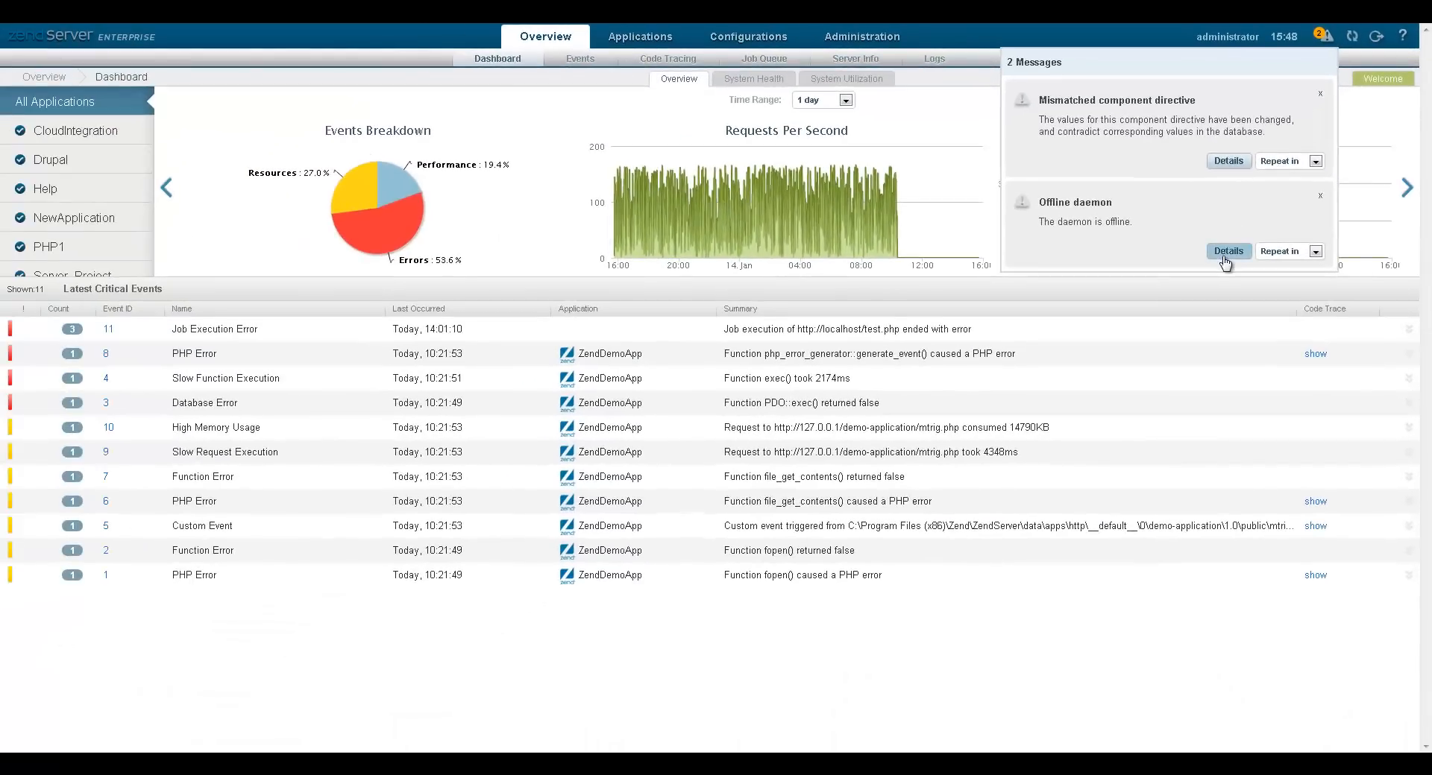
click(1227, 251)
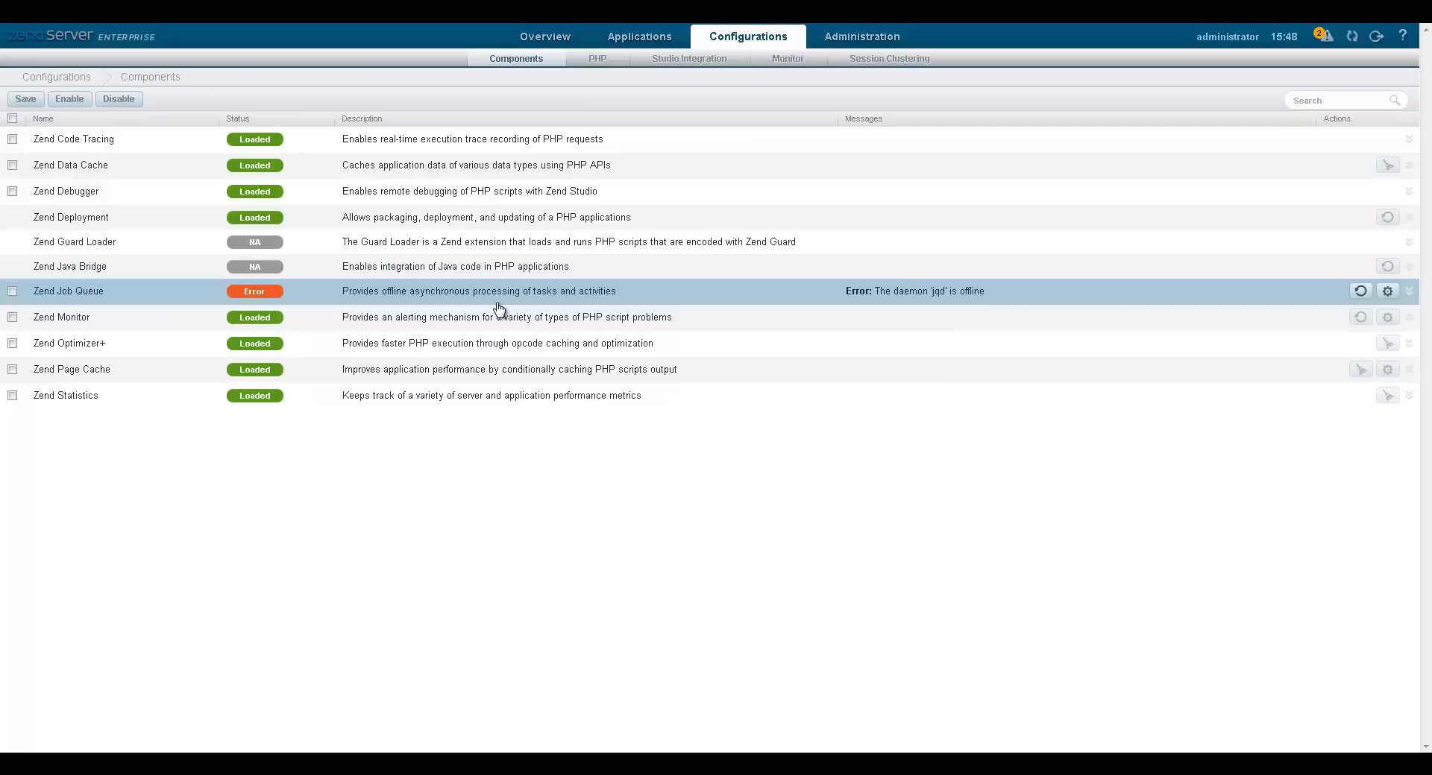
click(67, 291)
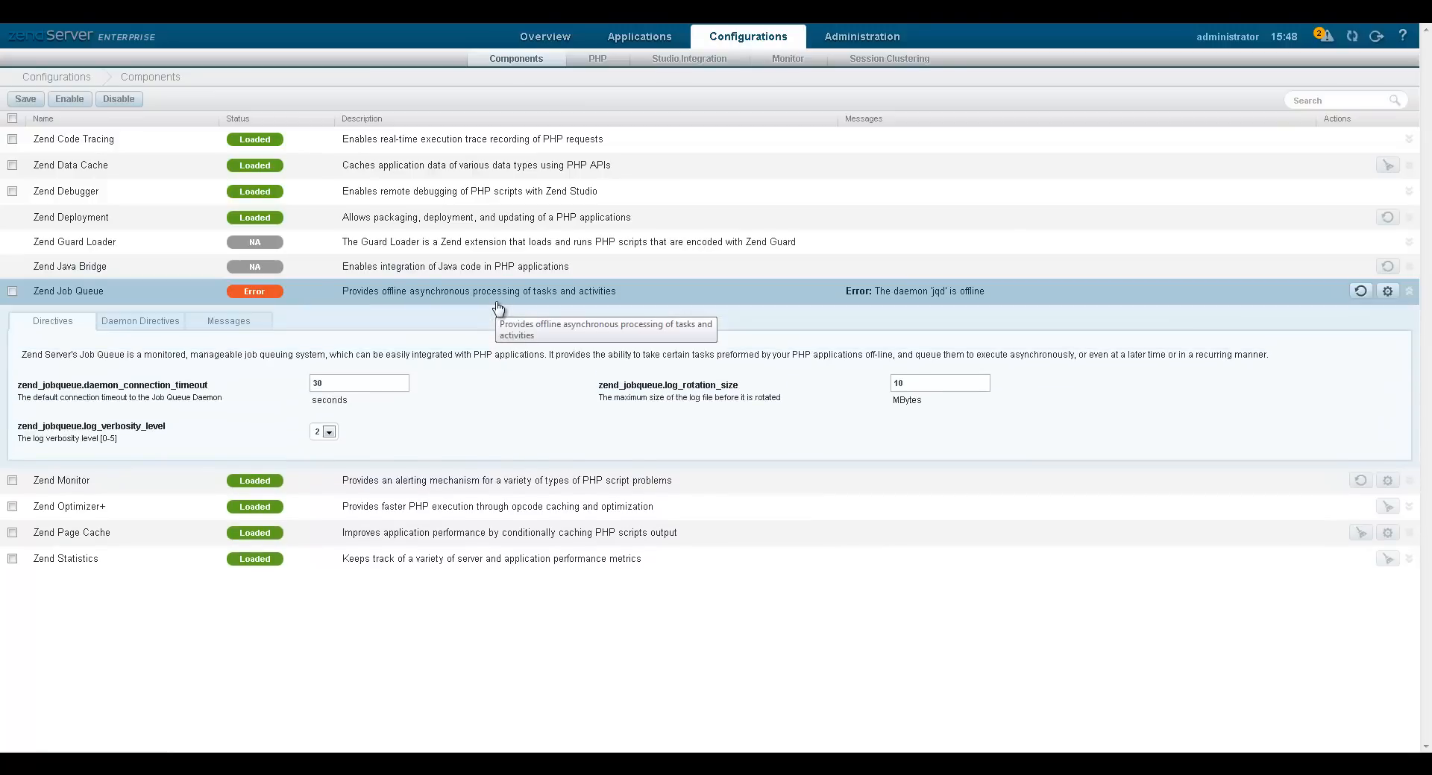
click(859, 36)
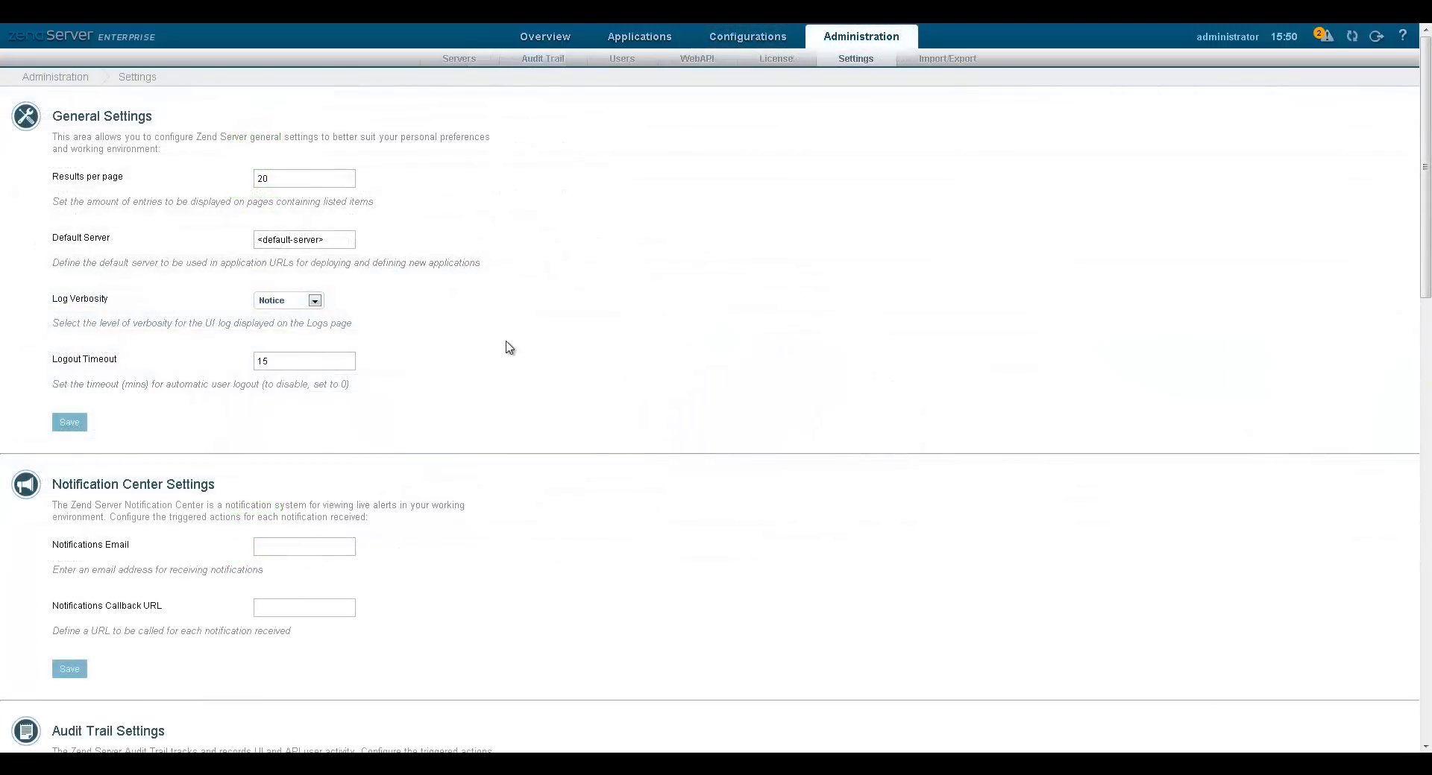